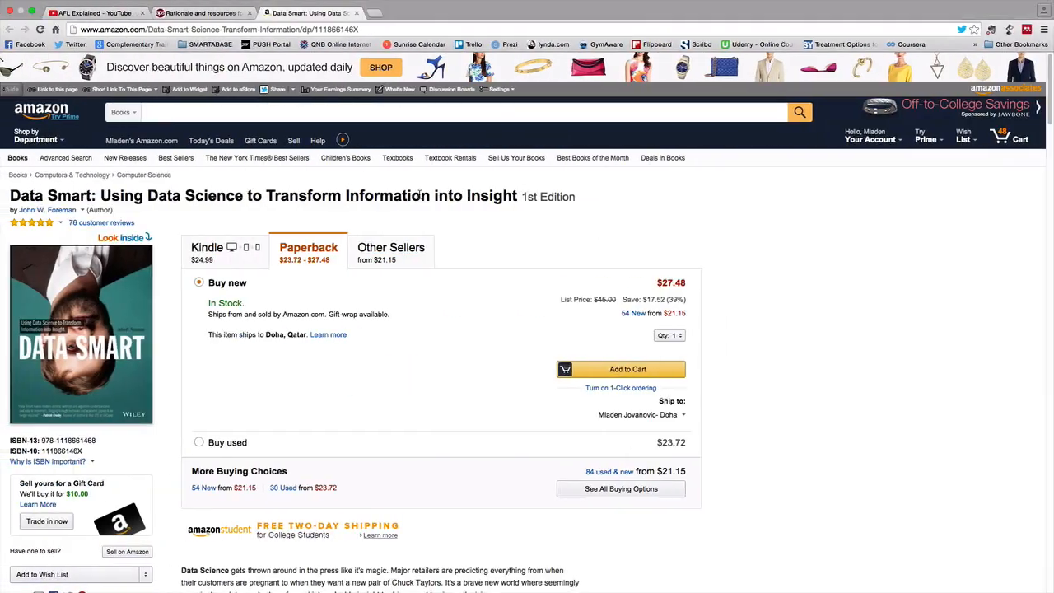
Step: Review the athletic training modelling article for the Banister model background
{"action": "left_click", "coordinate": [201, 14]}
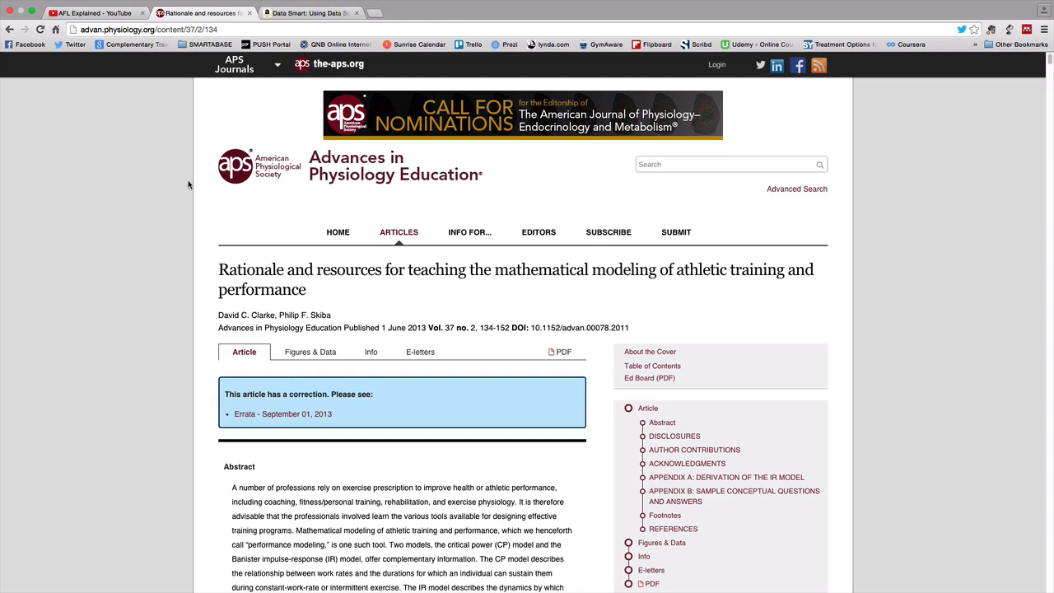
{"action": "mouse_move", "coordinate": [150, 244]}
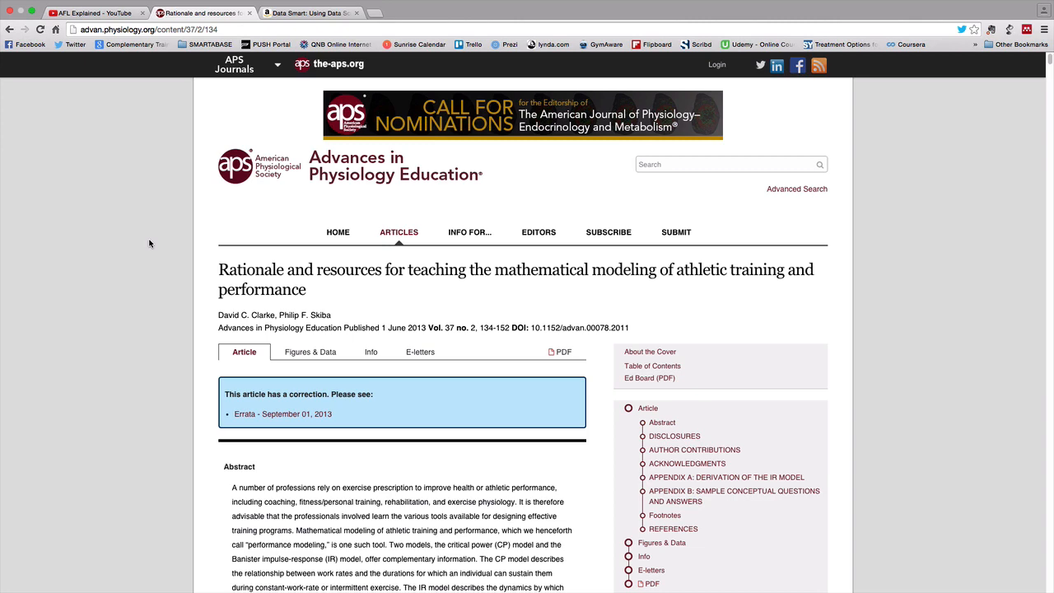
{"action": "scroll", "scroll_direction": "down", "scroll_amount": 3}
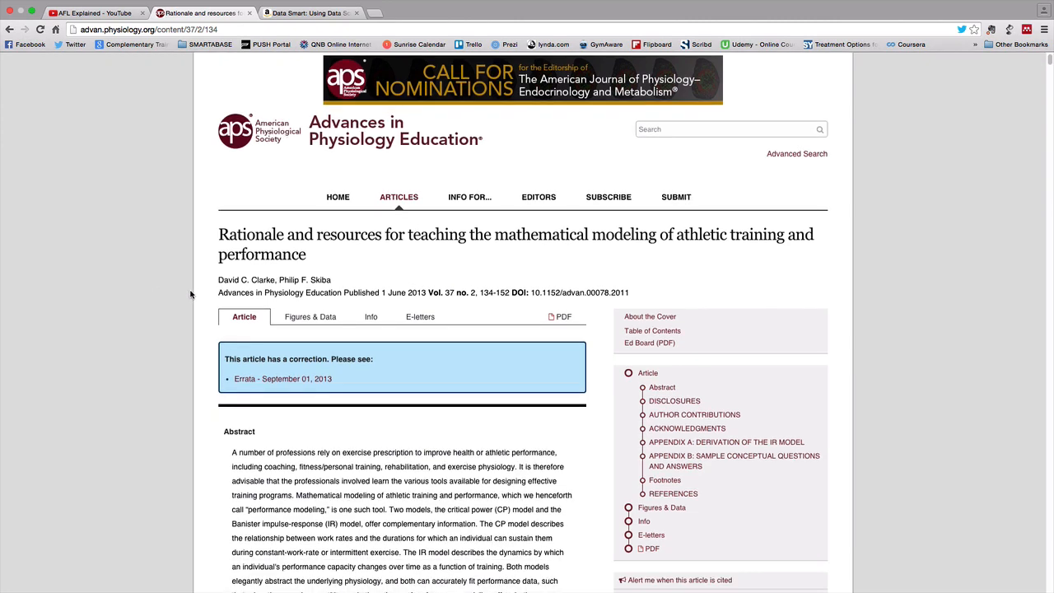
{"action": "scroll", "scroll_direction": "down", "scroll_amount": 3}
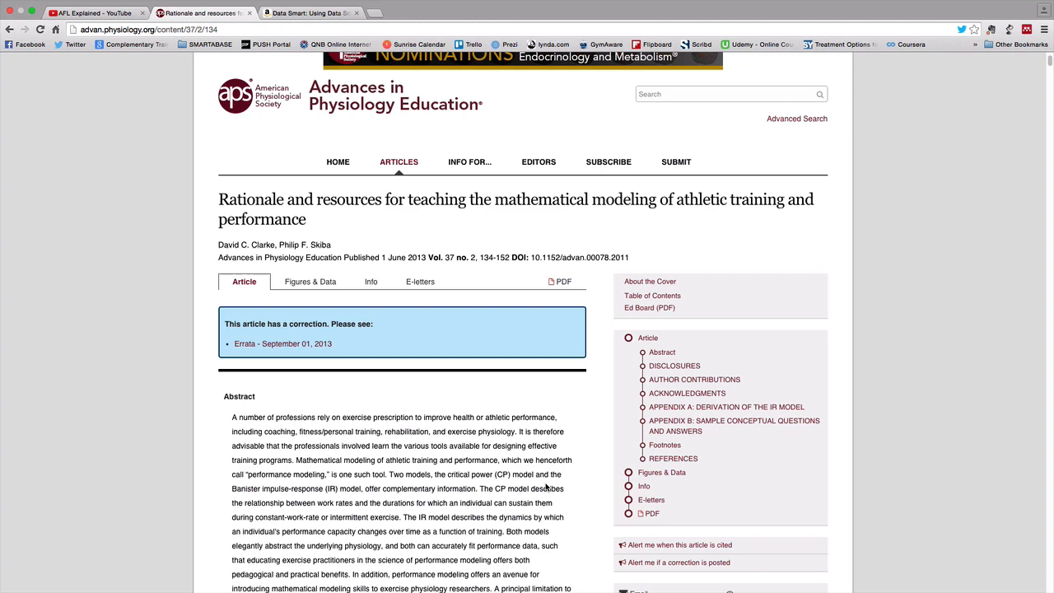
{"action": "scroll", "scroll_direction": "down", "scroll_amount": 3}
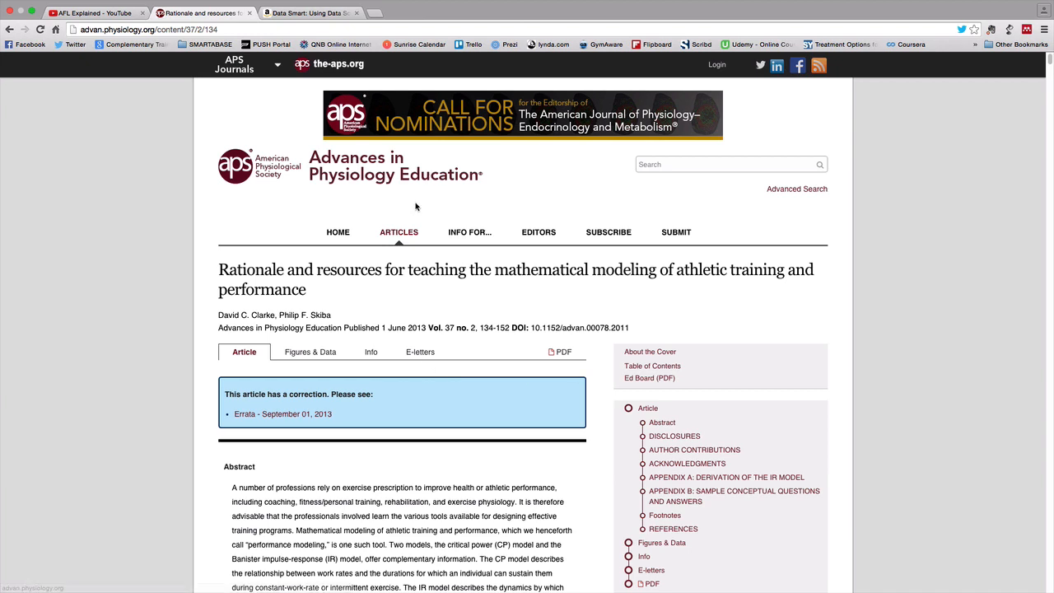
{"action": "scroll", "scroll_direction": "down", "scroll_amount": 3}
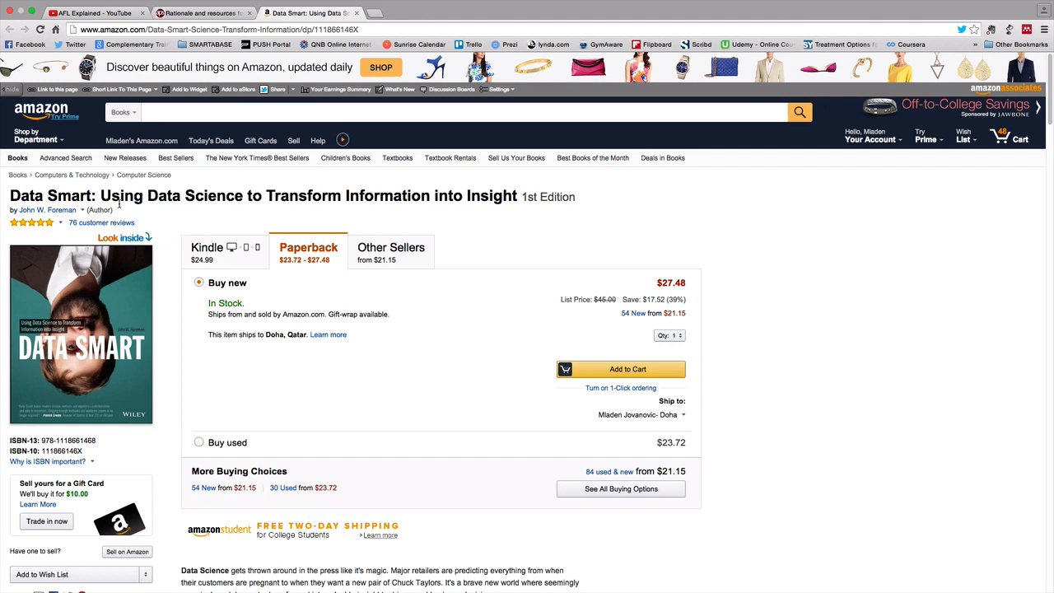
{"action": "mouse_move", "coordinate": [376, 312]}
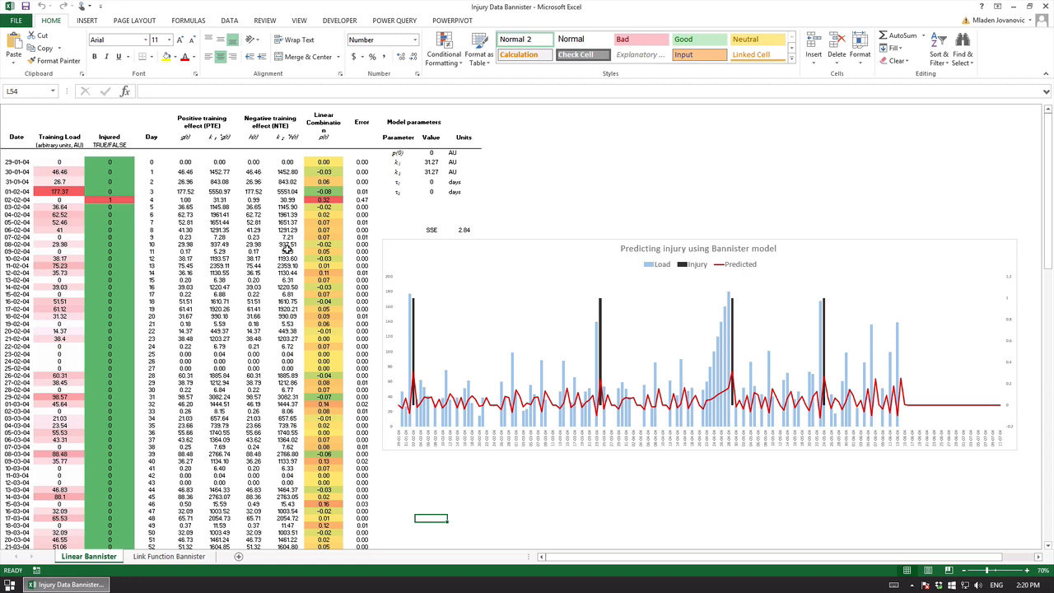
{"action": "mouse_move", "coordinate": [330, 316]}
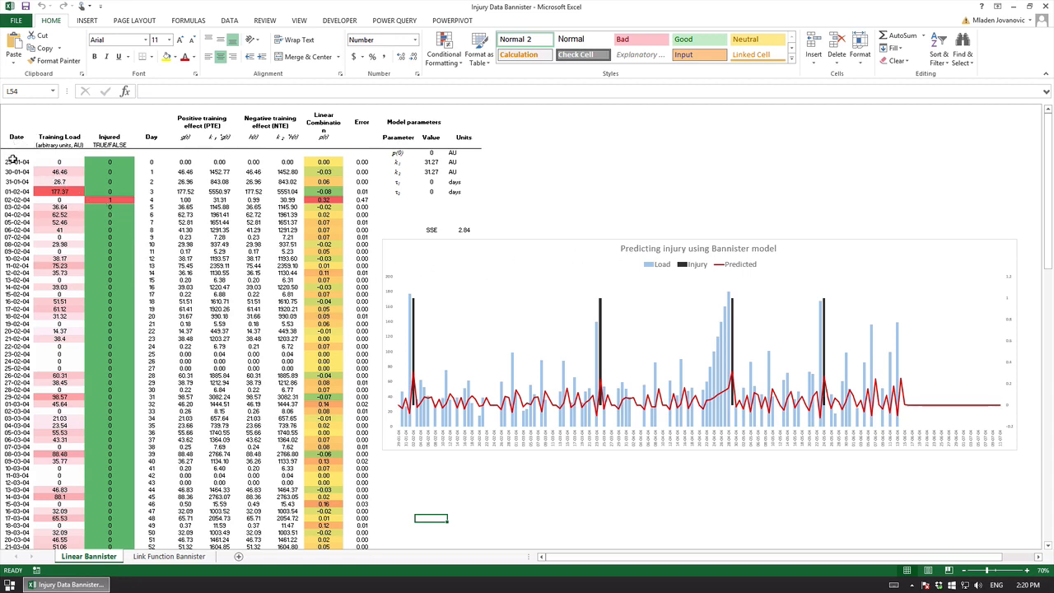
Step: Inspect the daily training load values and the TRUE/FALSE flags in the Injured column
{"action": "left_click", "coordinate": [59, 171]}
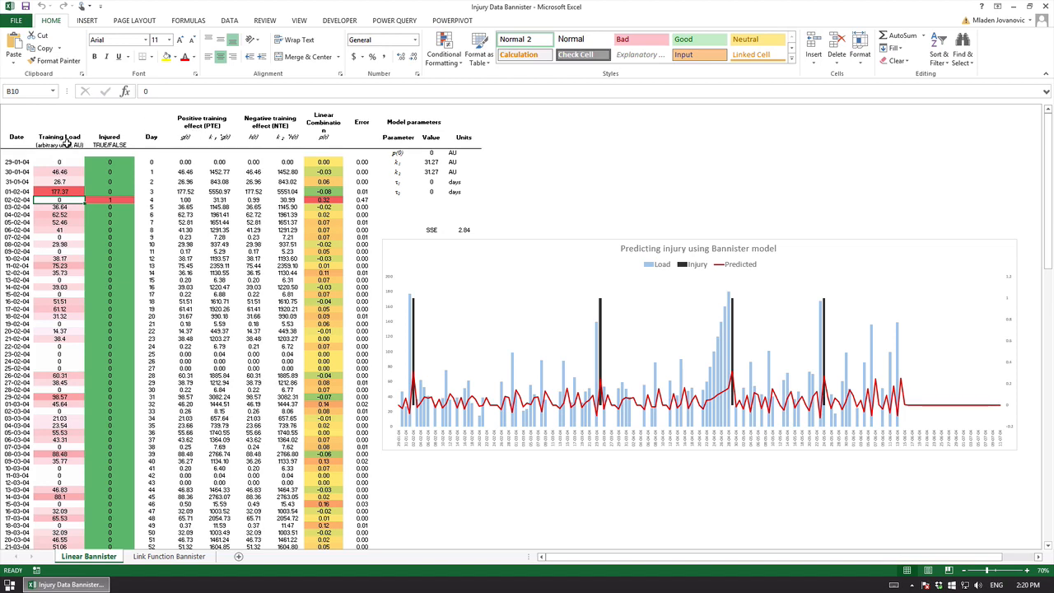
{"action": "mouse_move", "coordinate": [211, 141]}
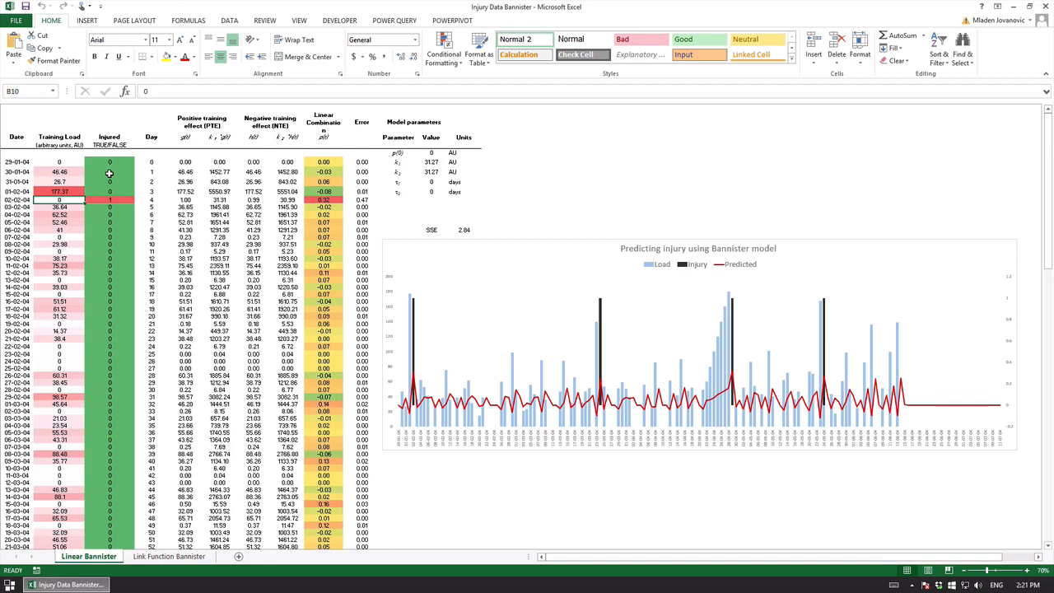
{"action": "left_click", "coordinate": [109, 162]}
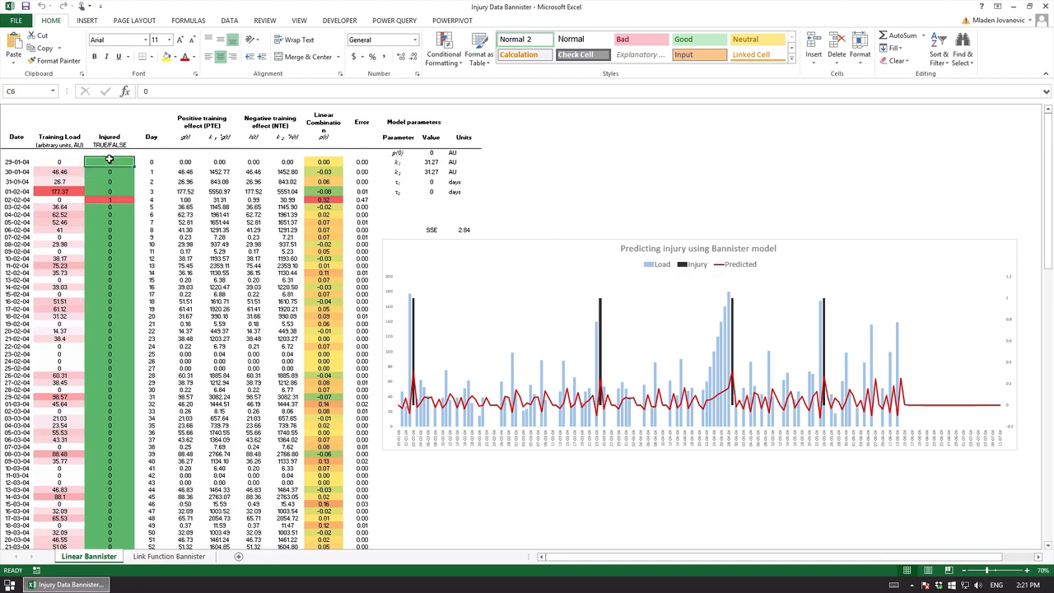
{"action": "left_click", "coordinate": [109, 138]}
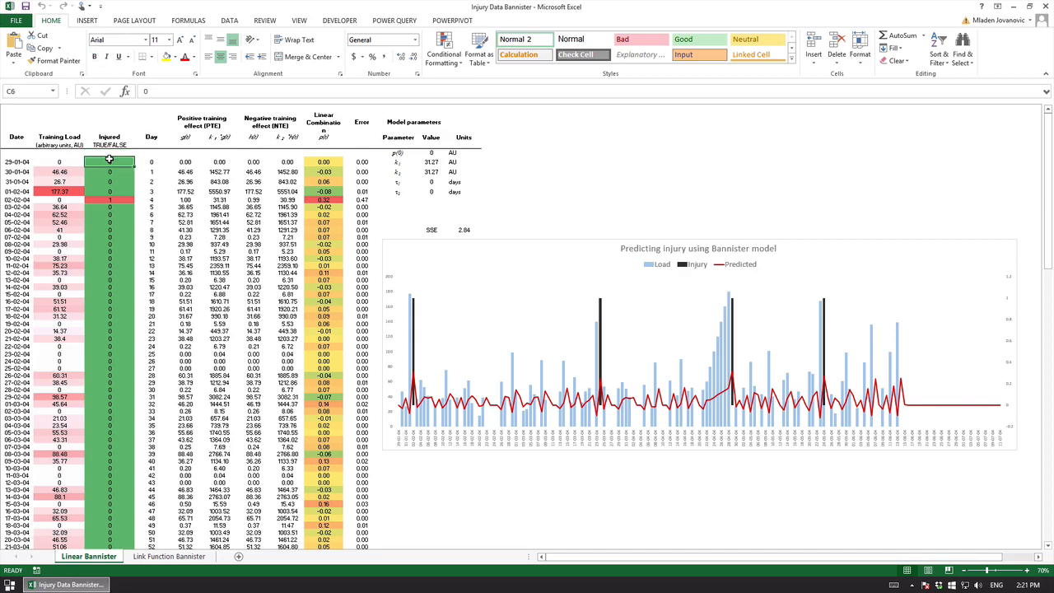
{"action": "left_click", "coordinate": [108, 171]}
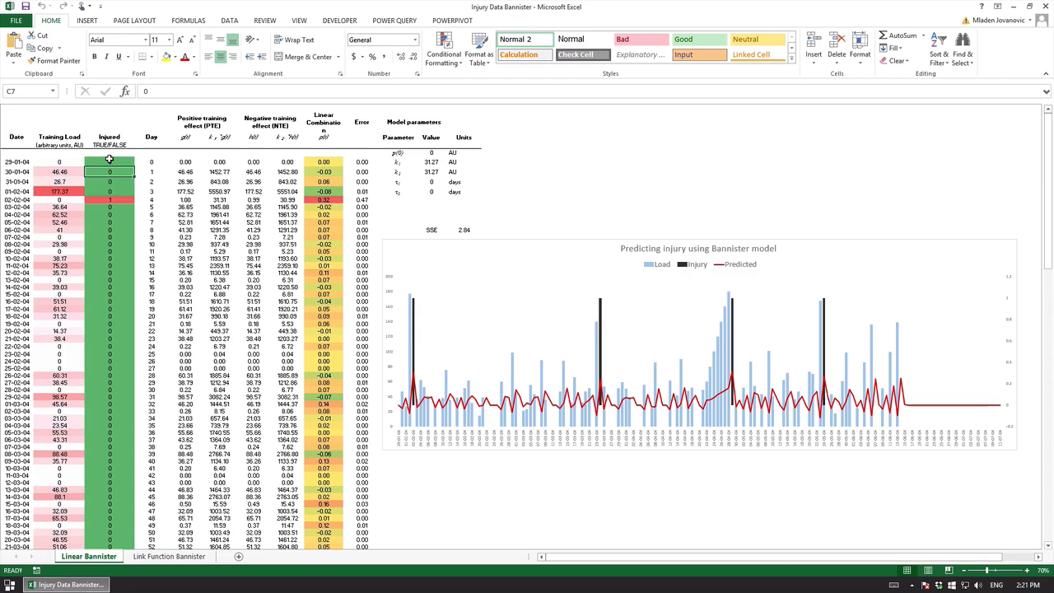
{"action": "left_click", "coordinate": [109, 161]}
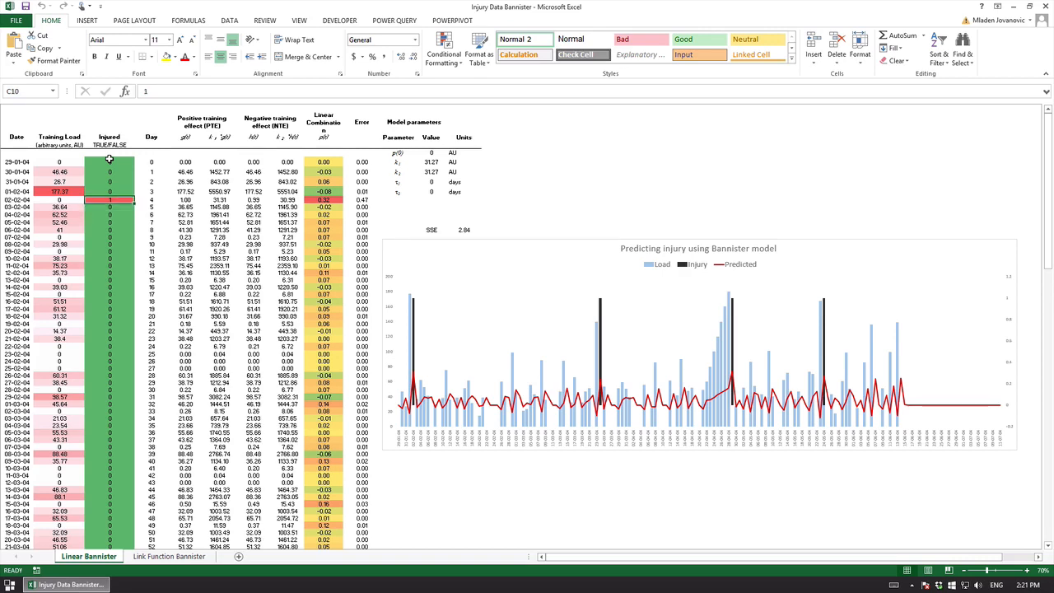
{"action": "left_click", "coordinate": [109, 161]}
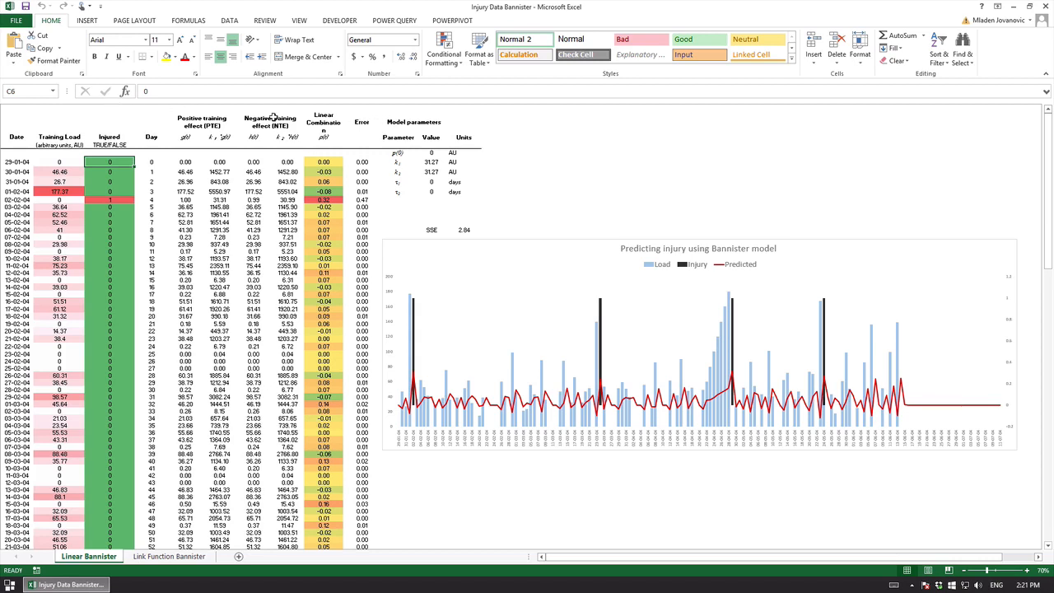
{"action": "mouse_move", "coordinate": [112, 122]}
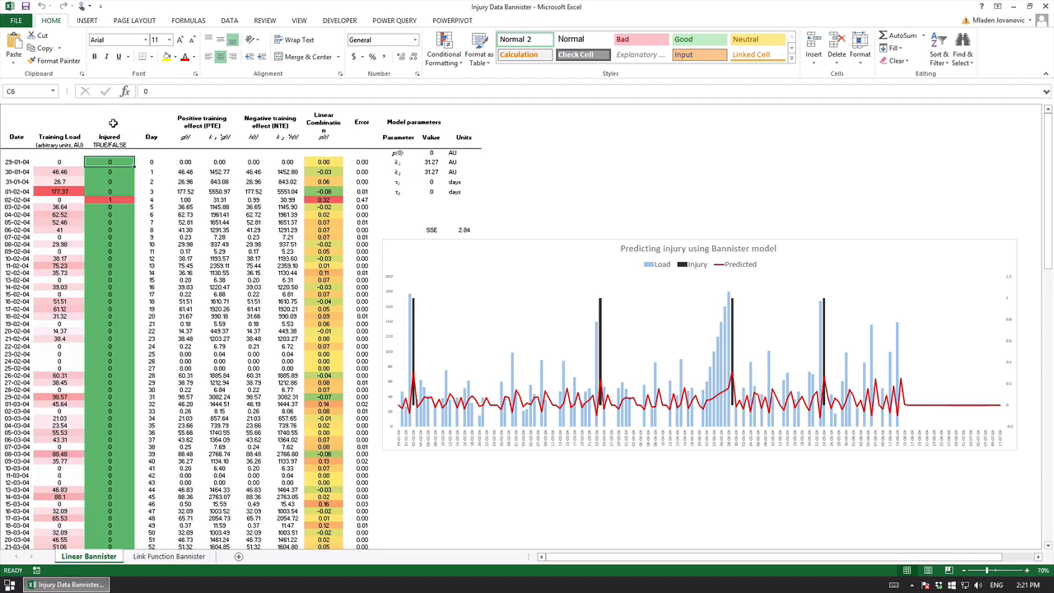
{"action": "mouse_move", "coordinate": [155, 109]}
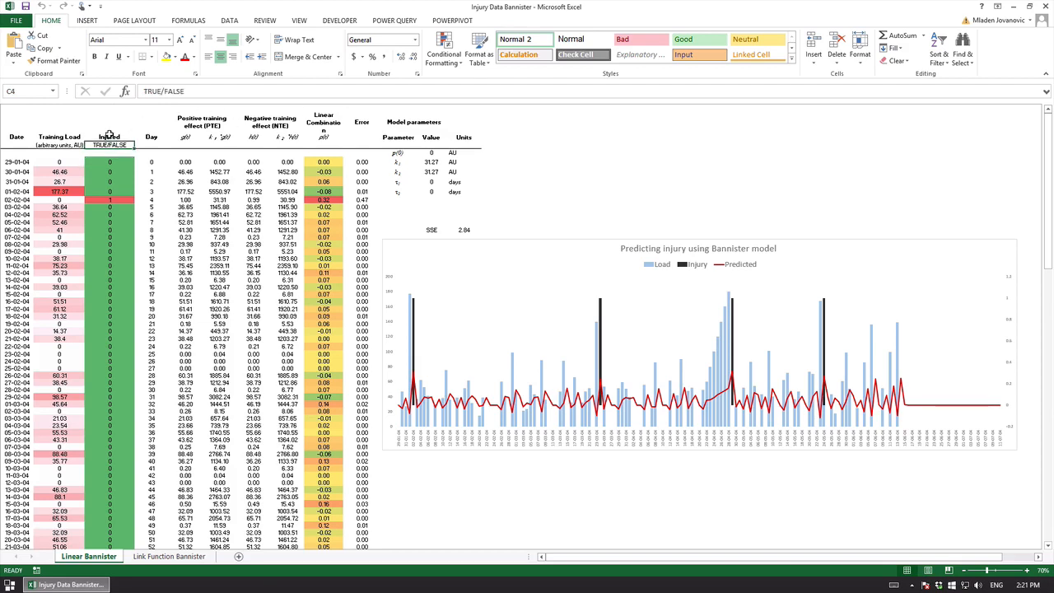
{"action": "left_click", "coordinate": [151, 136]}
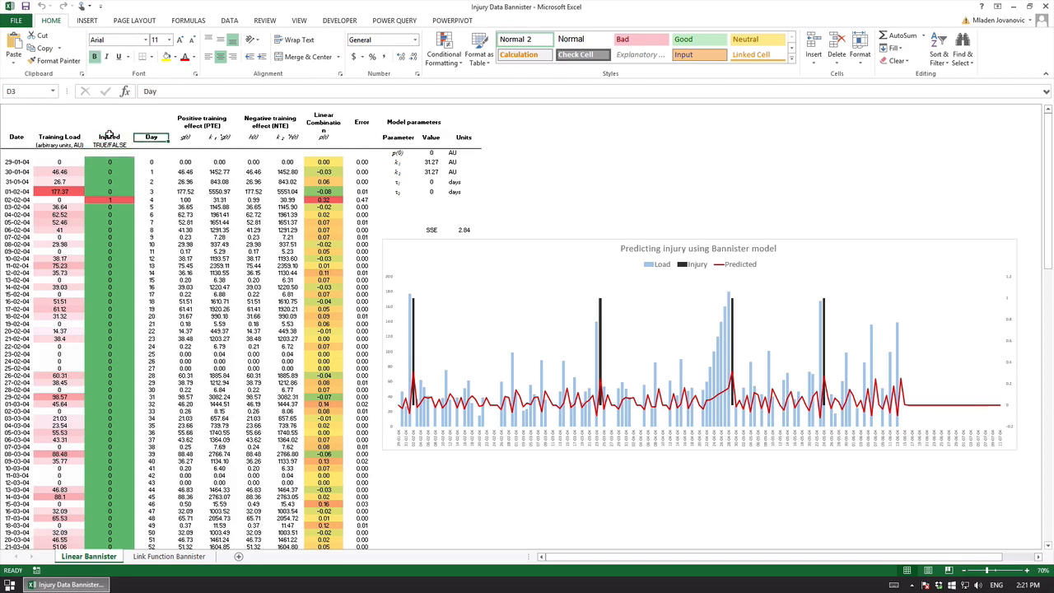
{"action": "left_click", "coordinate": [185, 137]}
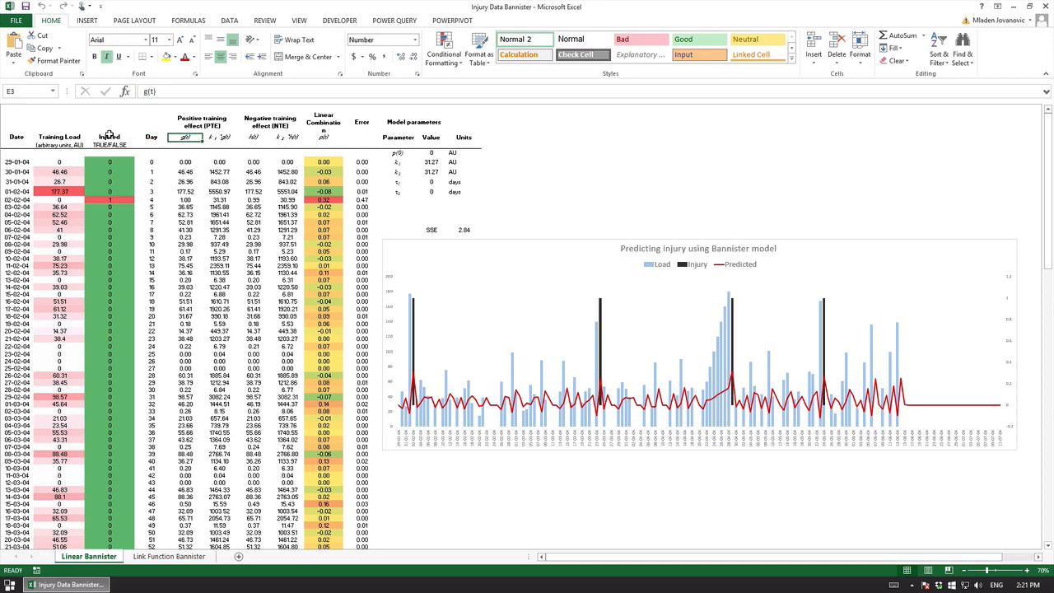
{"action": "left_click", "coordinate": [108, 169]}
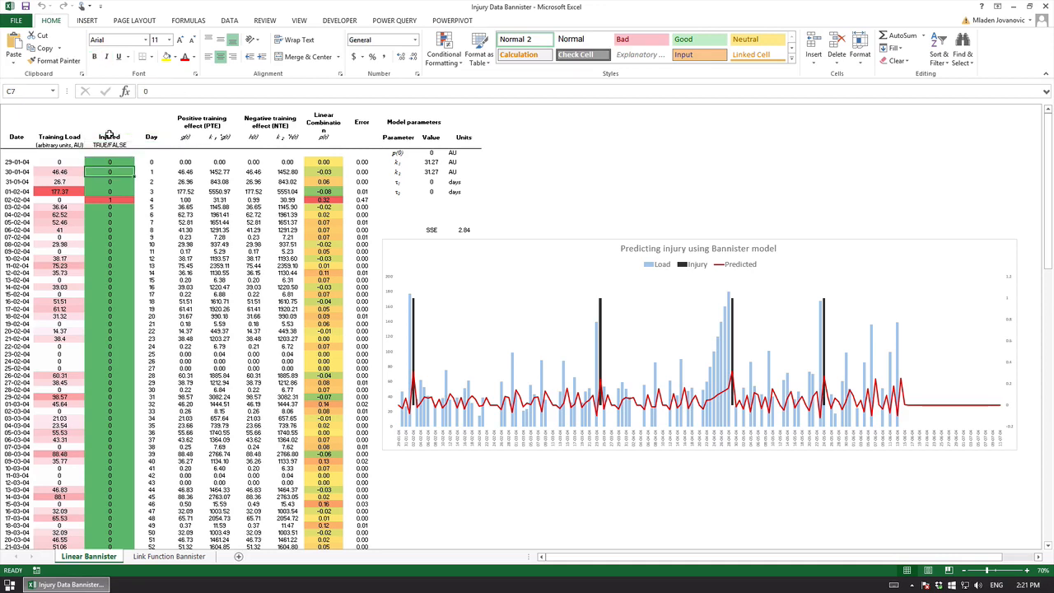
{"action": "left_click", "coordinate": [109, 162]}
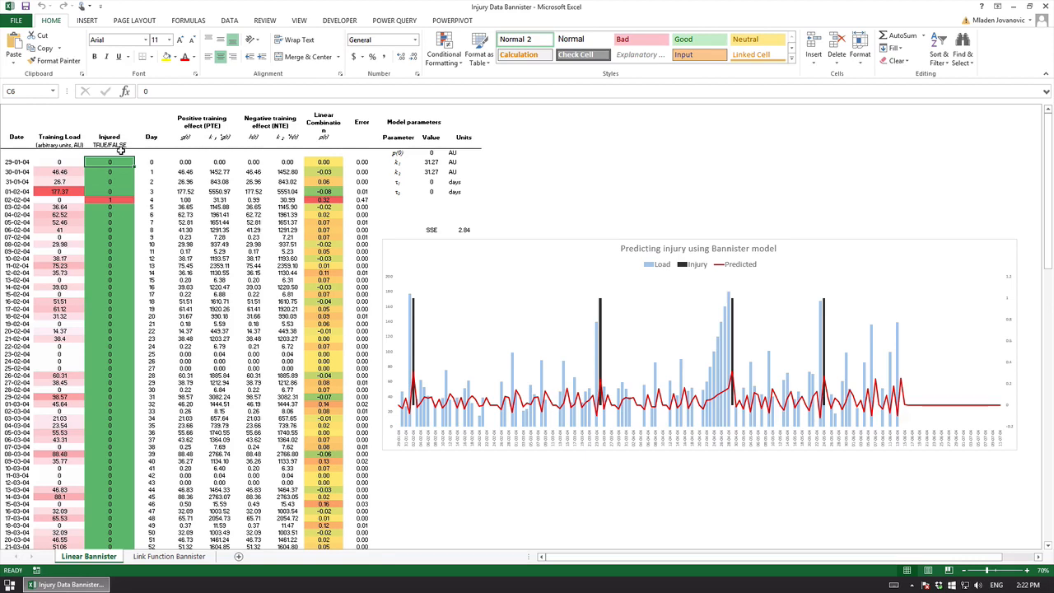
{"action": "left_click", "coordinate": [59, 191]}
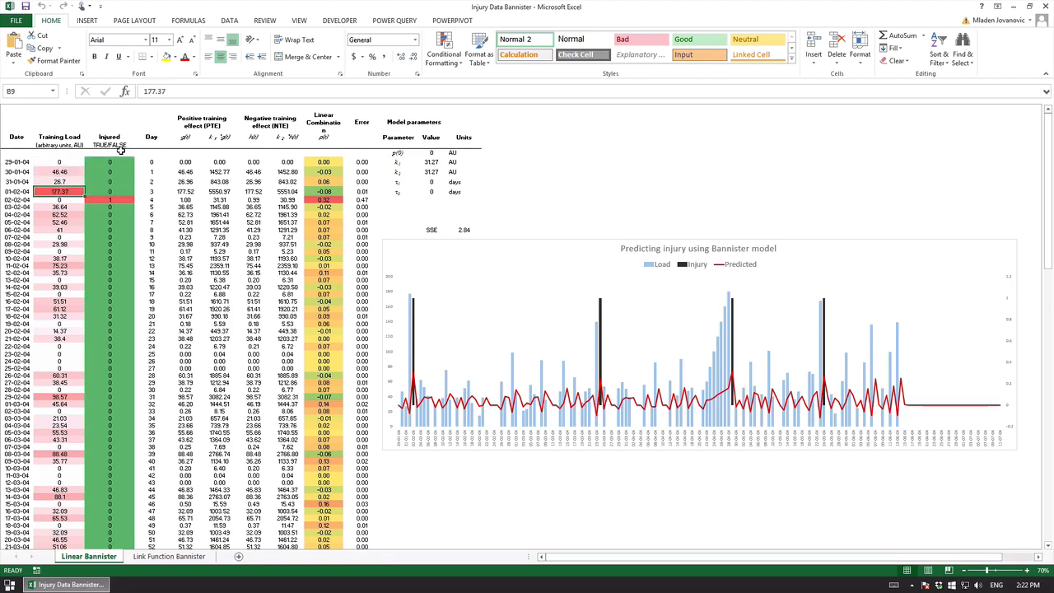
{"action": "mouse_move", "coordinate": [455, 445]}
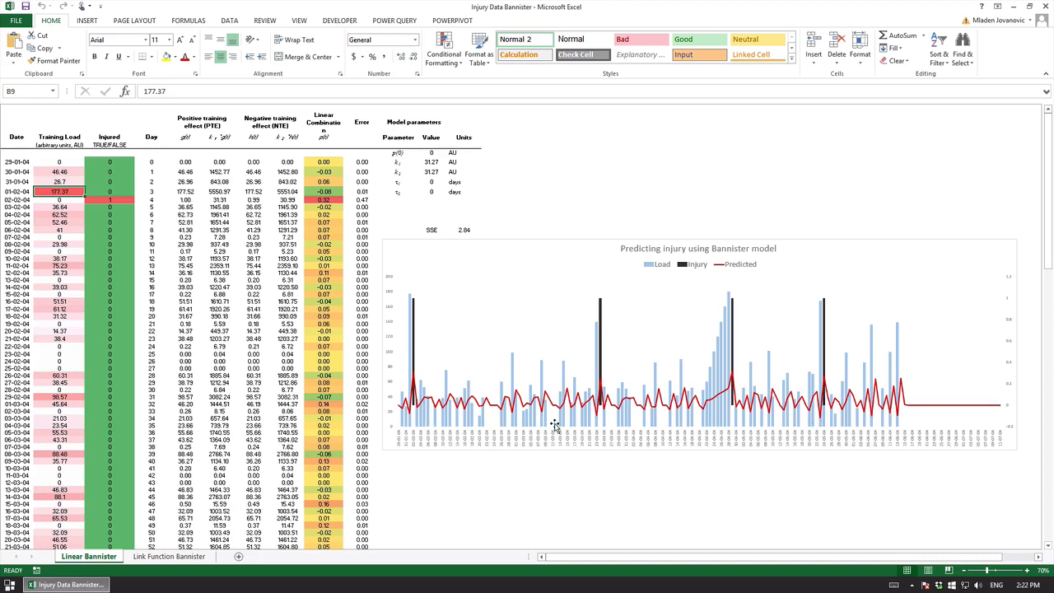
{"action": "mouse_move", "coordinate": [402, 438]}
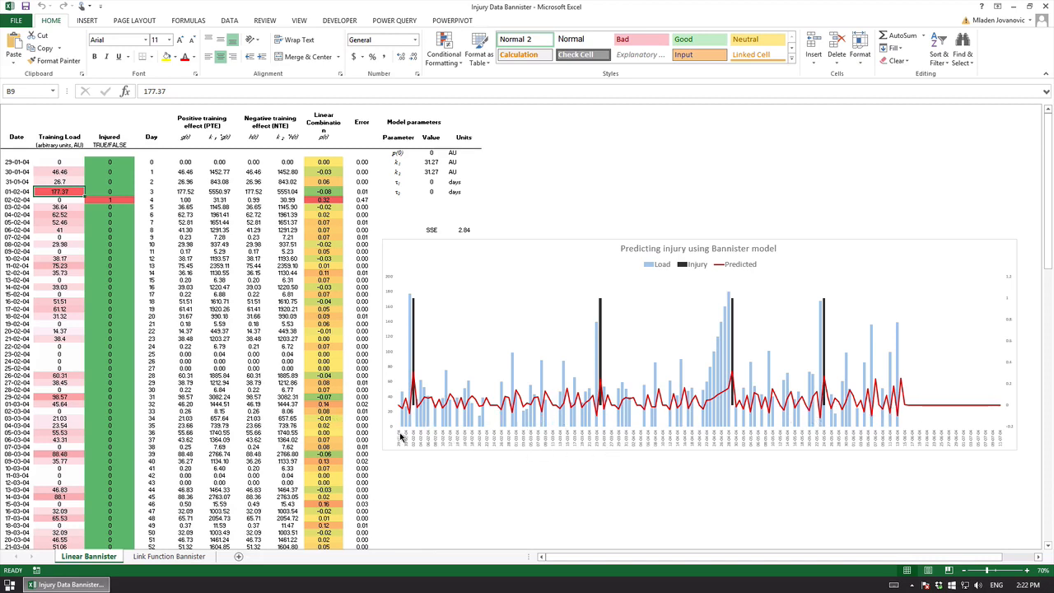
{"action": "mouse_move", "coordinate": [180, 178]}
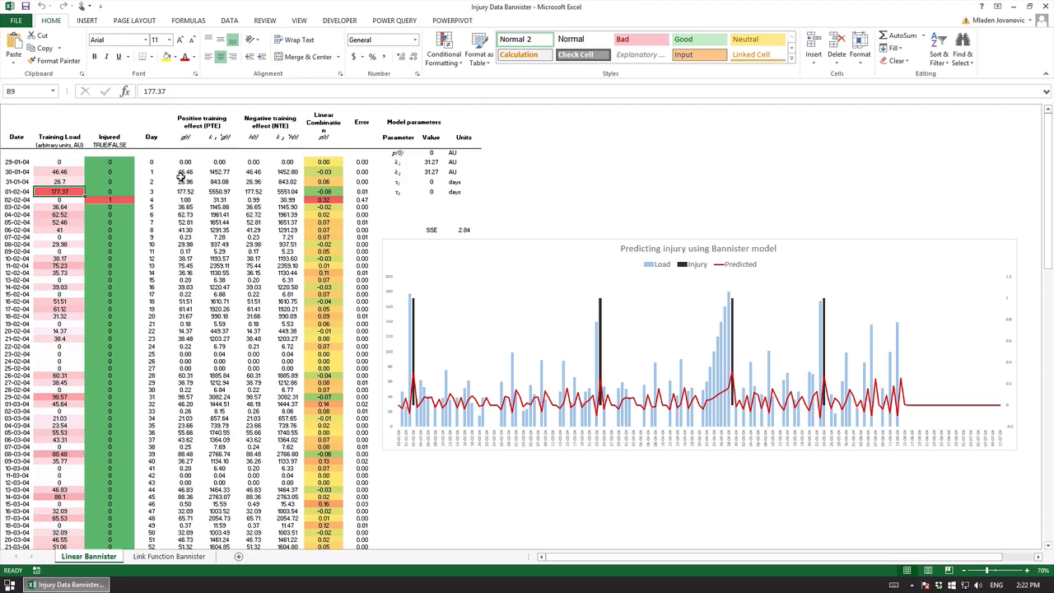
Step: Examine the positive training effect formula and the p(0) and following model parameters
{"action": "left_click", "coordinate": [184, 181]}
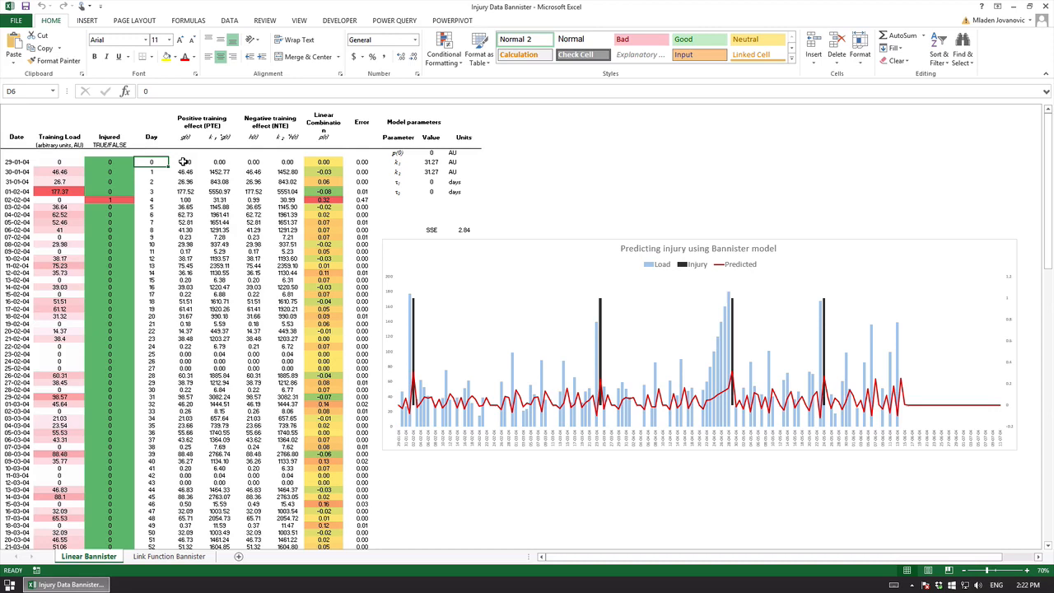
{"action": "left_click", "coordinate": [219, 162]}
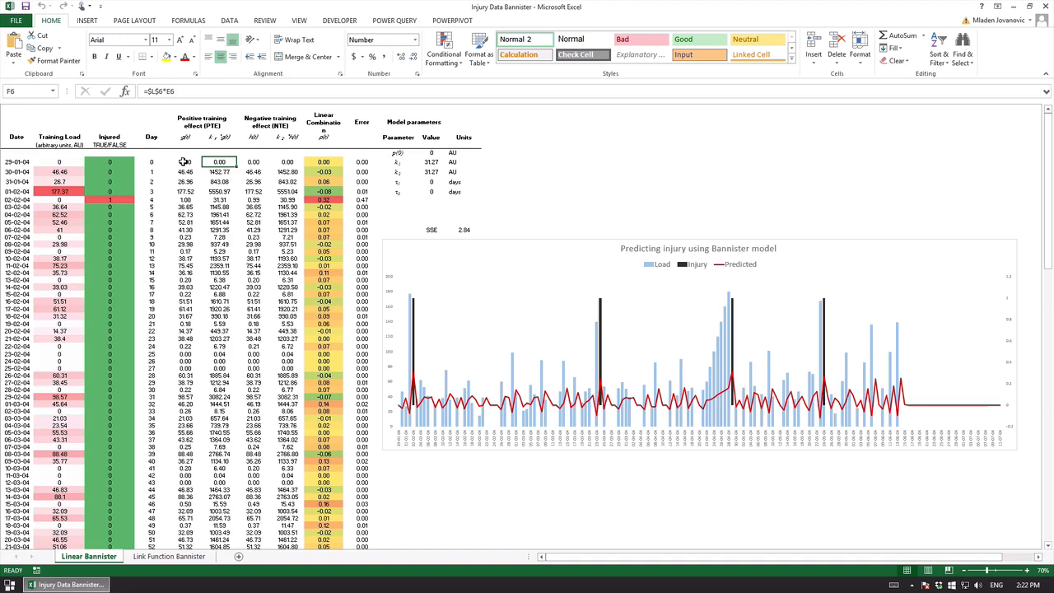
{"action": "left_click", "coordinate": [287, 161]}
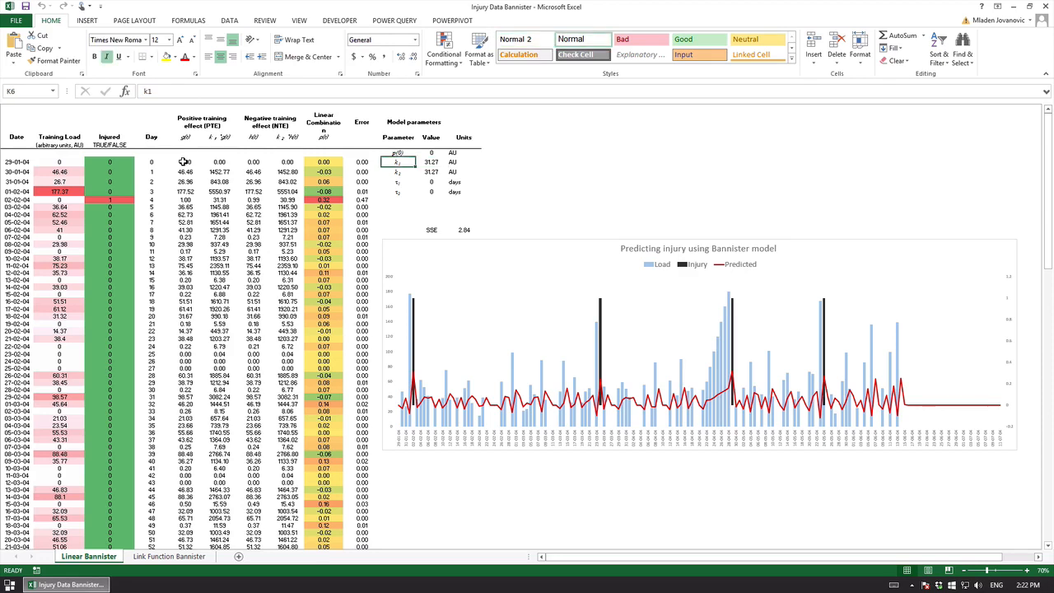
{"action": "left_click", "coordinate": [430, 171]}
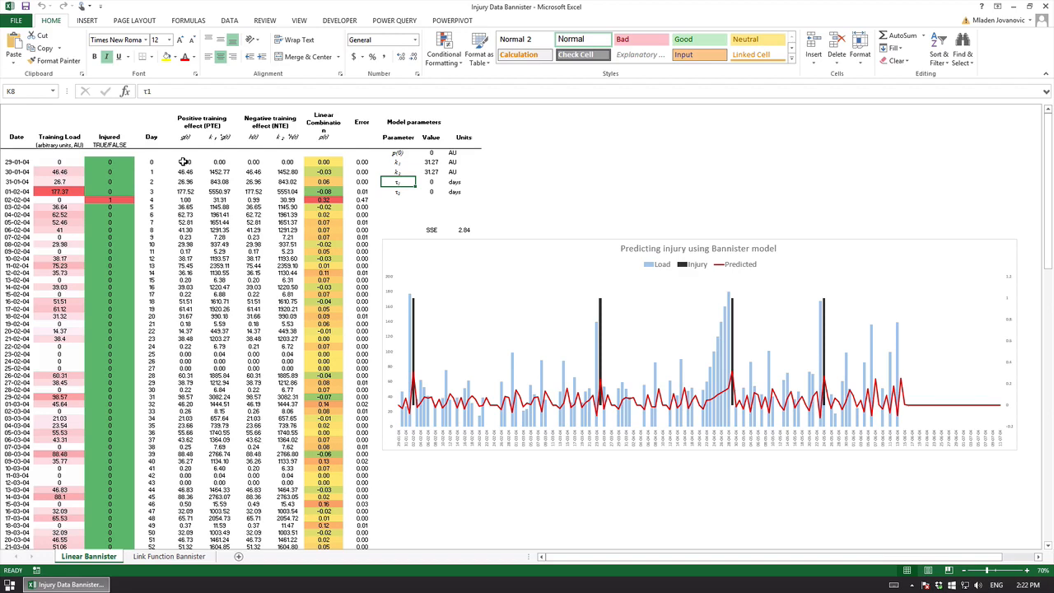
{"action": "left_click", "coordinate": [399, 161]}
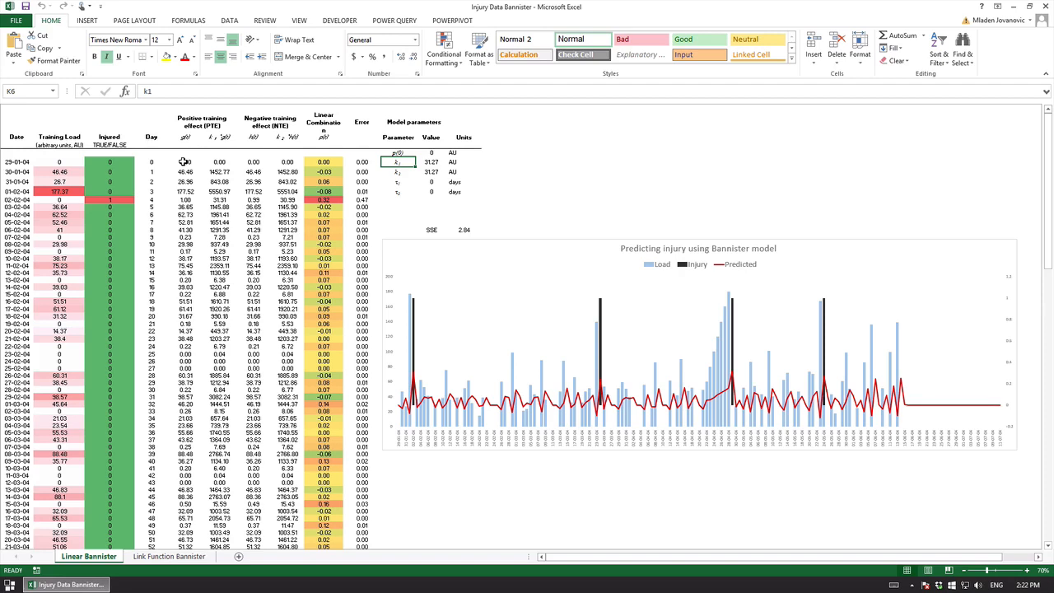
{"action": "left_click", "coordinate": [399, 152]}
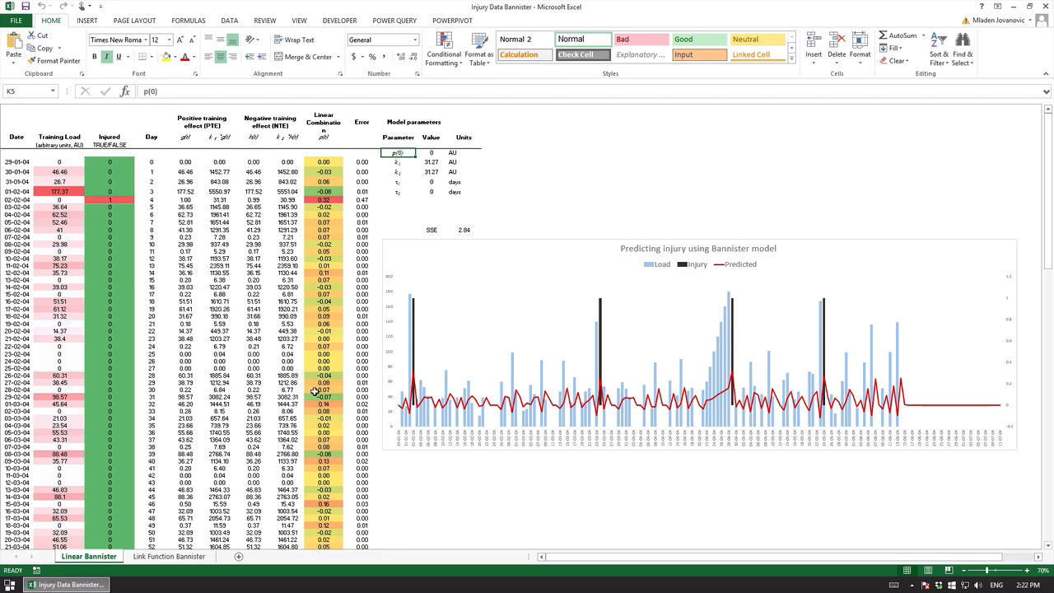
{"action": "left_click", "coordinate": [510, 365]}
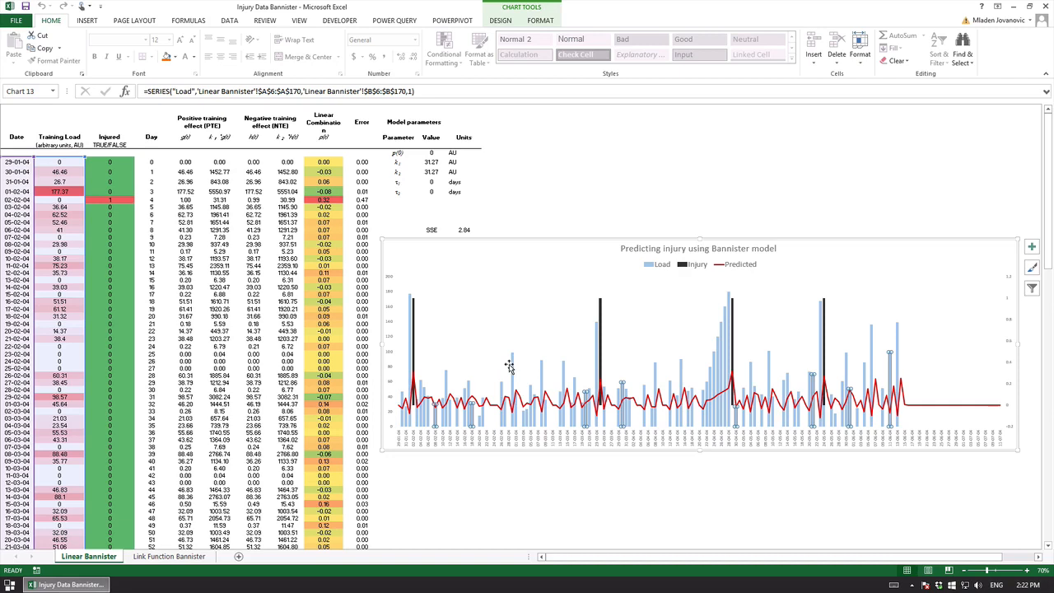
{"action": "mouse_move", "coordinate": [509, 362]}
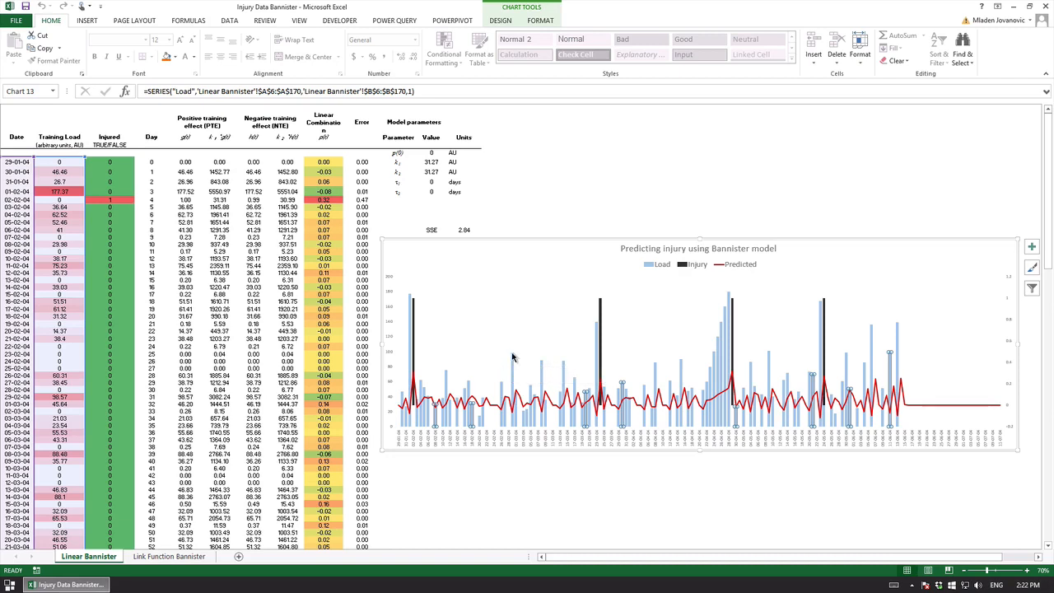
{"action": "mouse_move", "coordinate": [514, 359]}
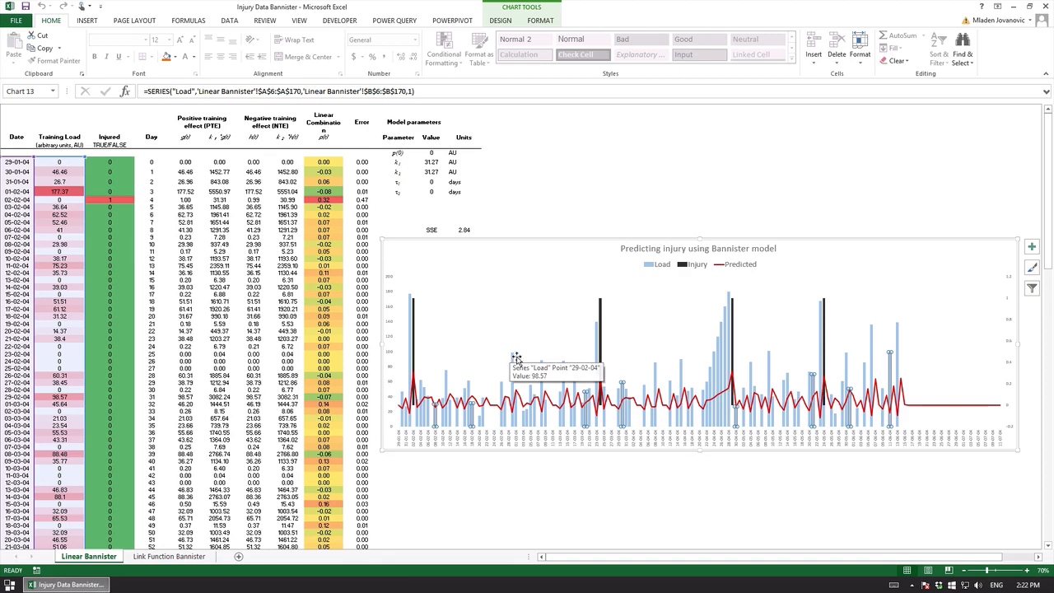
{"action": "mouse_move", "coordinate": [512, 361]}
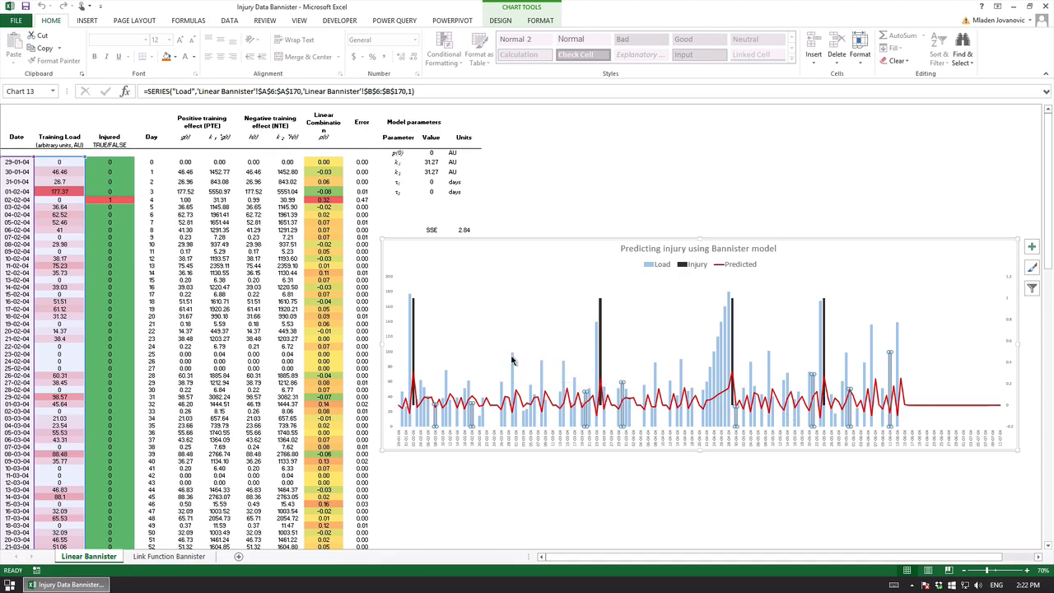
{"action": "mouse_move", "coordinate": [512, 361]}
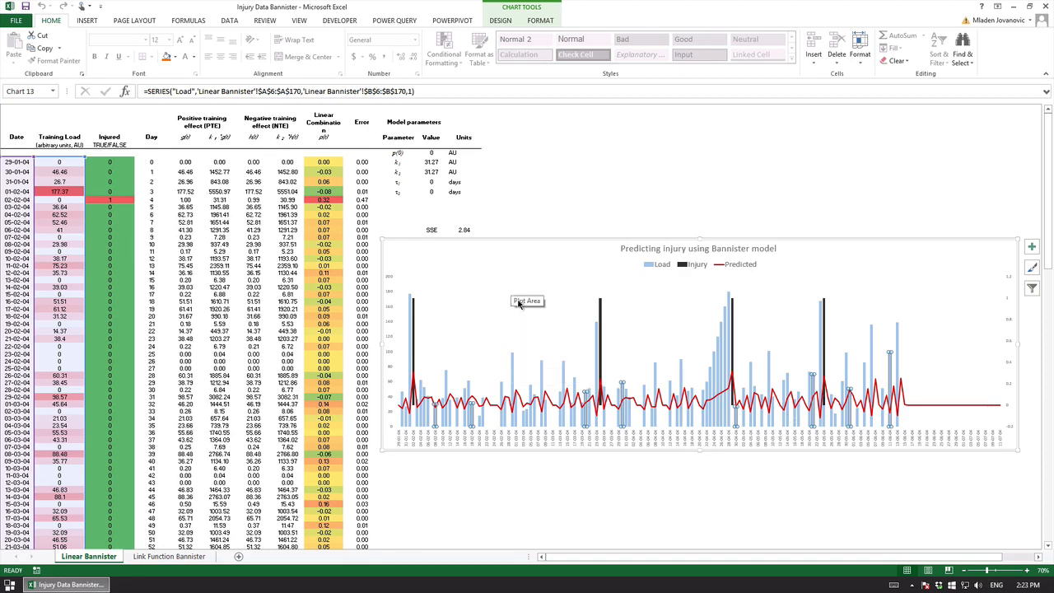
{"action": "mouse_move", "coordinate": [507, 338]}
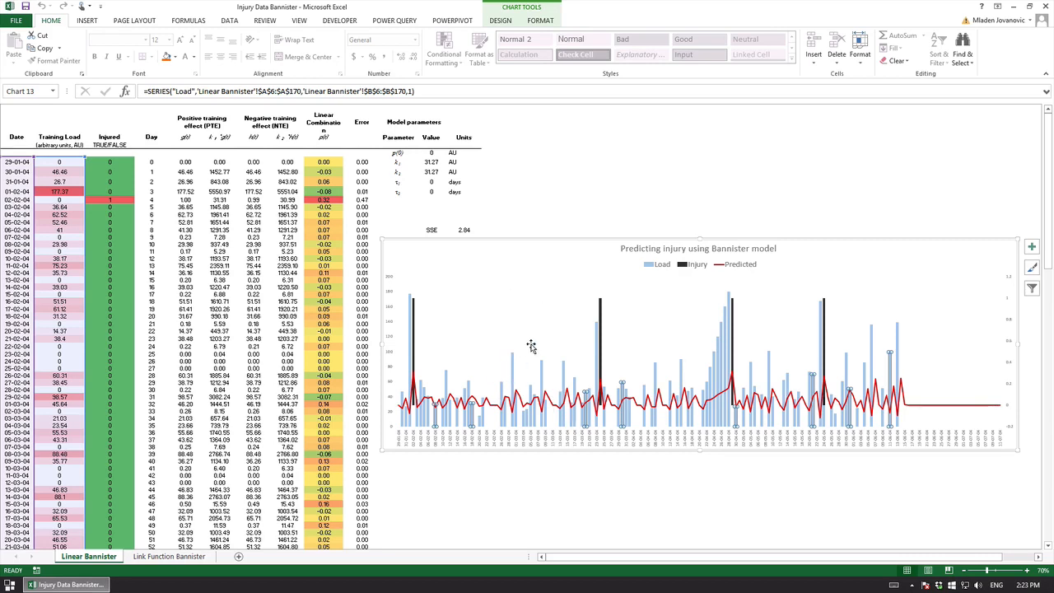
{"action": "mouse_move", "coordinate": [531, 346]}
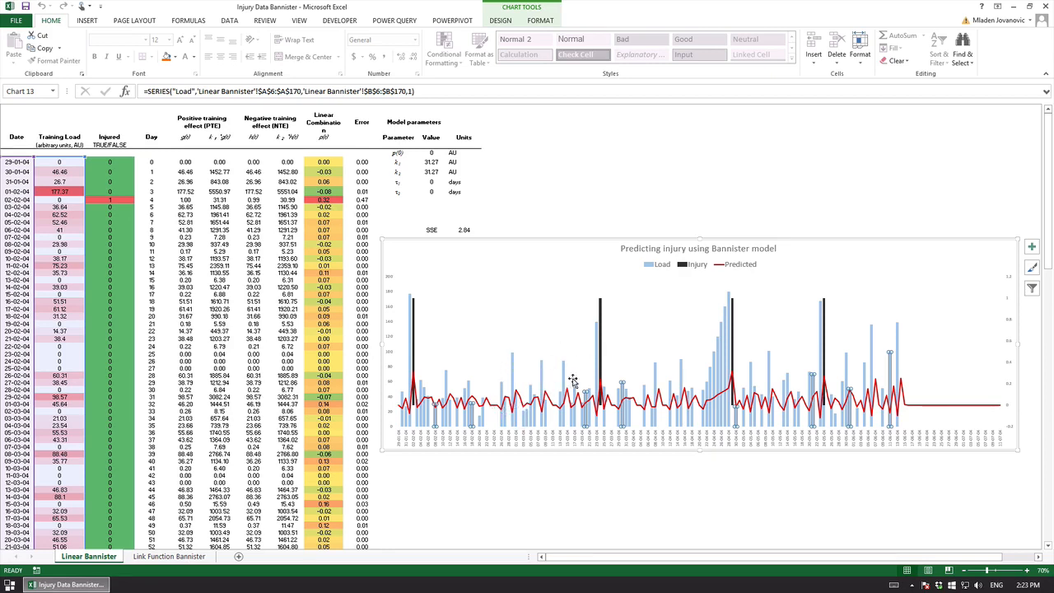
{"action": "mouse_move", "coordinate": [507, 346]}
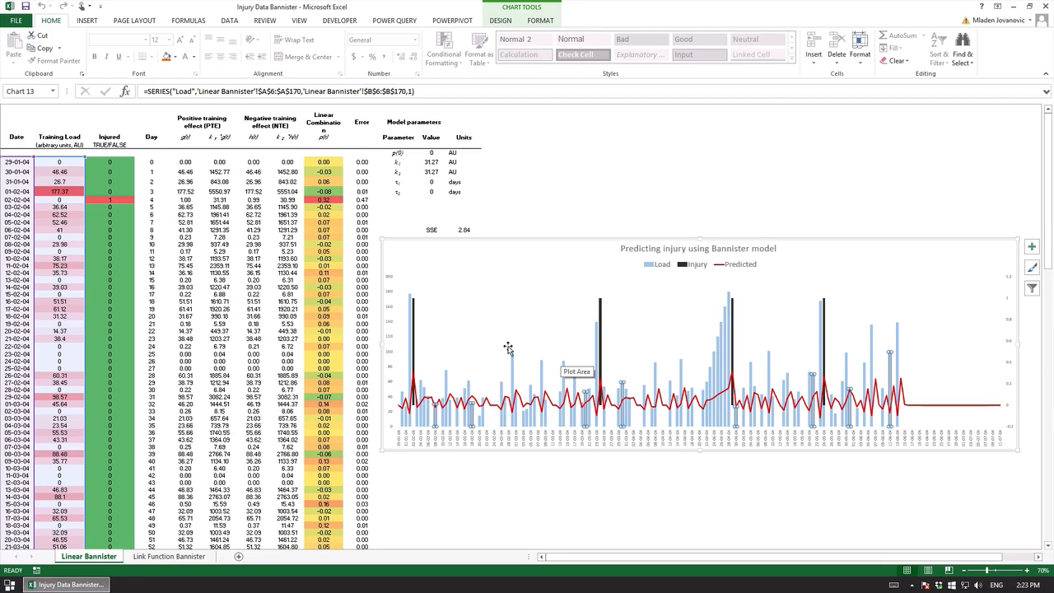
{"action": "mouse_move", "coordinate": [458, 150]}
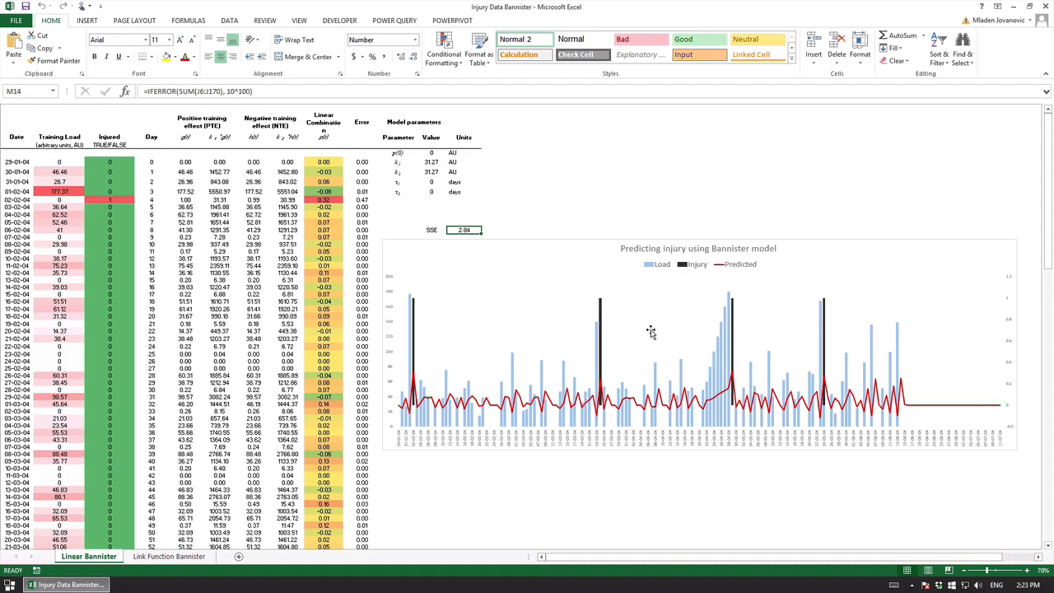
{"action": "mouse_move", "coordinate": [413, 369]}
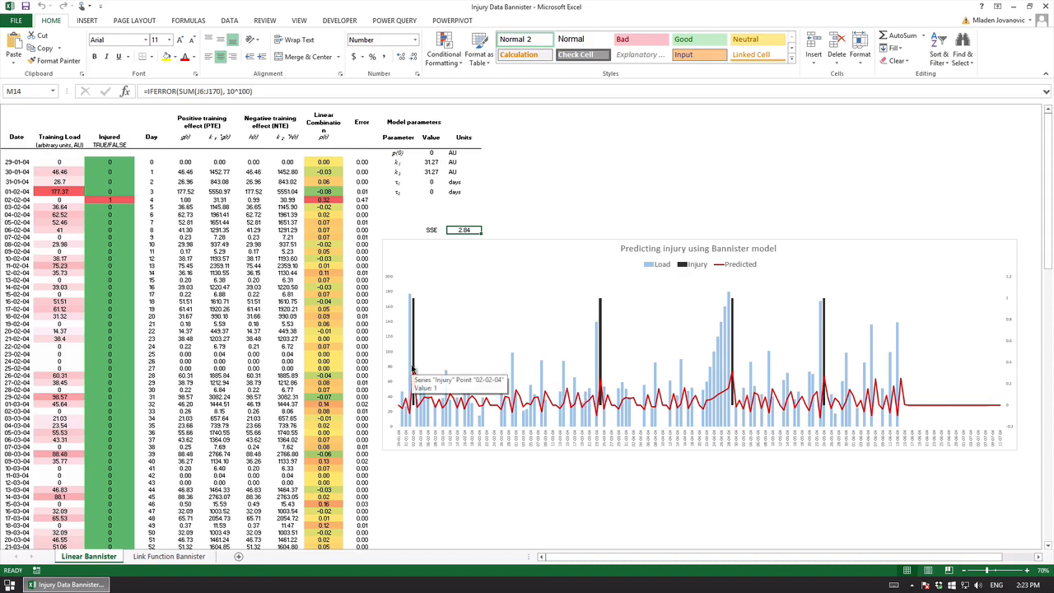
{"action": "mouse_move", "coordinate": [560, 379]}
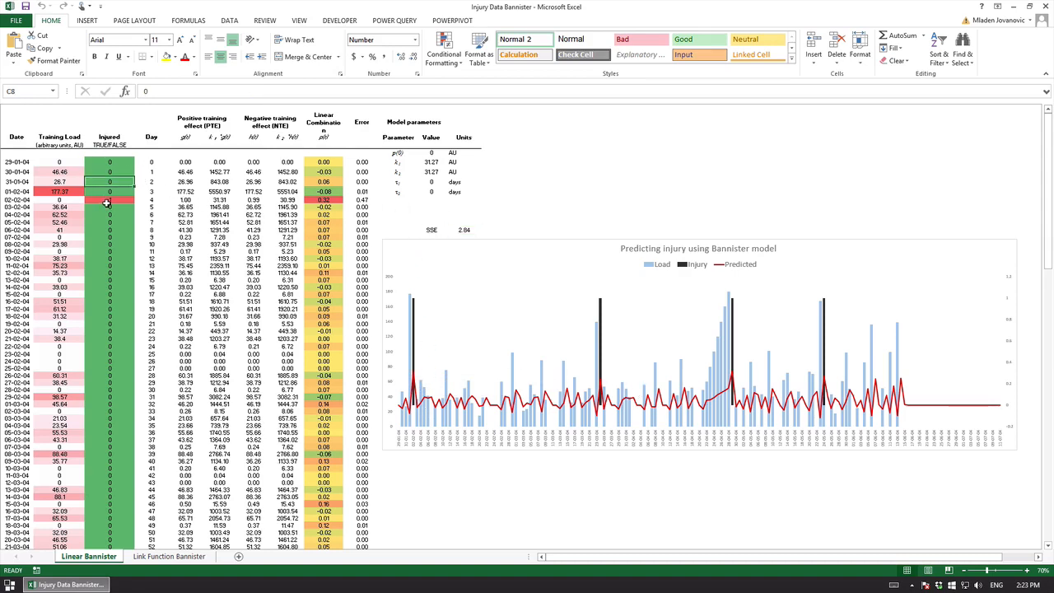
Step: Check later injury flags and the day-2 linear combination formula, then go to the Data tools
{"action": "left_click", "coordinate": [109, 201]}
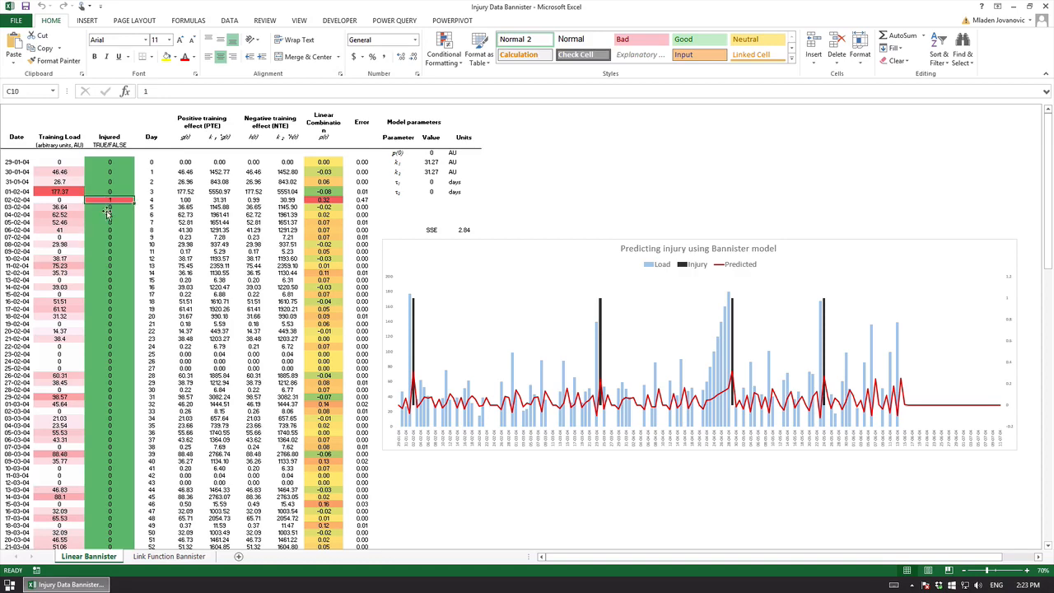
{"action": "scroll", "scroll_direction": "down", "scroll_amount": 3}
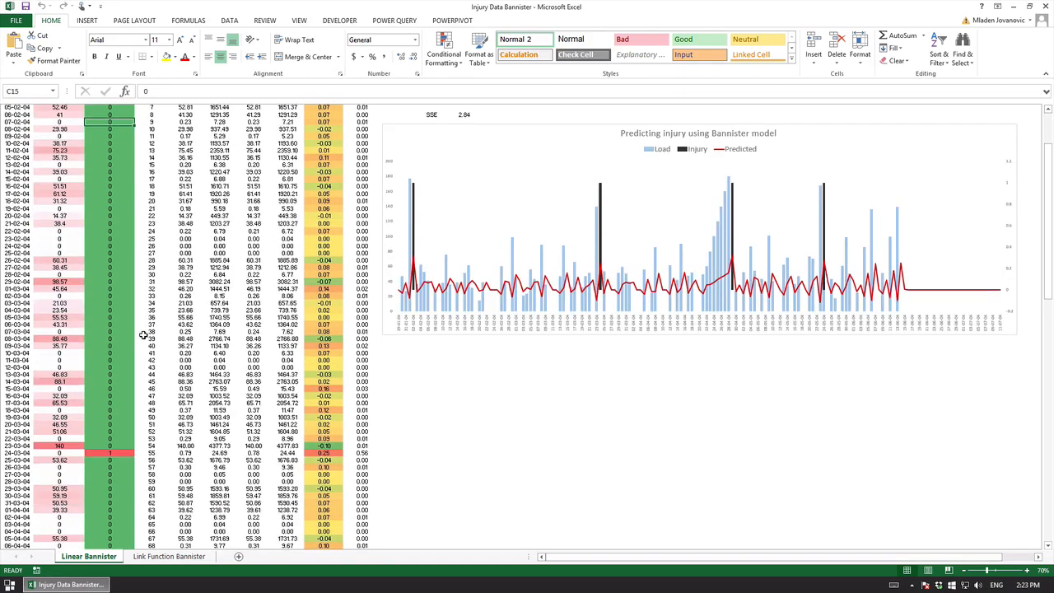
{"action": "mouse_move", "coordinate": [89, 250]}
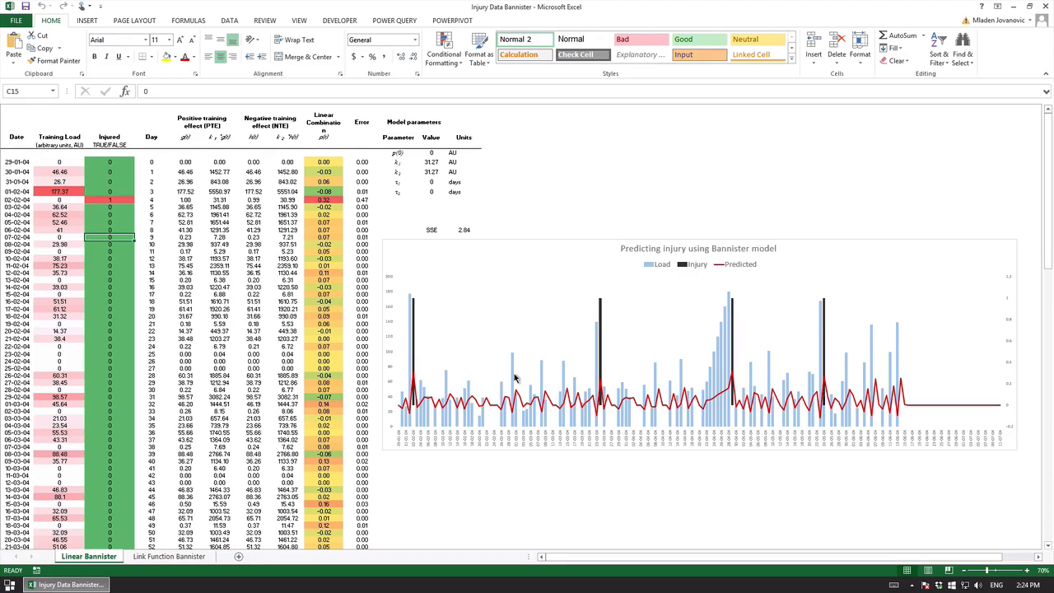
{"action": "mouse_move", "coordinate": [601, 354]}
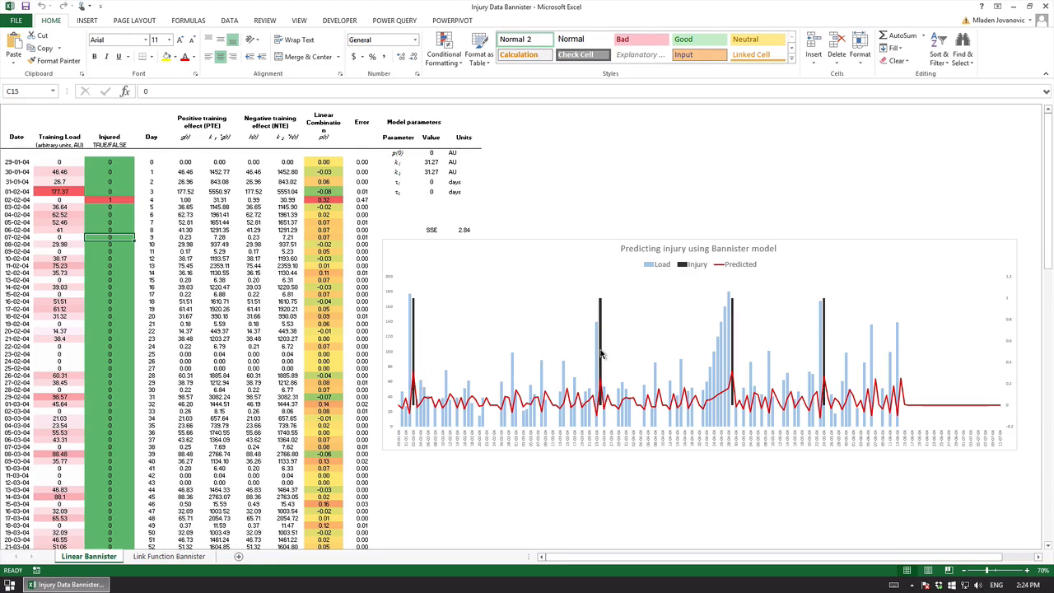
{"action": "mouse_move", "coordinate": [726, 354]}
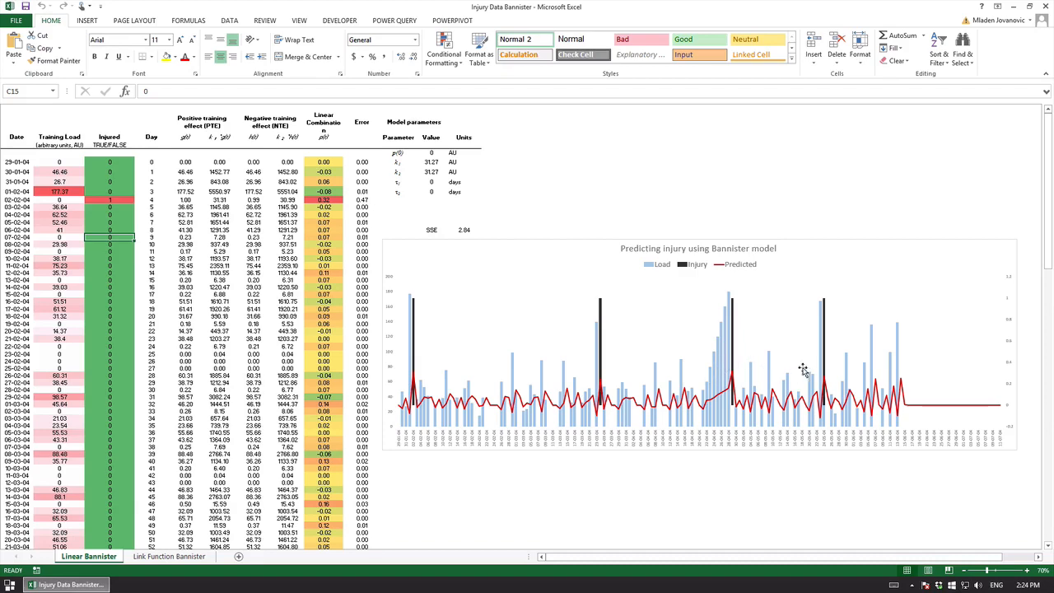
{"action": "scroll", "scroll_direction": "down", "scroll_amount": 3}
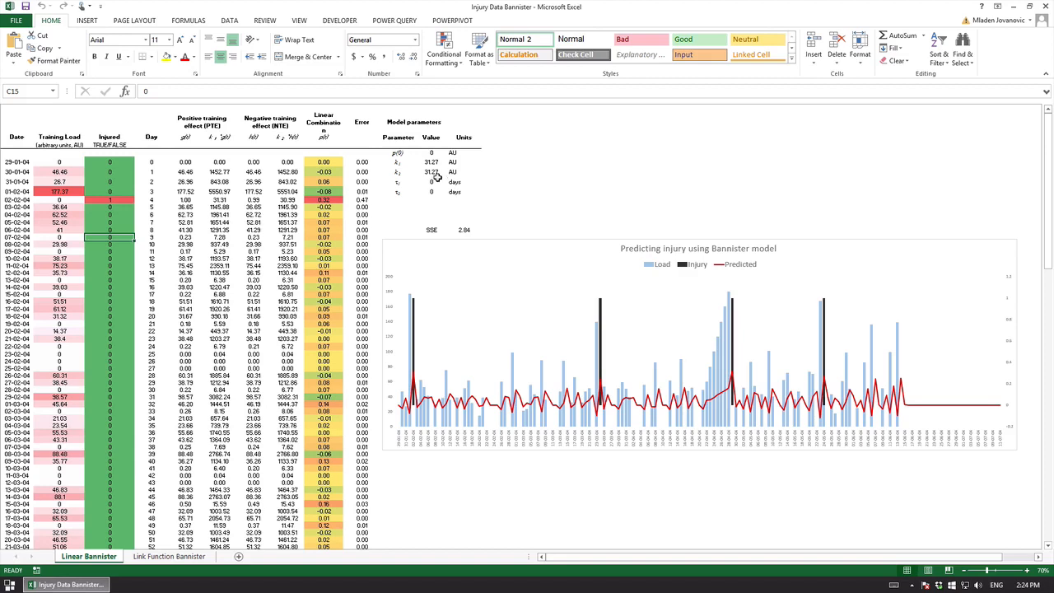
{"action": "mouse_move", "coordinate": [398, 163]}
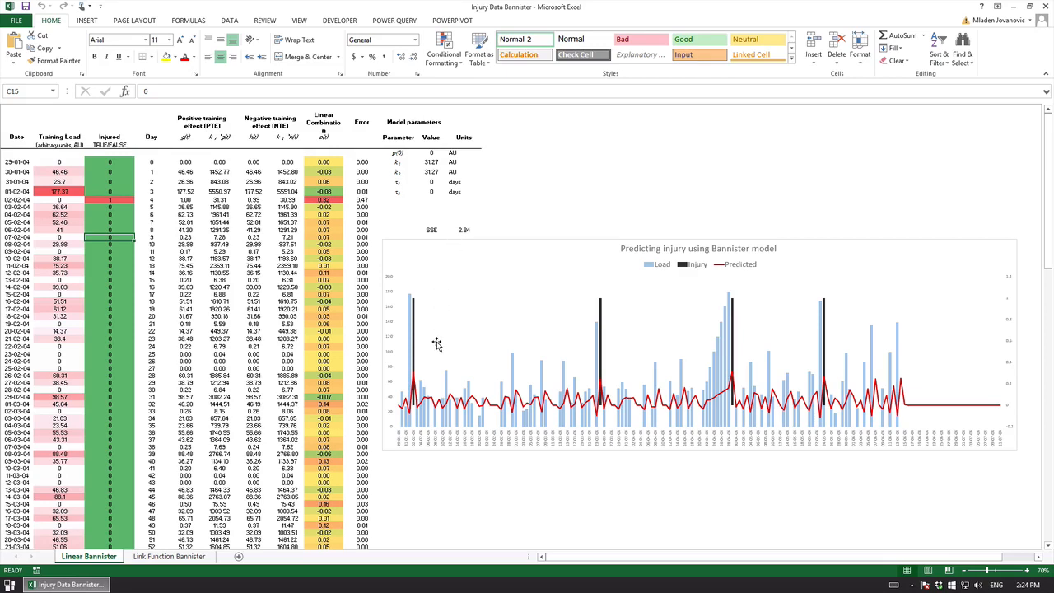
{"action": "mouse_move", "coordinate": [409, 409]}
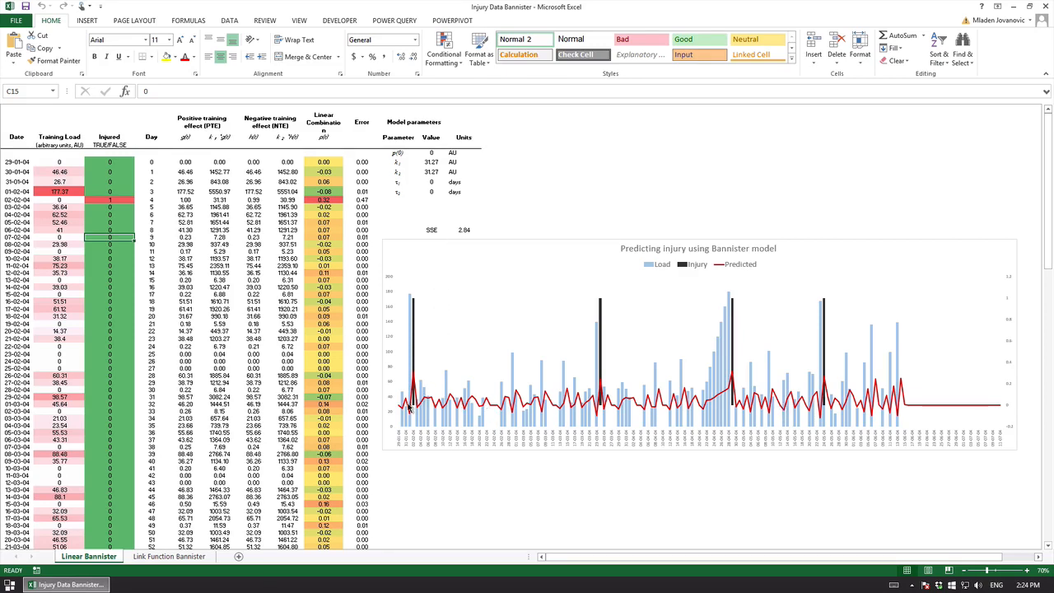
{"action": "mouse_move", "coordinate": [737, 404]}
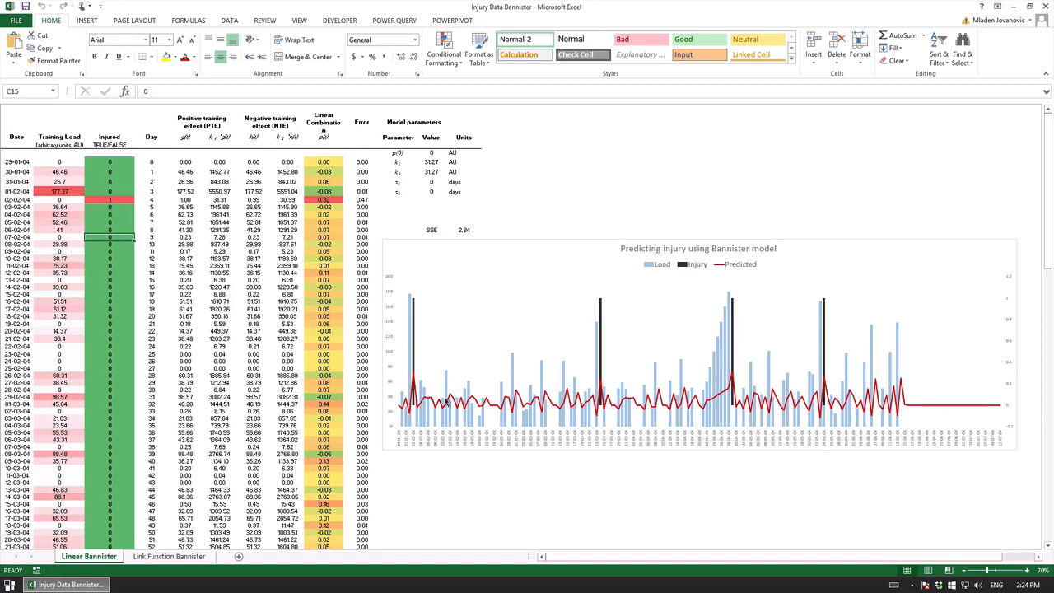
{"action": "mouse_move", "coordinate": [909, 405]}
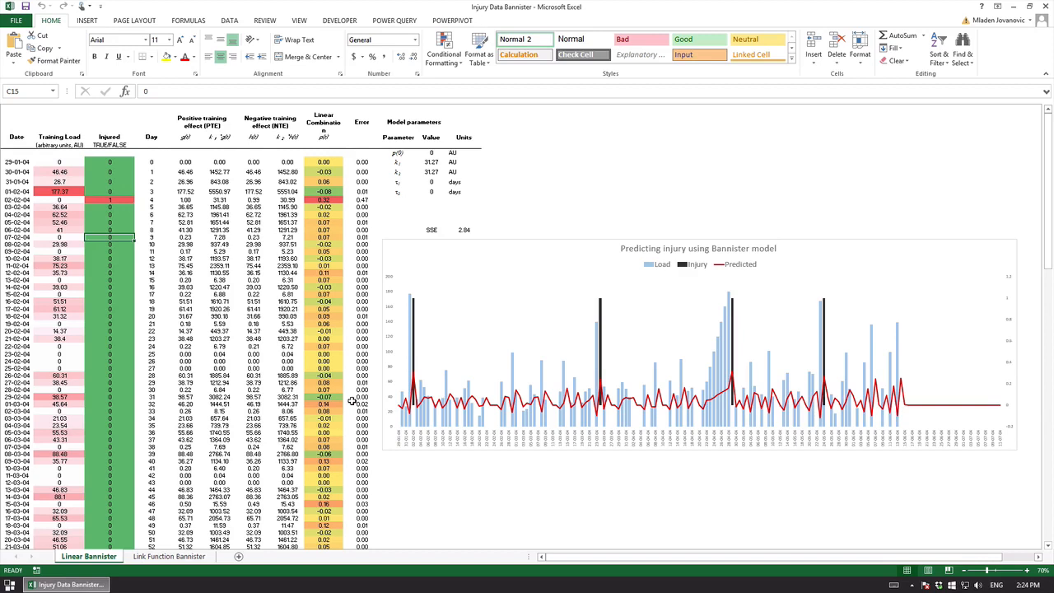
{"action": "mouse_move", "coordinate": [583, 320]}
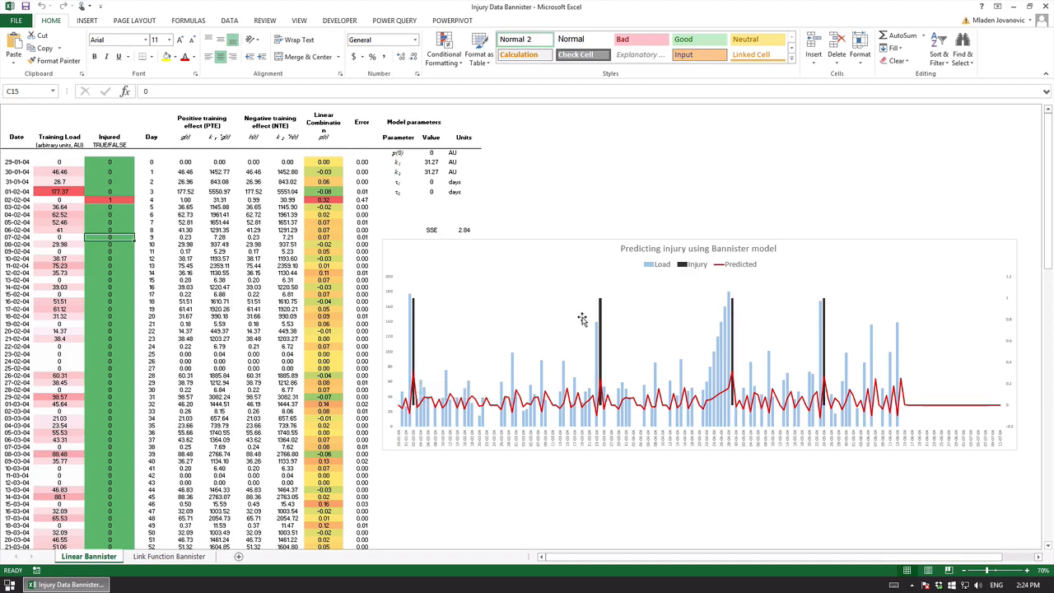
{"action": "mouse_move", "coordinate": [460, 344]}
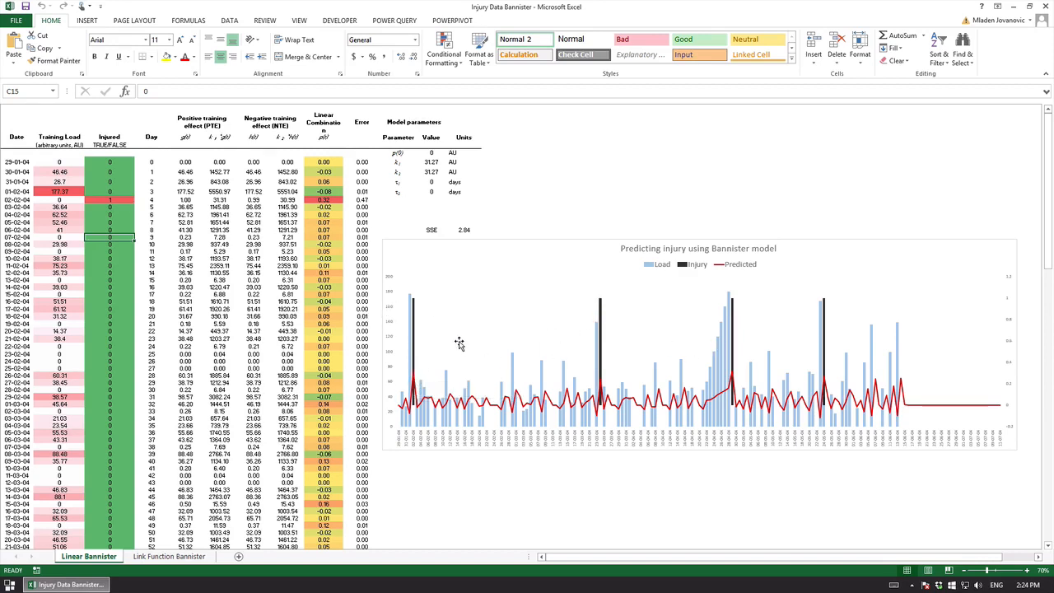
{"action": "mouse_move", "coordinate": [432, 332]}
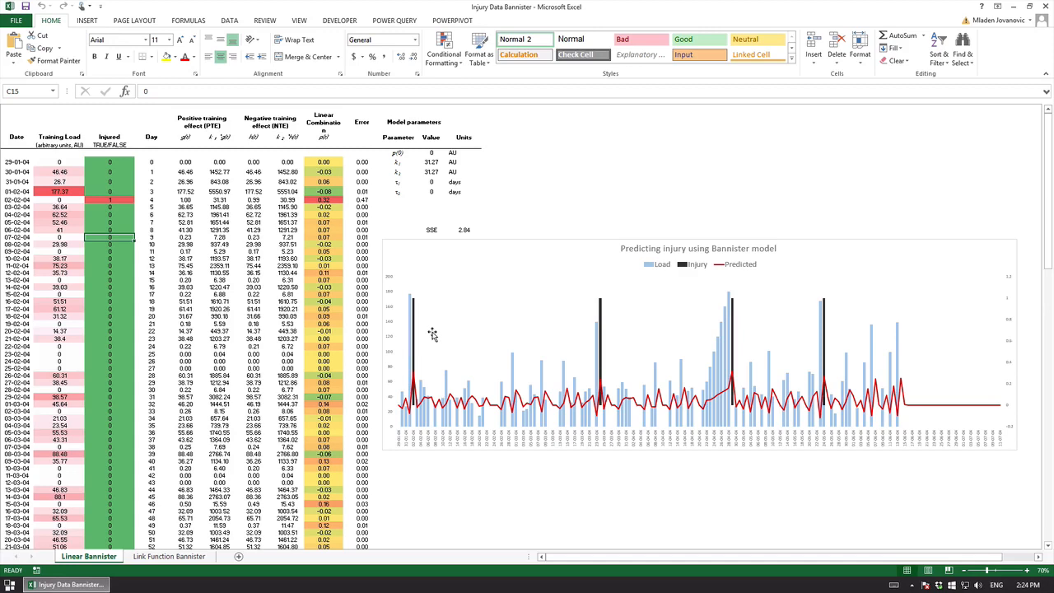
{"action": "mouse_move", "coordinate": [445, 422]}
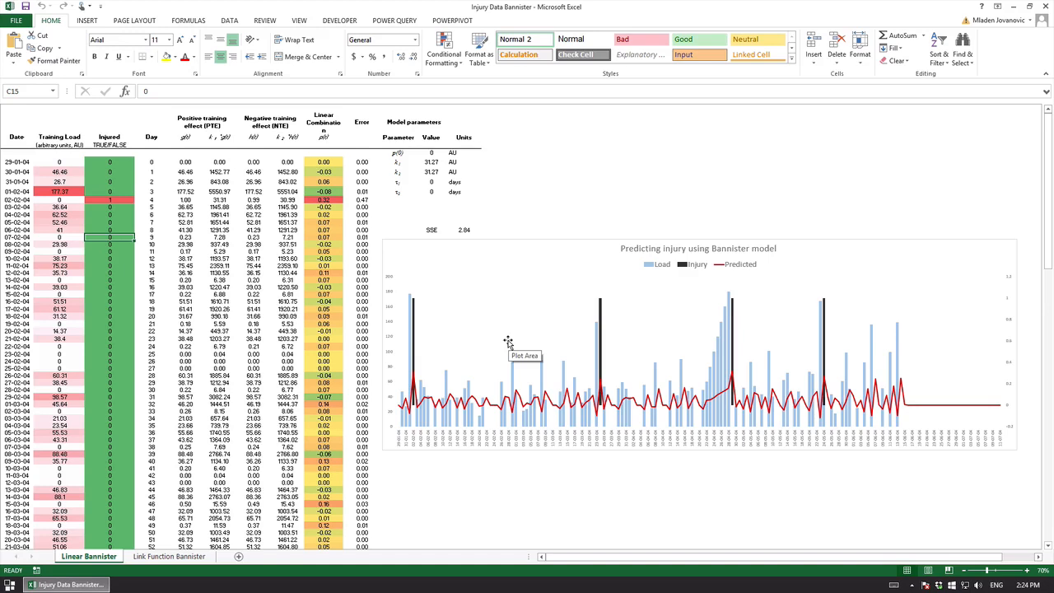
{"action": "mouse_move", "coordinate": [564, 394]}
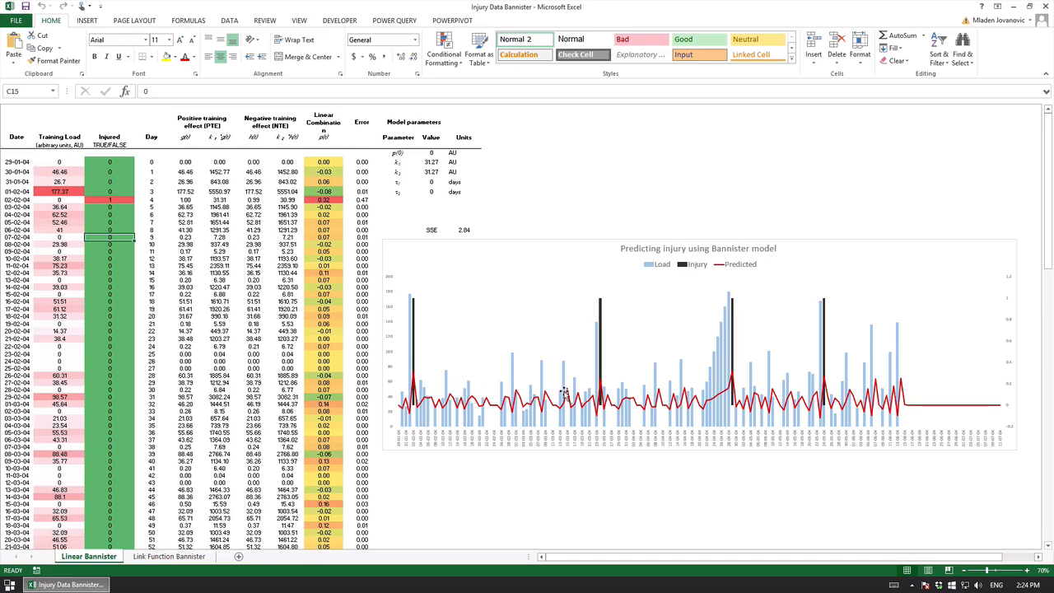
{"action": "left_click", "coordinate": [323, 191]}
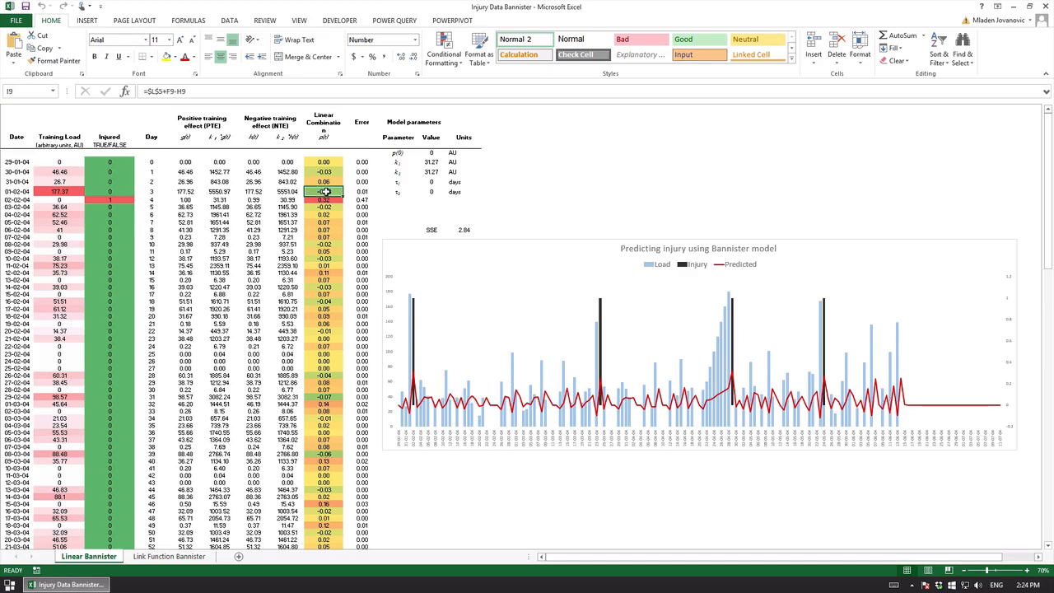
{"action": "left_click", "coordinate": [231, 19]}
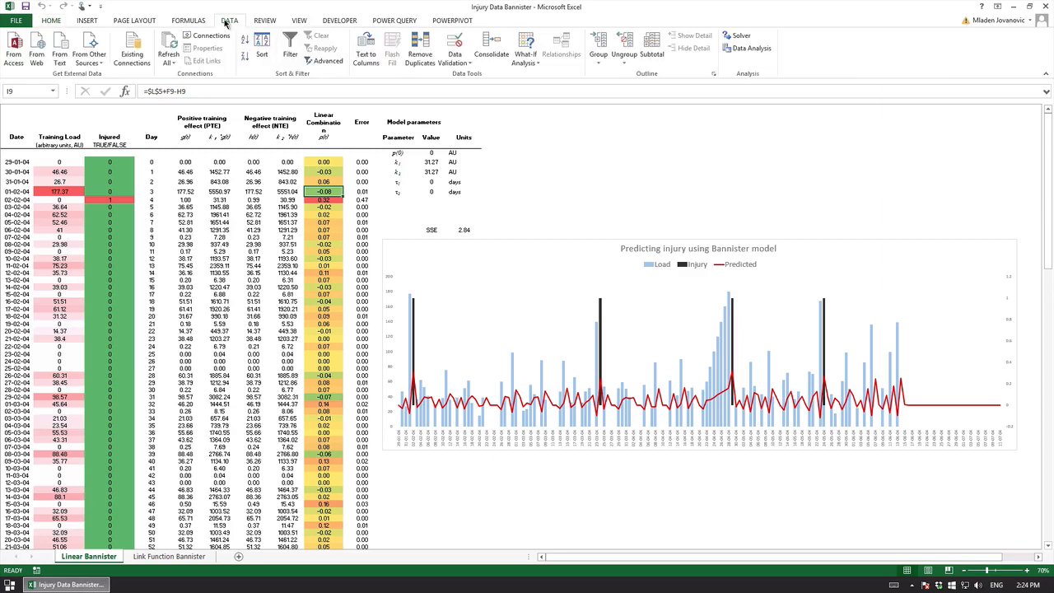
Step: Review the Solver objective (Min SSE), changing parameter cells and the first bound constraint
{"action": "left_click", "coordinate": [742, 36]}
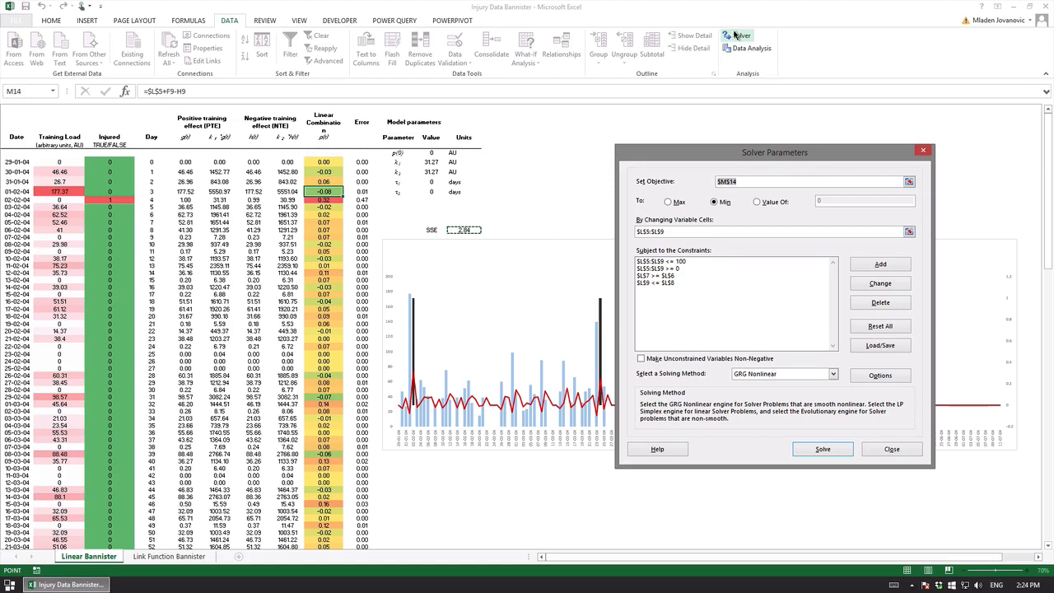
{"action": "mouse_move", "coordinate": [741, 40]}
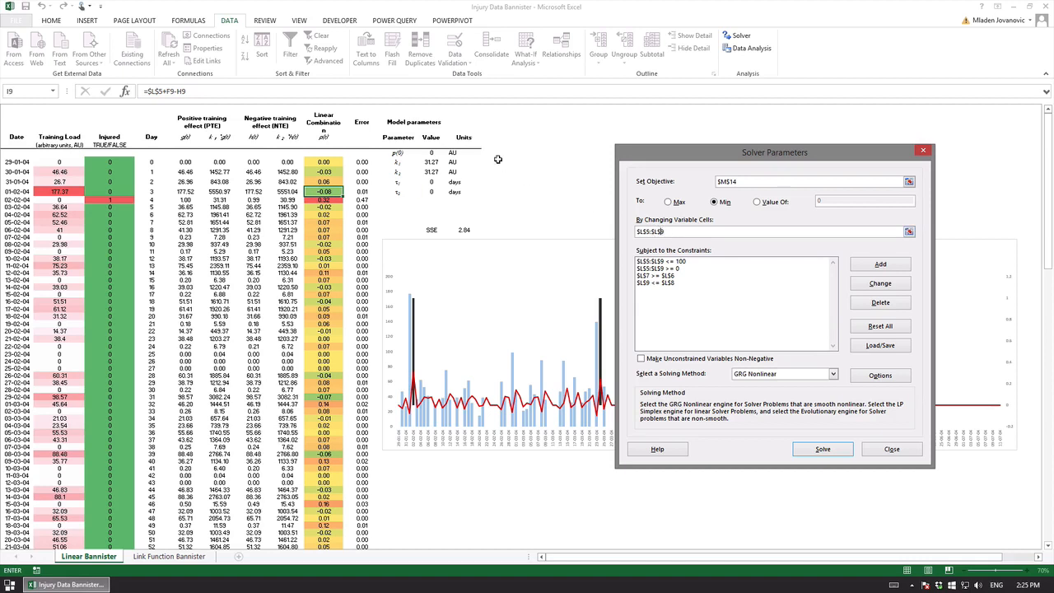
{"action": "left_click", "coordinate": [659, 261]}
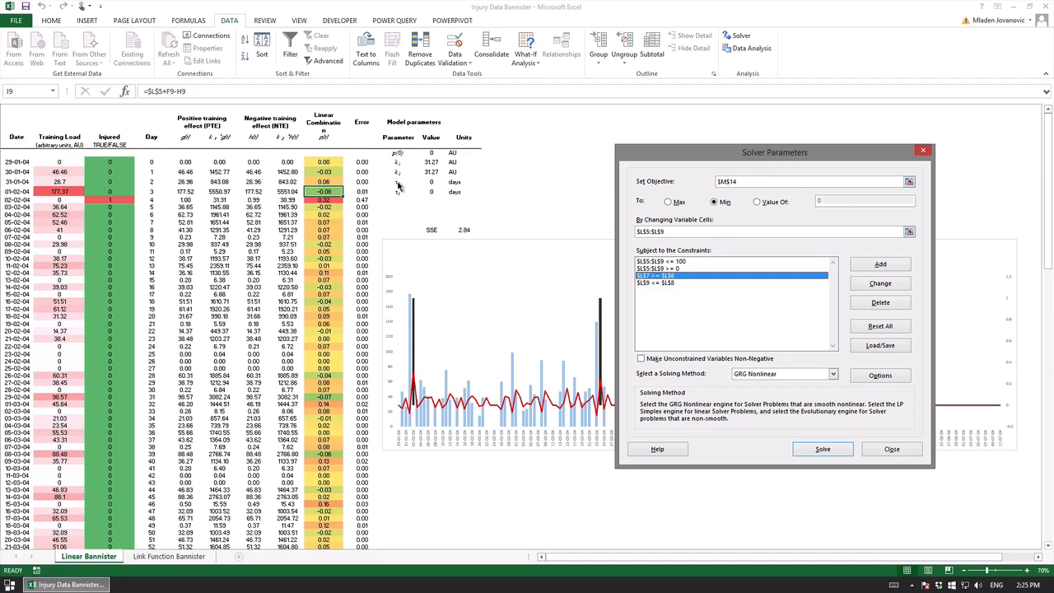
{"action": "mouse_move", "coordinate": [399, 187]}
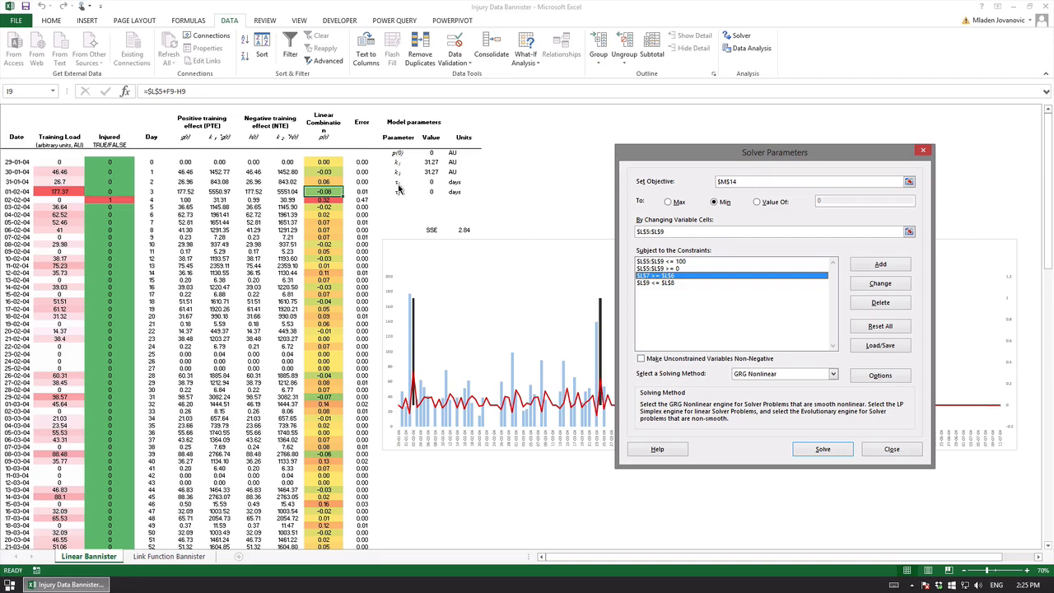
{"action": "mouse_move", "coordinate": [398, 188]}
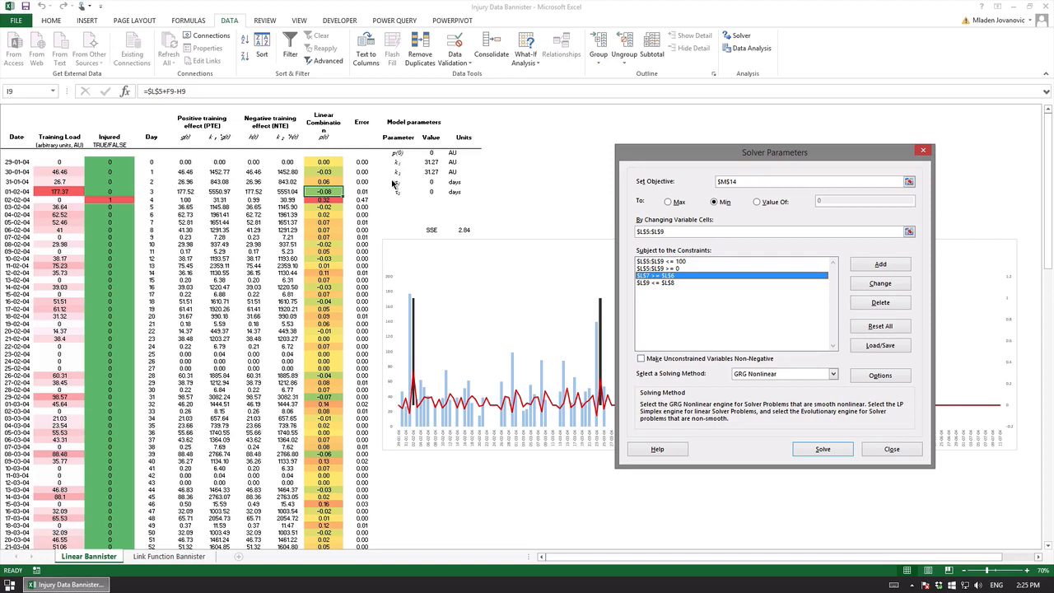
{"action": "mouse_move", "coordinate": [394, 188]}
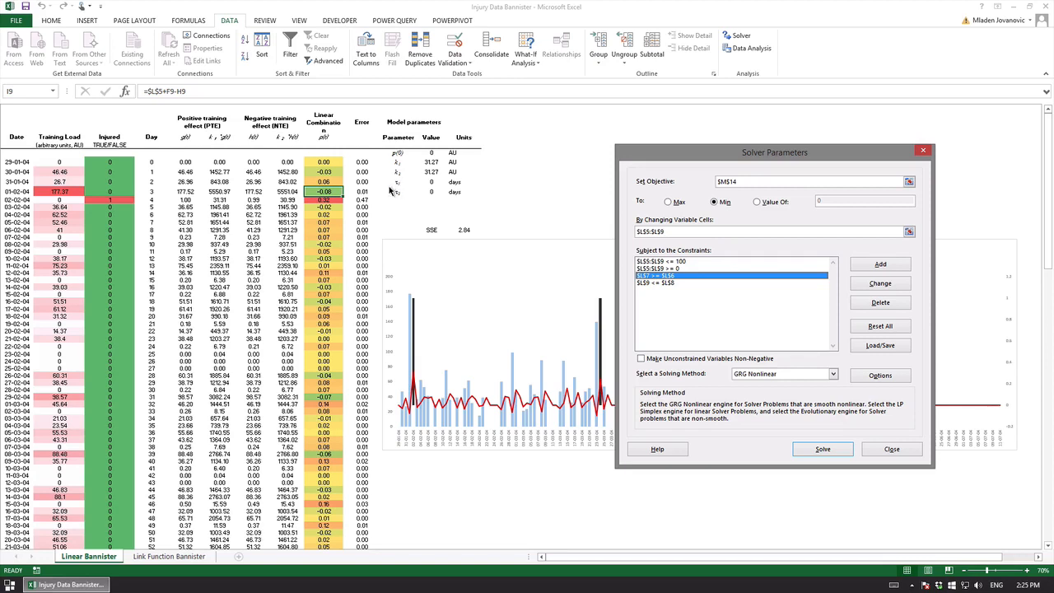
{"action": "mouse_move", "coordinate": [395, 185]}
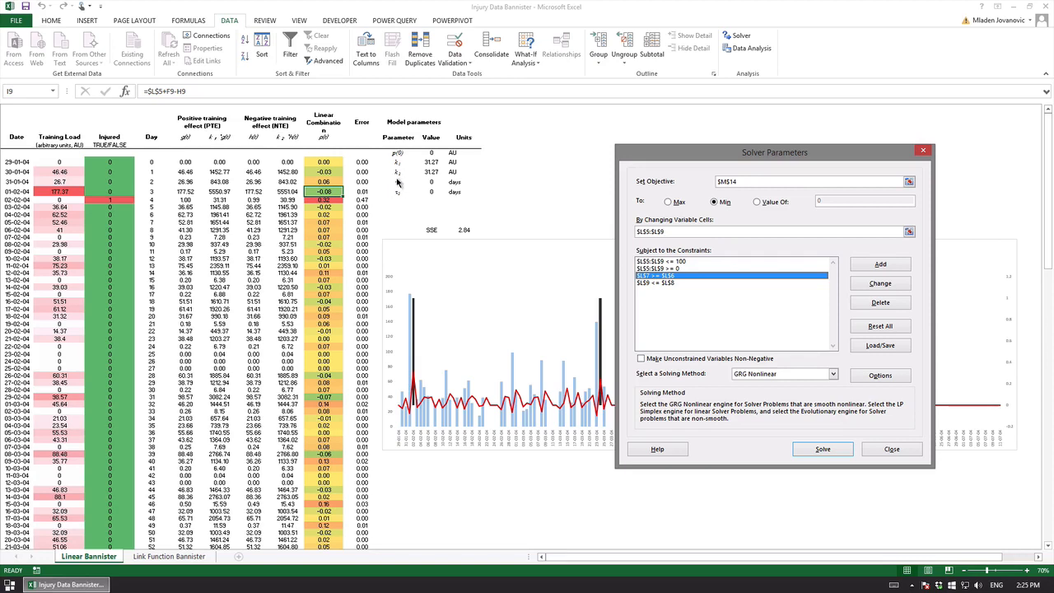
{"action": "mouse_move", "coordinate": [404, 194]}
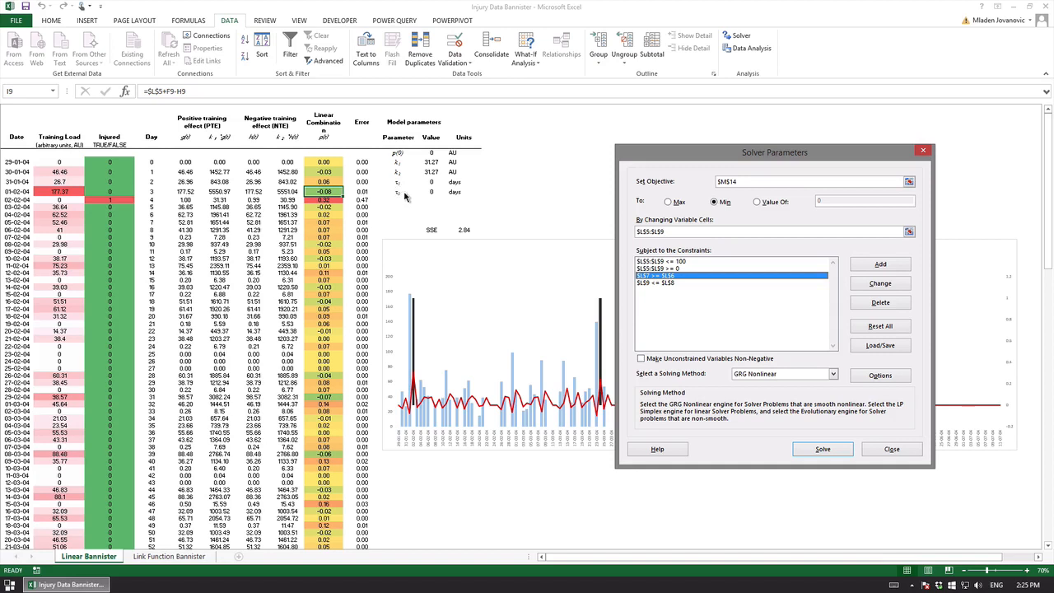
{"action": "left_click", "coordinate": [650, 283]}
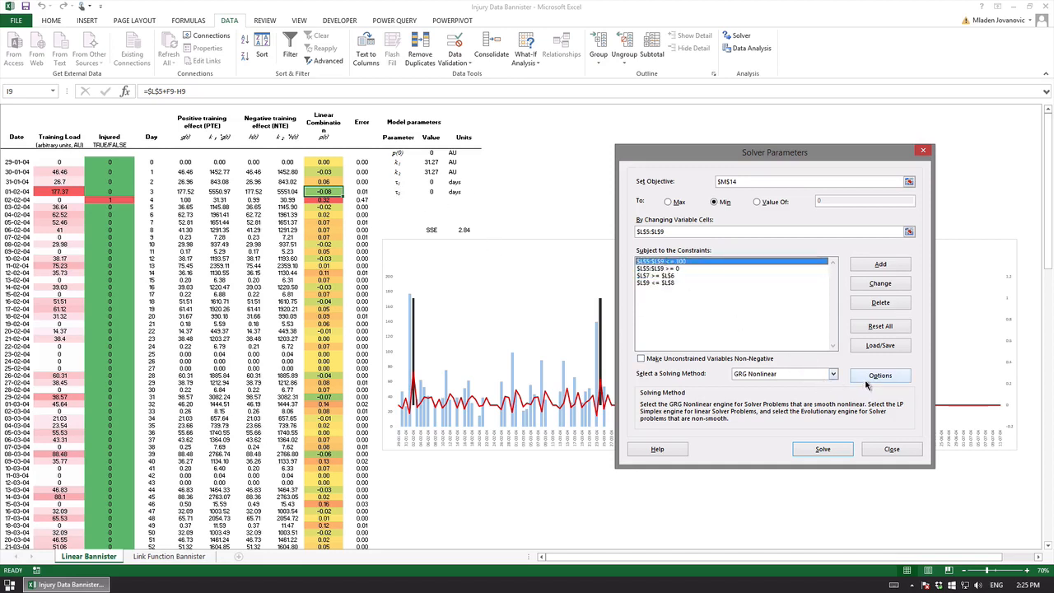
{"action": "left_click", "coordinate": [834, 372]}
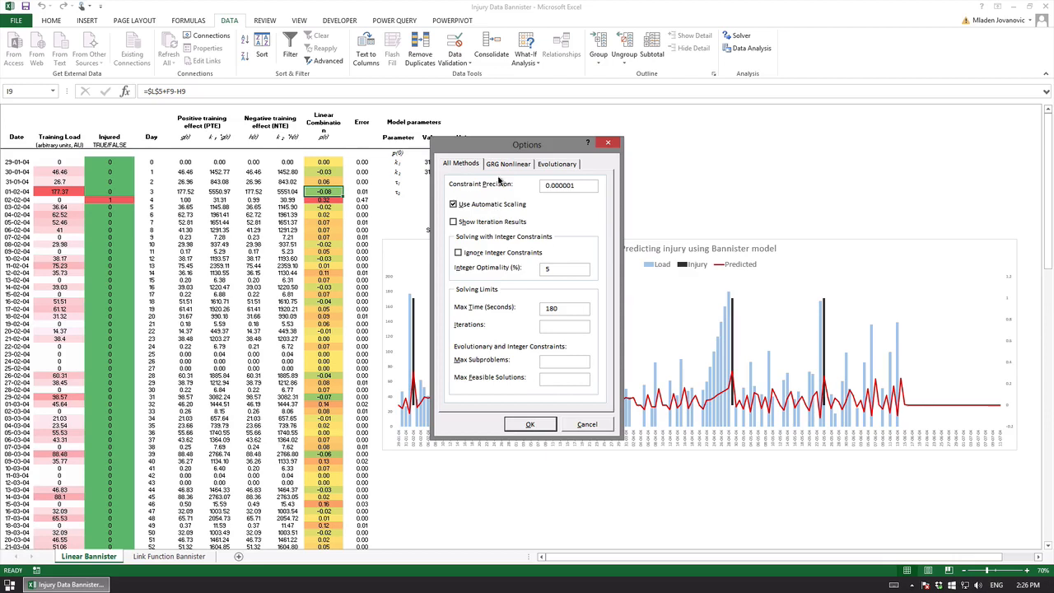
{"action": "left_click", "coordinate": [568, 185]}
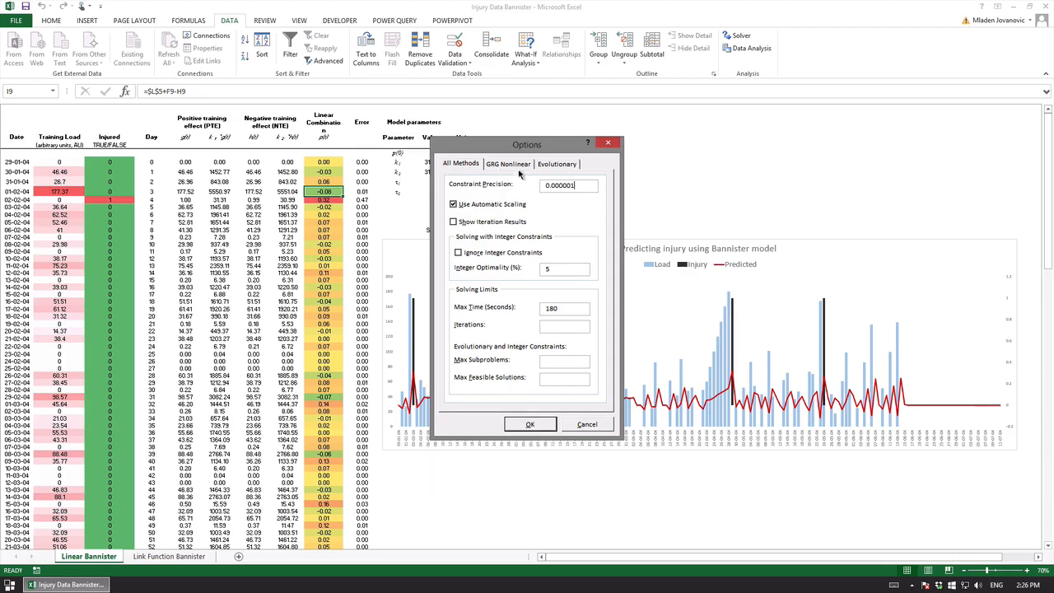
{"action": "left_click", "coordinate": [508, 163]}
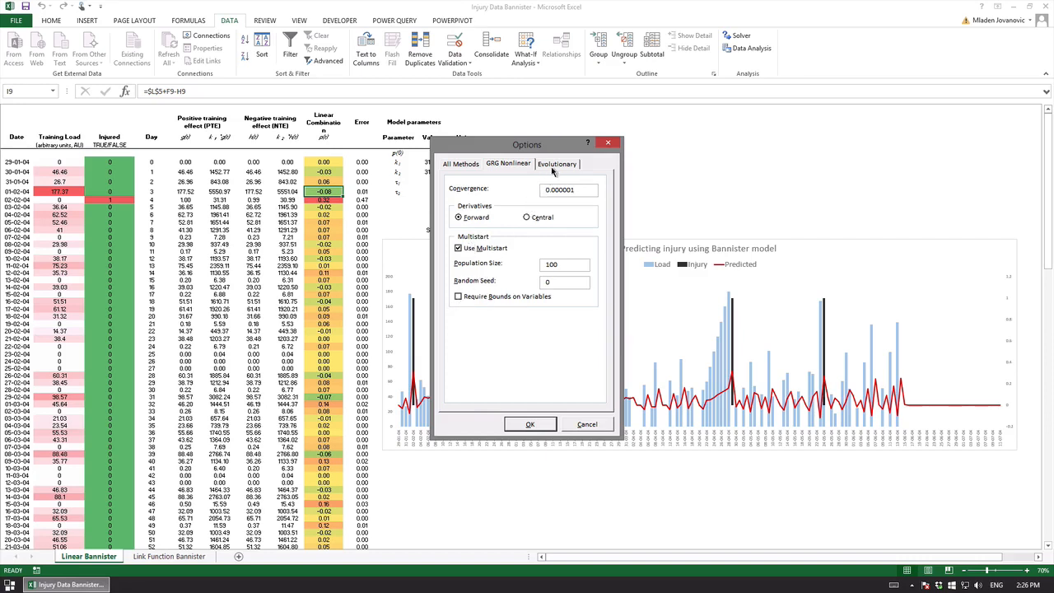
{"action": "left_click", "coordinate": [557, 163]}
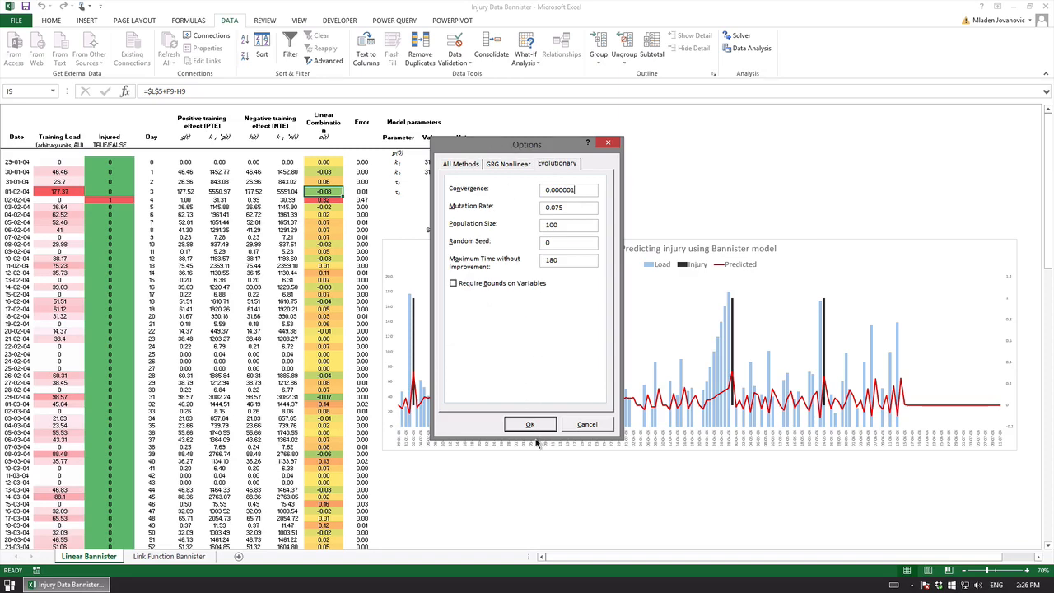
{"action": "left_click", "coordinate": [531, 424]}
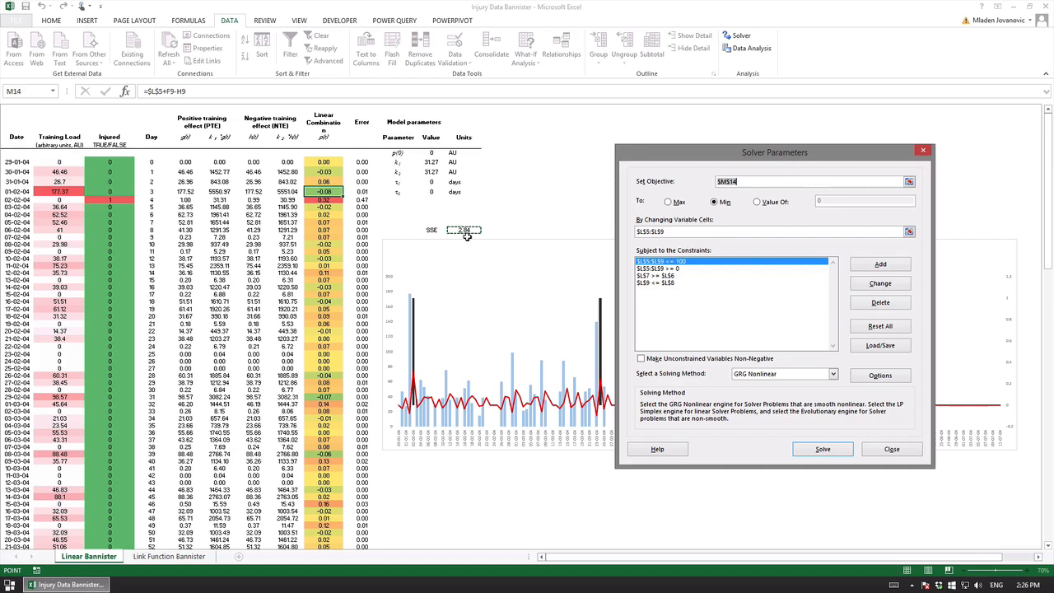
{"action": "mouse_move", "coordinate": [697, 307]}
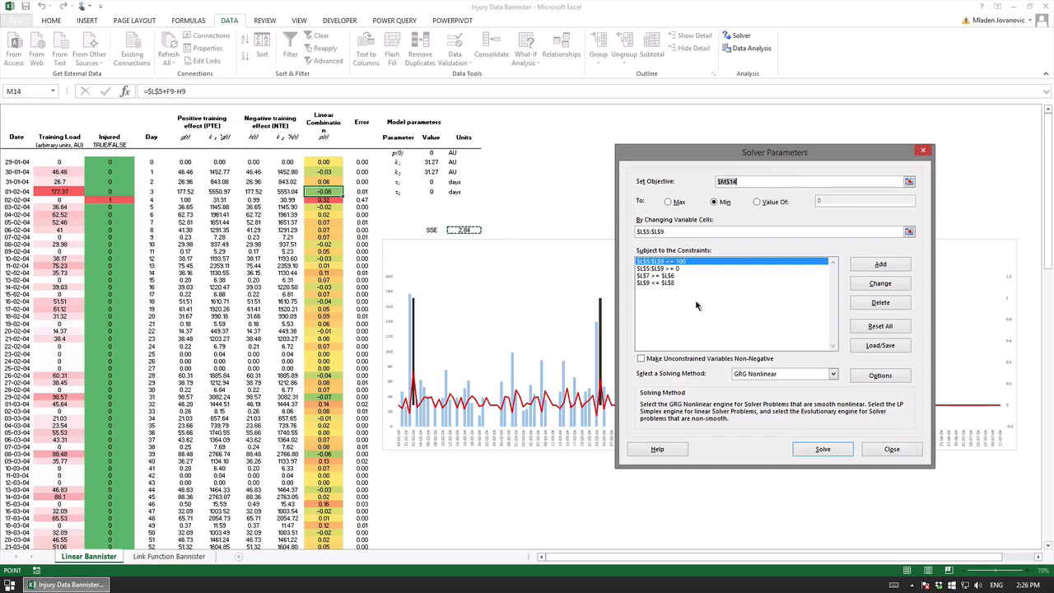
Step: Close the Solver Parameters dialog, keeping the fitted Linear Banister model and chart
{"action": "left_click", "coordinate": [892, 448]}
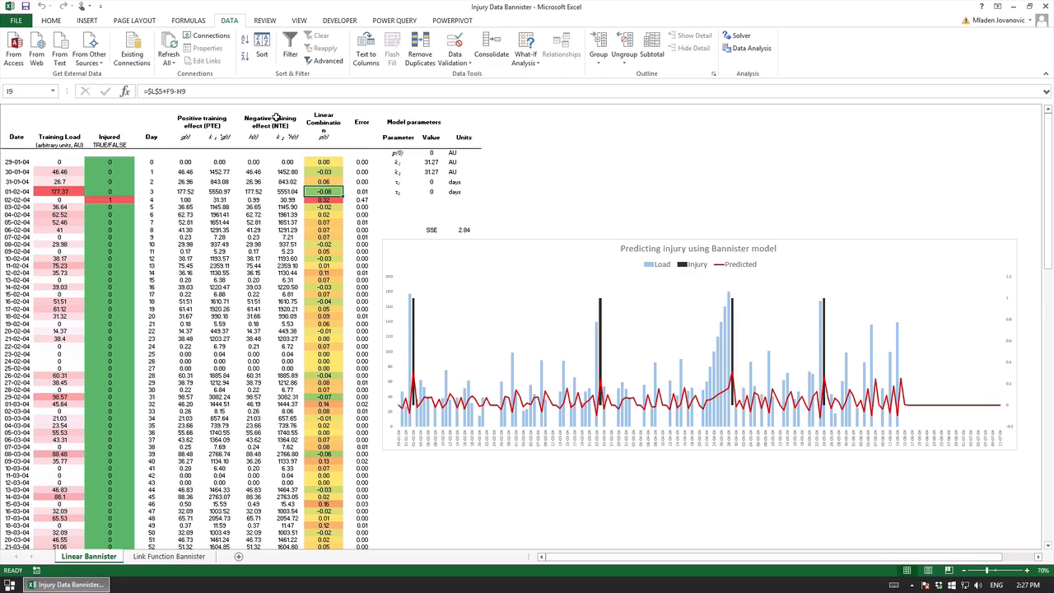
{"action": "mouse_move", "coordinate": [376, 340]}
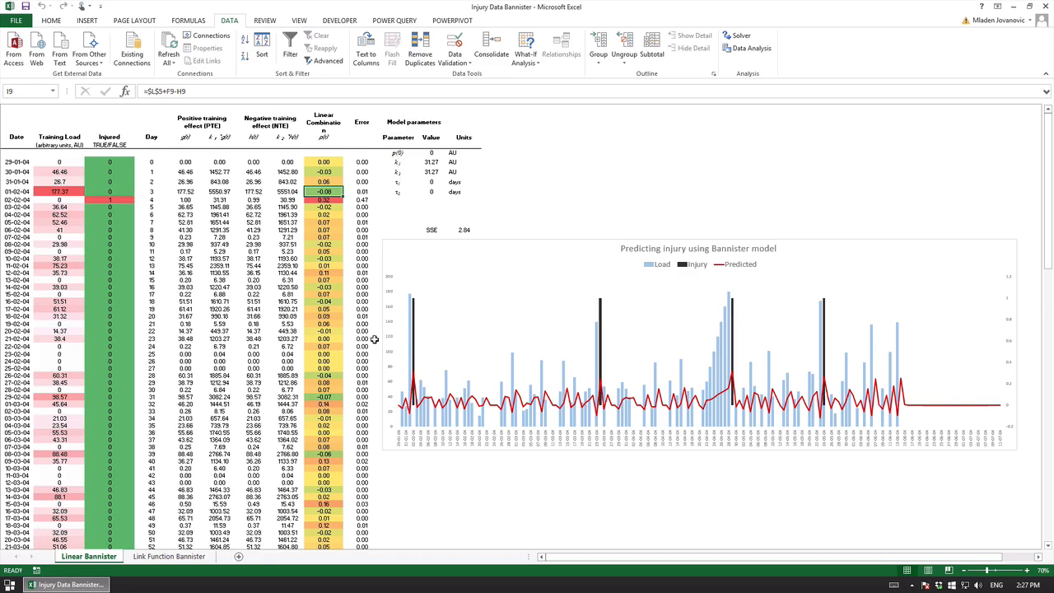
{"action": "mouse_move", "coordinate": [190, 191]}
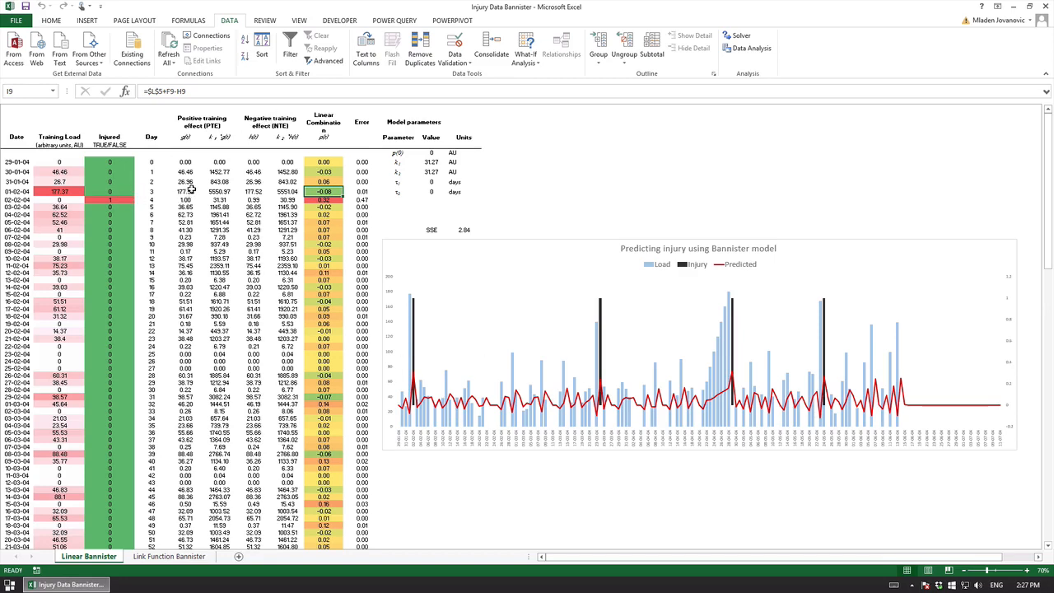
{"action": "mouse_move", "coordinate": [987, 413]}
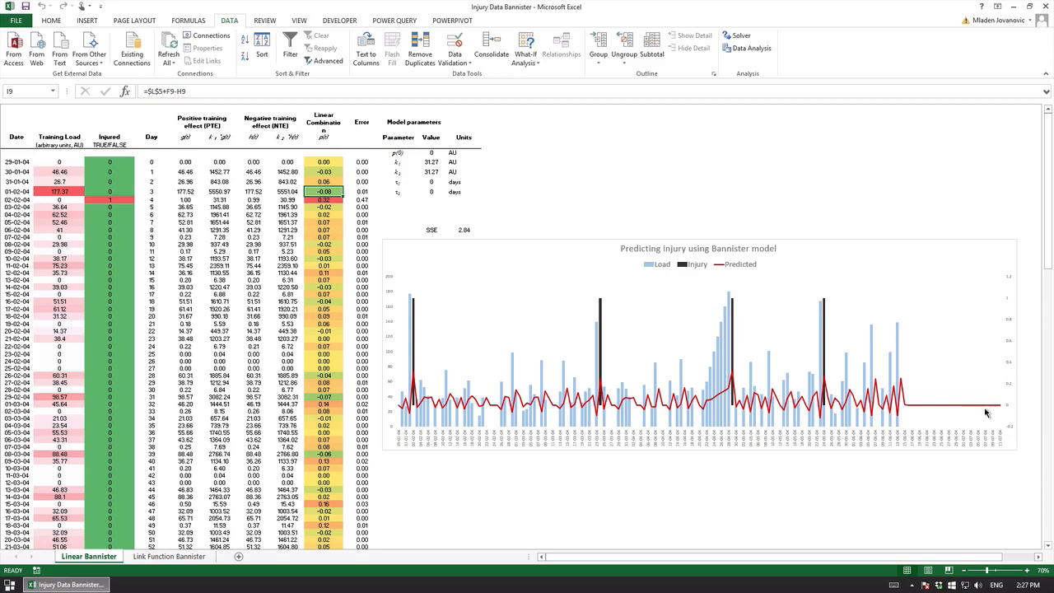
{"action": "mouse_move", "coordinate": [985, 403]}
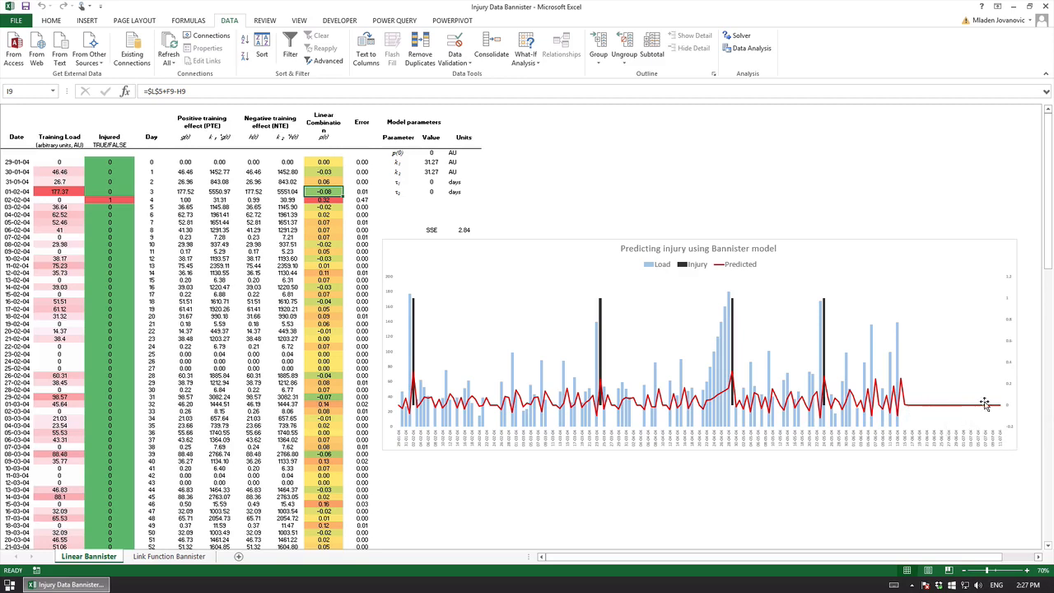
{"action": "mouse_move", "coordinate": [1013, 387]}
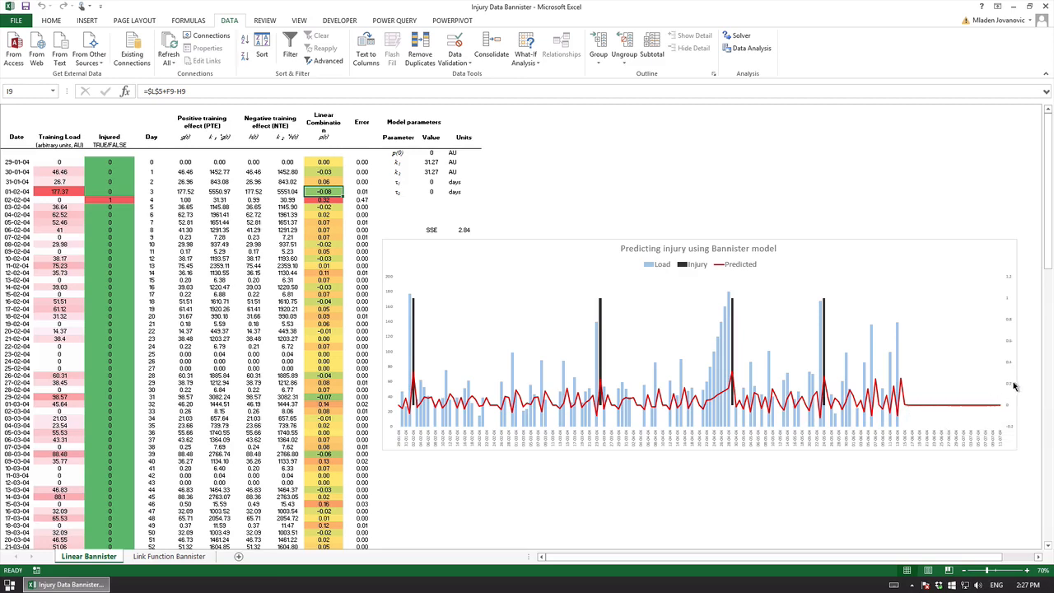
{"action": "mouse_move", "coordinate": [1012, 435]}
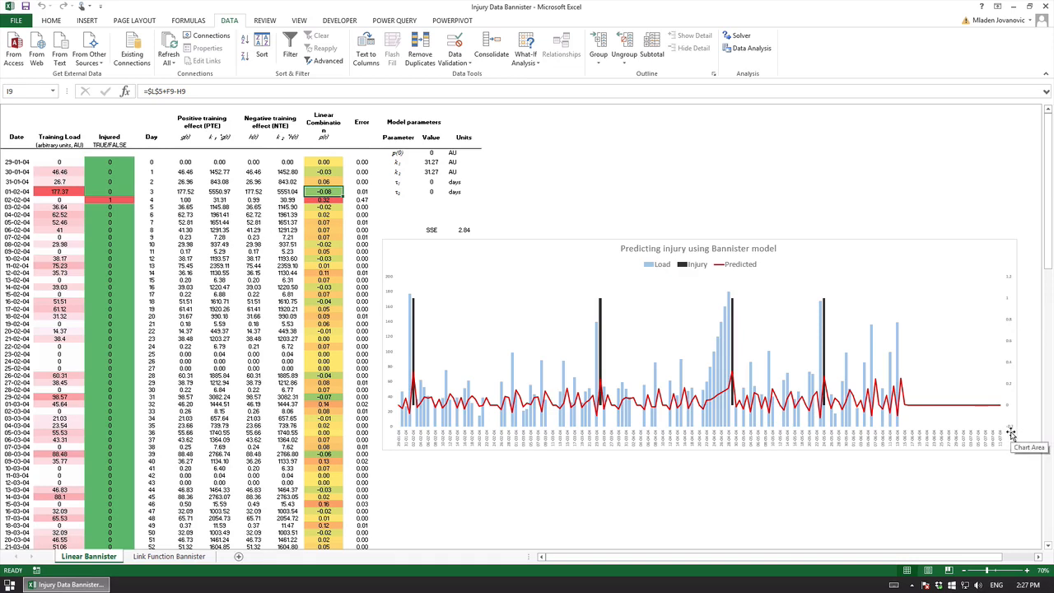
{"action": "mouse_move", "coordinate": [1003, 275]}
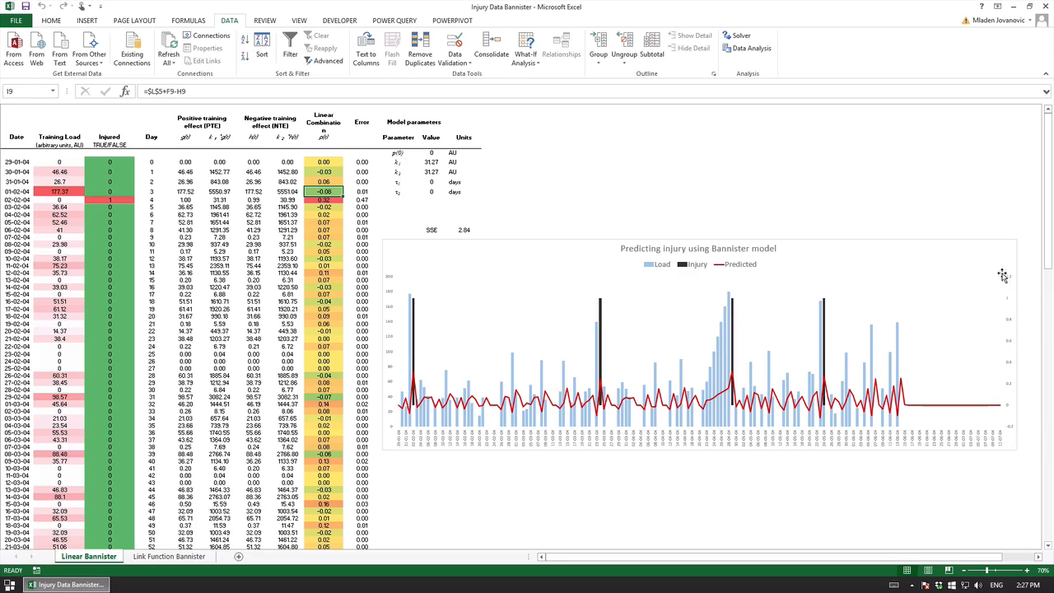
{"action": "mouse_move", "coordinate": [1008, 420]}
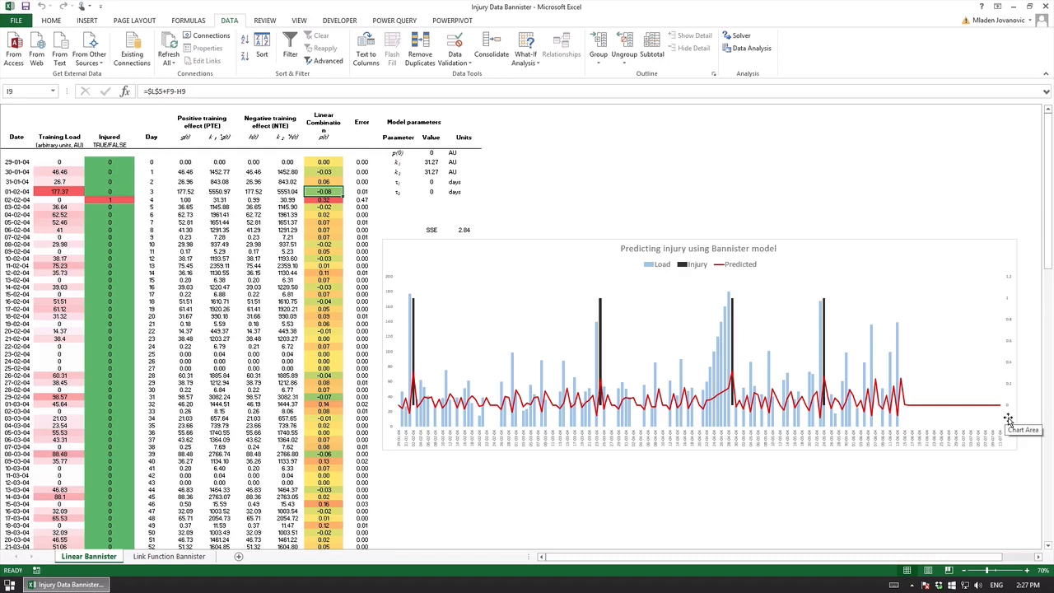
{"action": "mouse_move", "coordinate": [336, 169]}
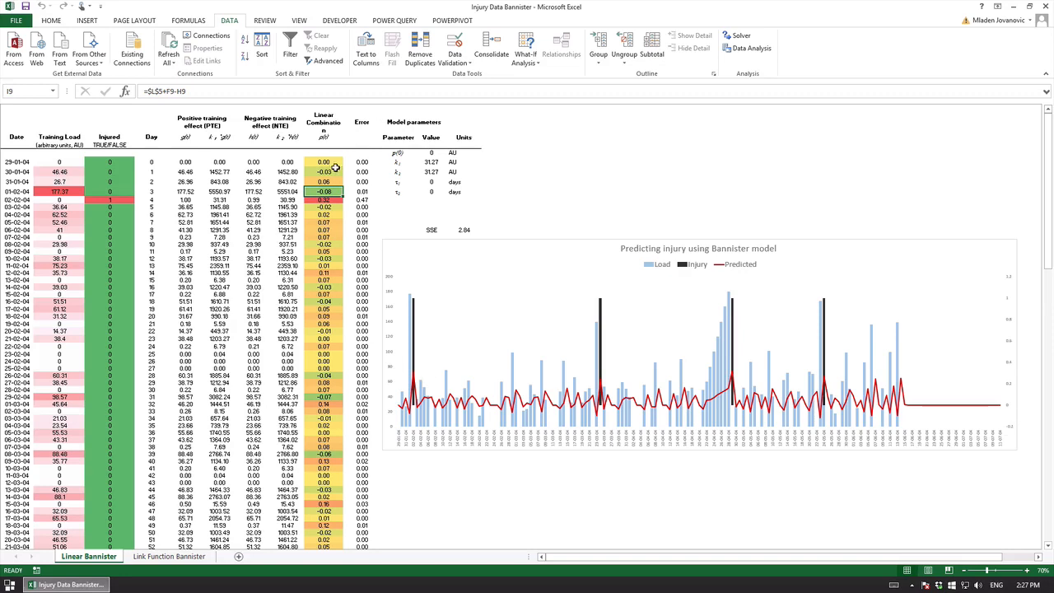
{"action": "mouse_move", "coordinate": [267, 169]}
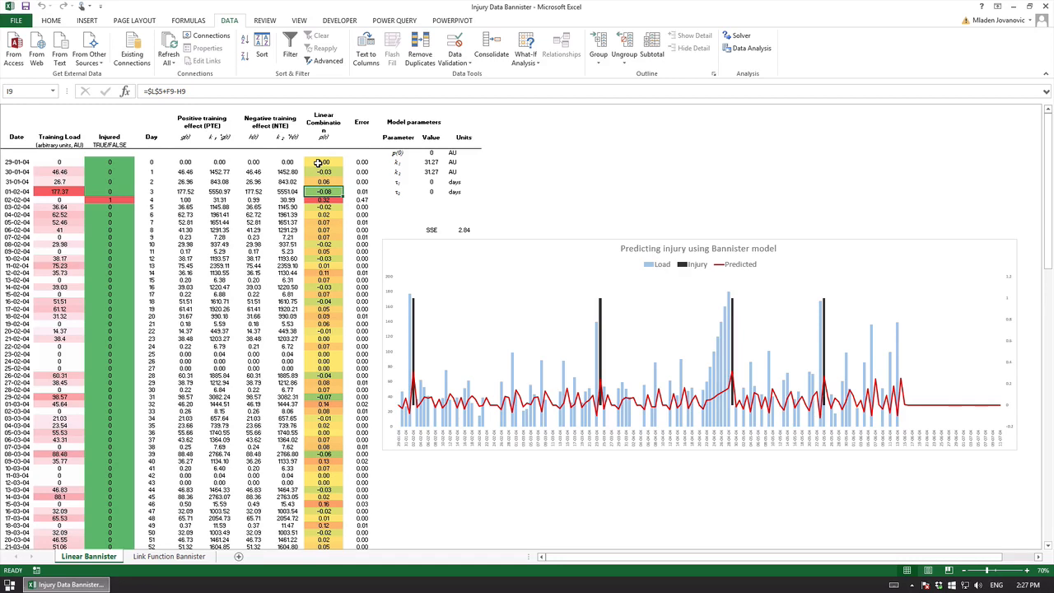
{"action": "mouse_move", "coordinate": [318, 185]}
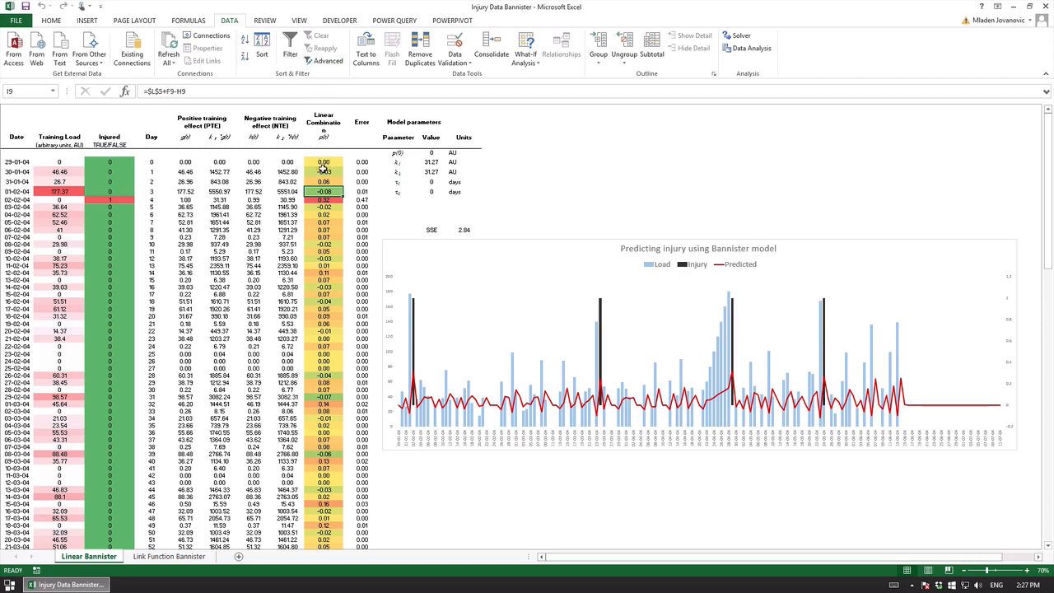
{"action": "left_click", "coordinate": [363, 162]}
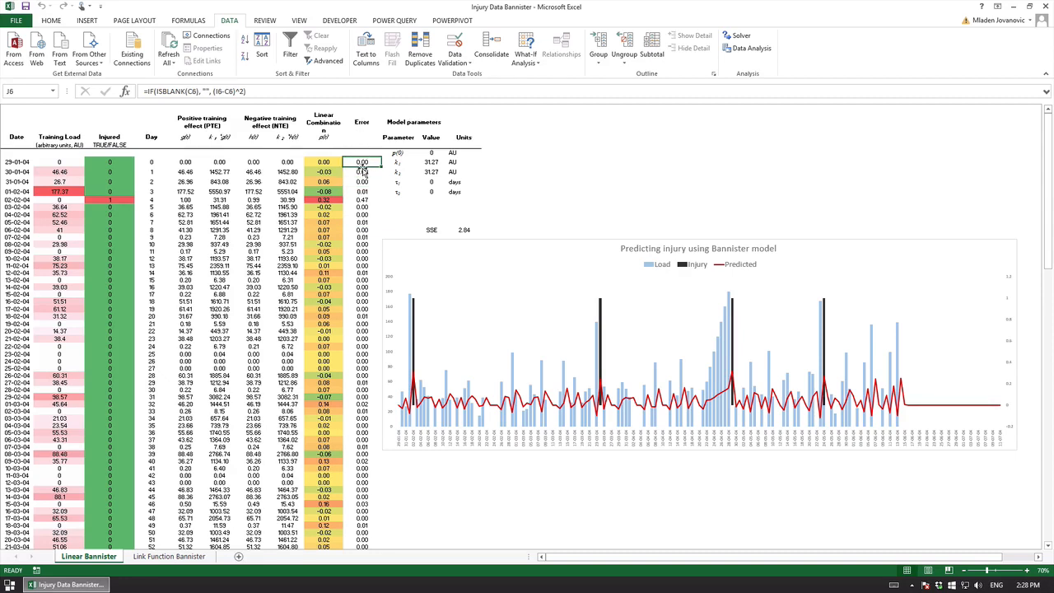
{"action": "left_click", "coordinate": [360, 191]}
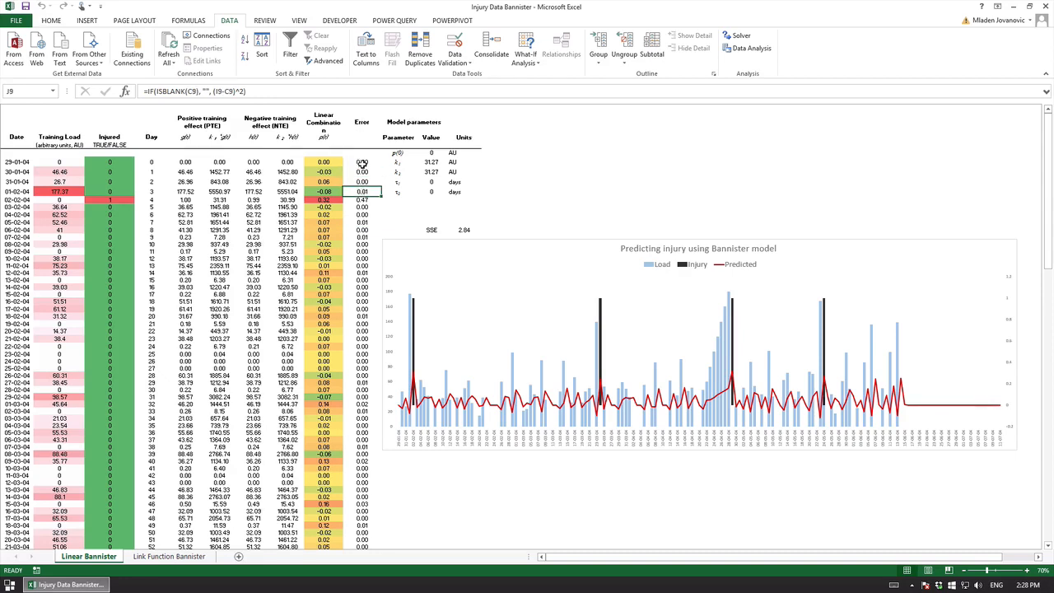
{"action": "left_click", "coordinate": [465, 229]}
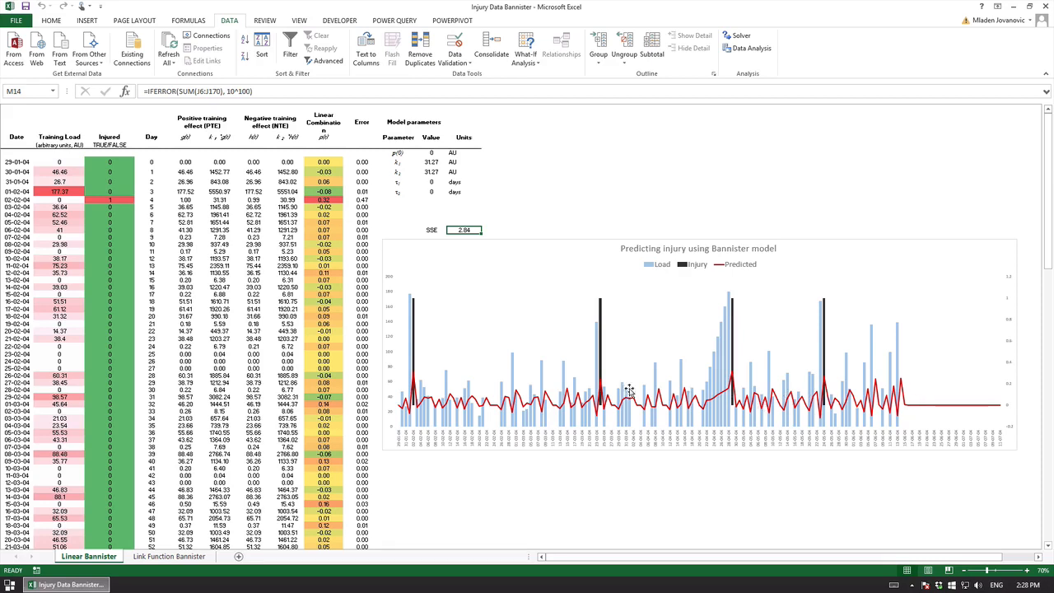
{"action": "mouse_move", "coordinate": [414, 375]}
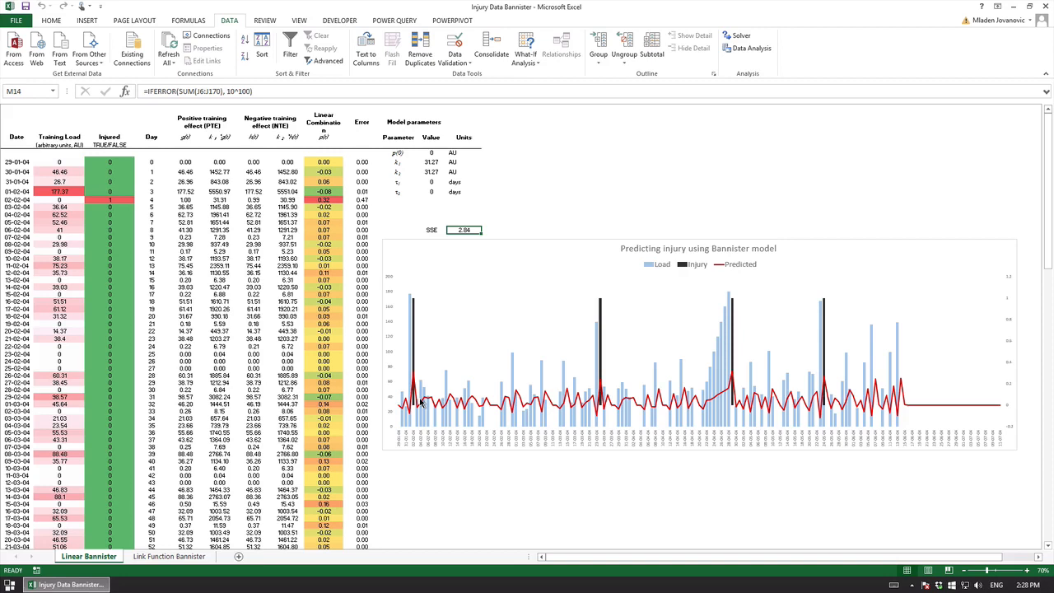
{"action": "mouse_move", "coordinate": [1019, 404]}
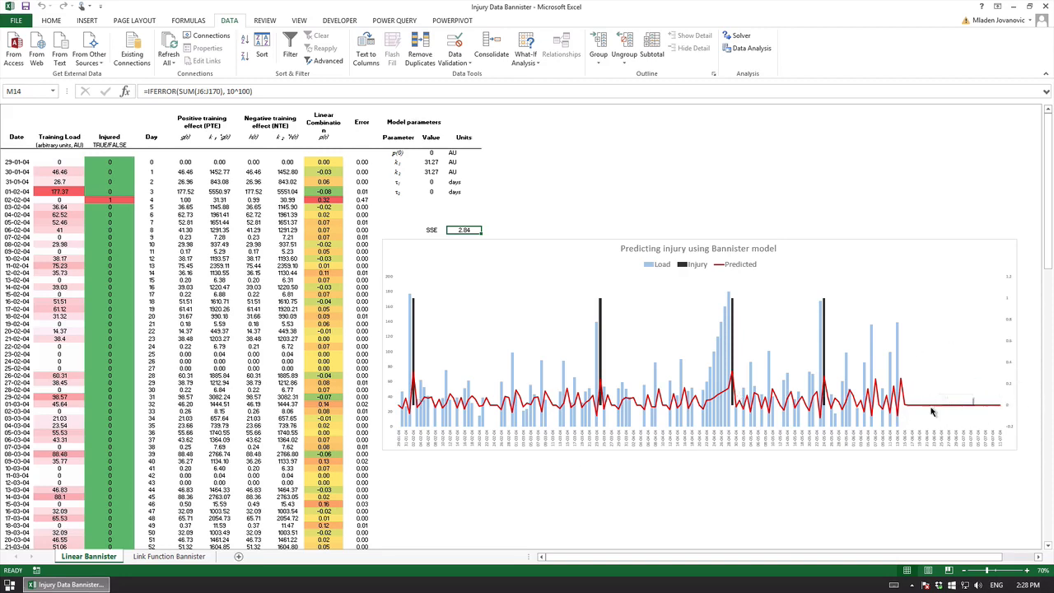
{"action": "mouse_move", "coordinate": [877, 338]}
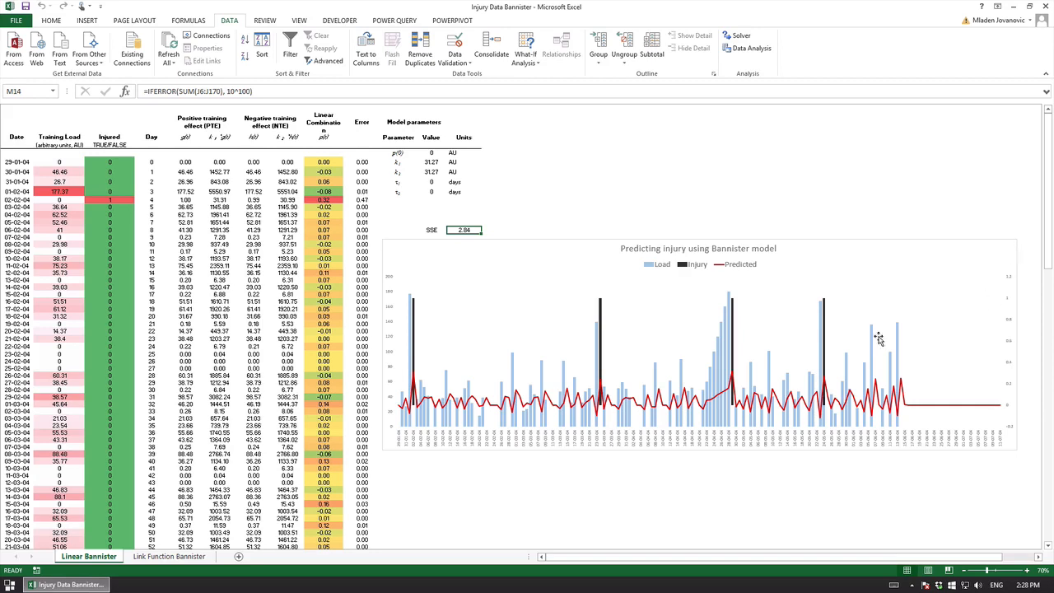
{"action": "mouse_move", "coordinate": [542, 333]}
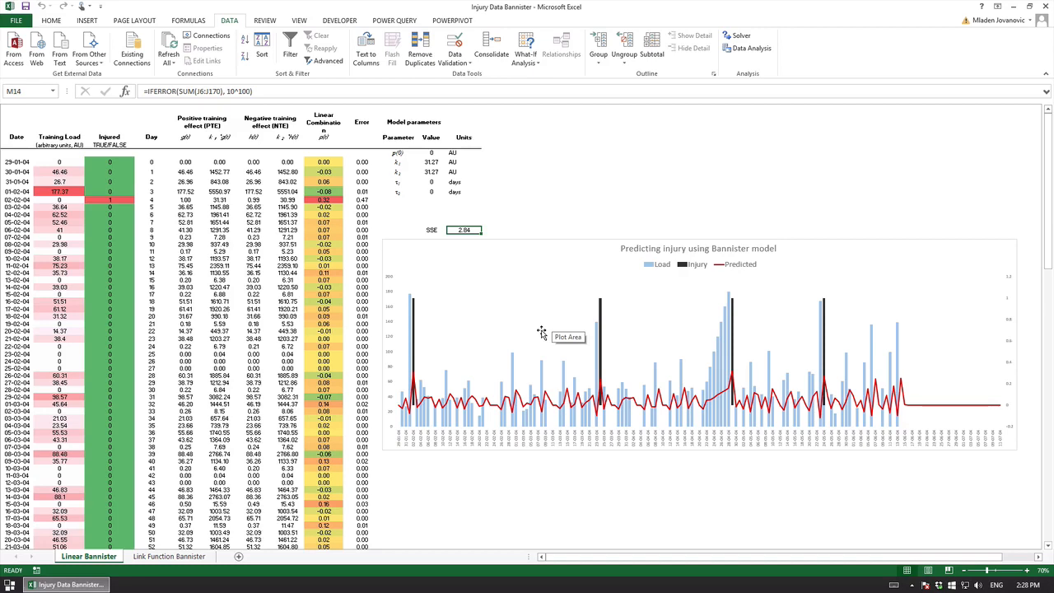
{"action": "mouse_move", "coordinate": [921, 402]}
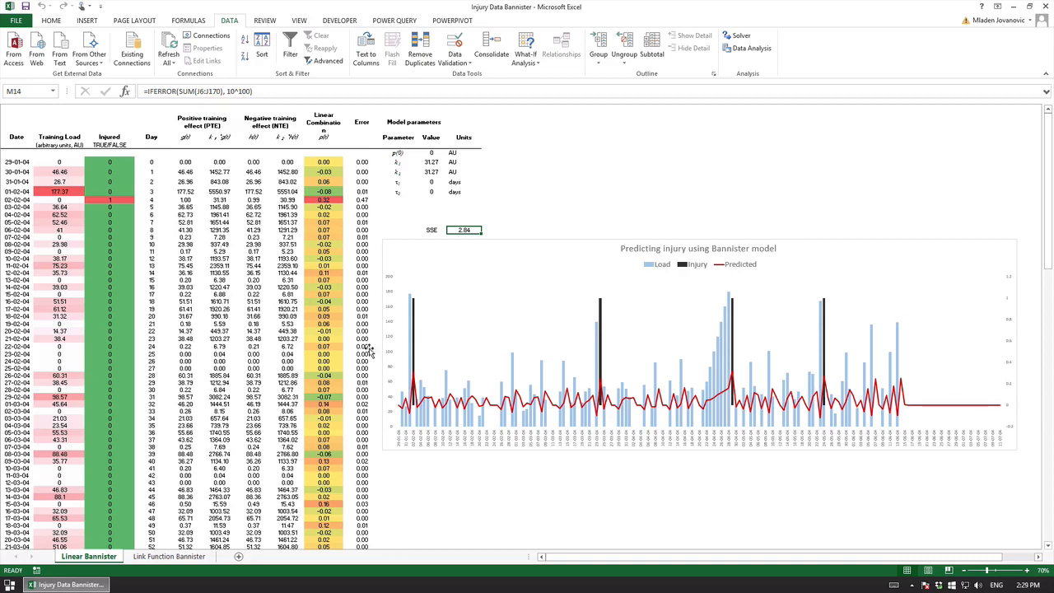
Step: Show the Link Function Banister sheet with its link function column, parameters and SSE
{"action": "left_click", "coordinate": [168, 556]}
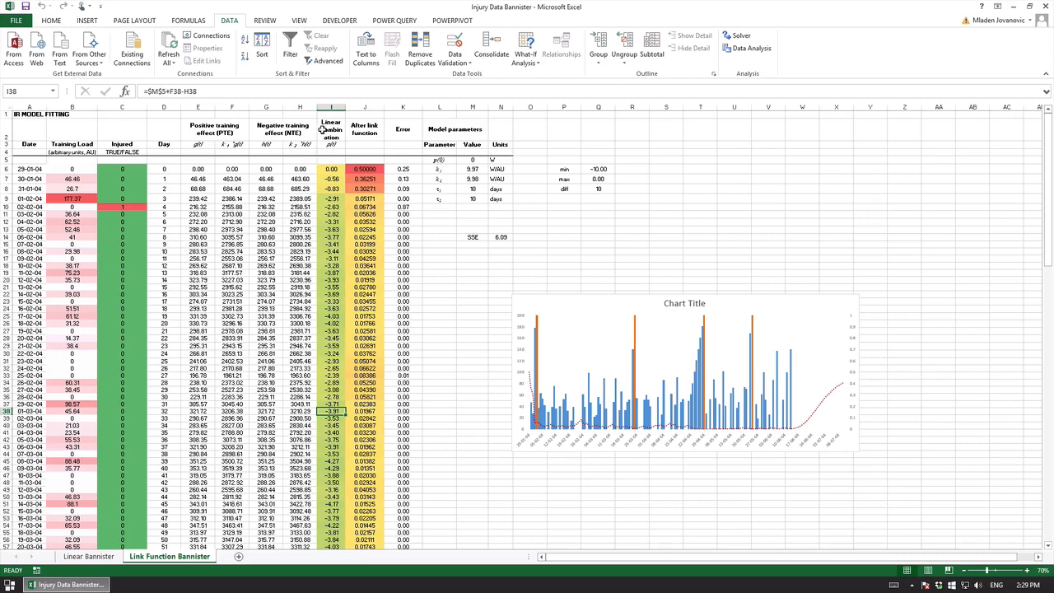
{"action": "left_click", "coordinate": [364, 129]}
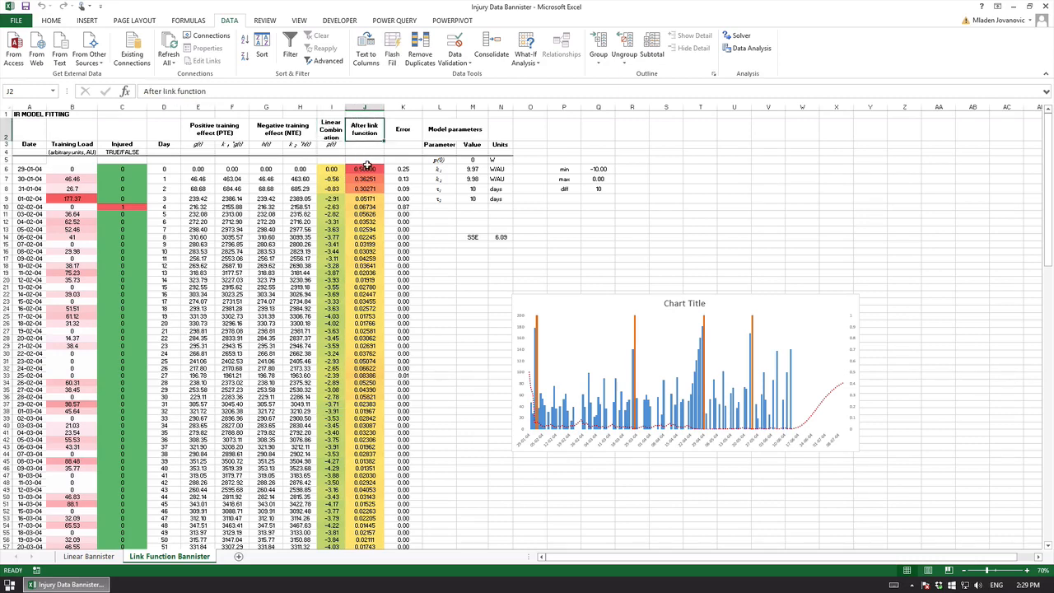
{"action": "left_click", "coordinate": [364, 237]}
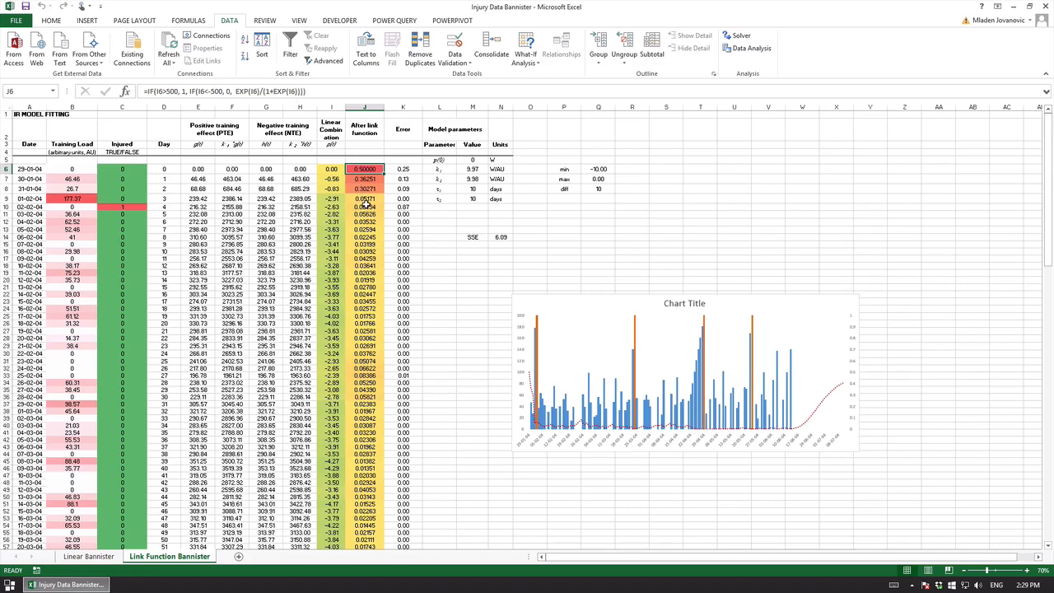
{"action": "left_click", "coordinate": [364, 317]}
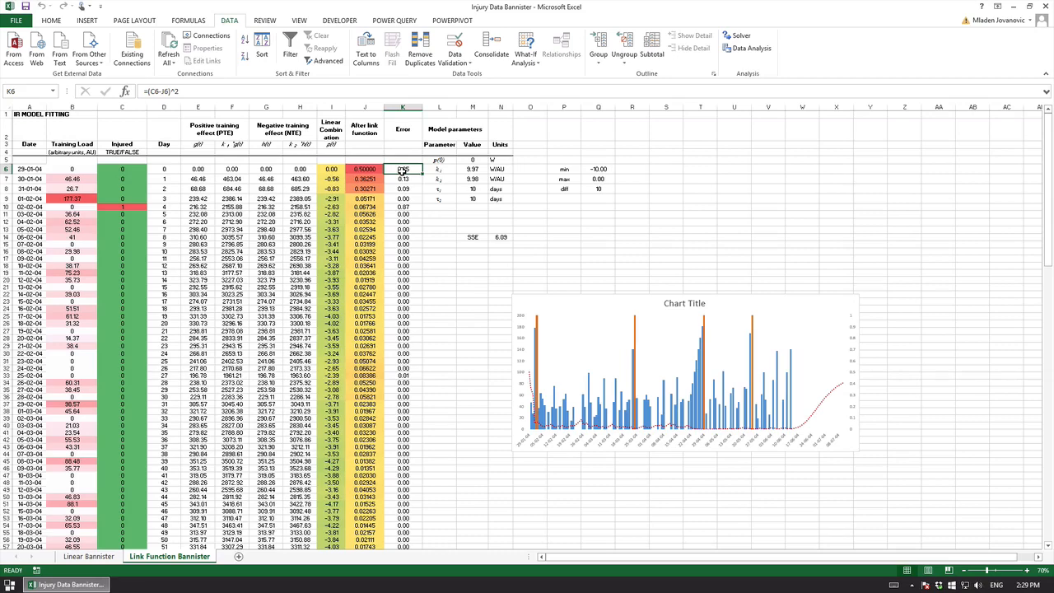
{"action": "left_click", "coordinate": [402, 178]}
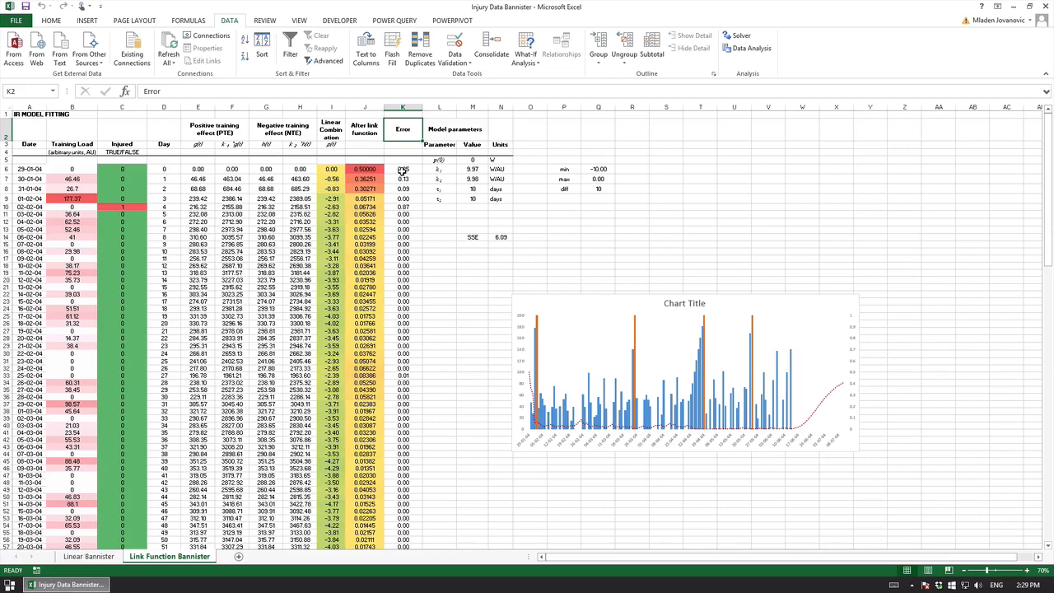
{"action": "left_click", "coordinate": [402, 188]}
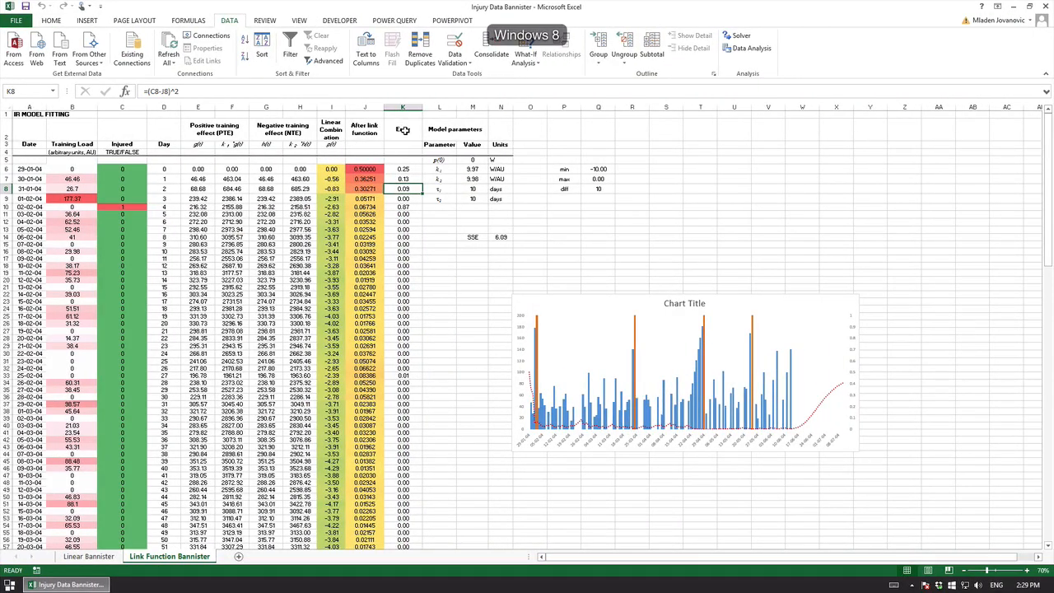
{"action": "left_click", "coordinate": [402, 198]}
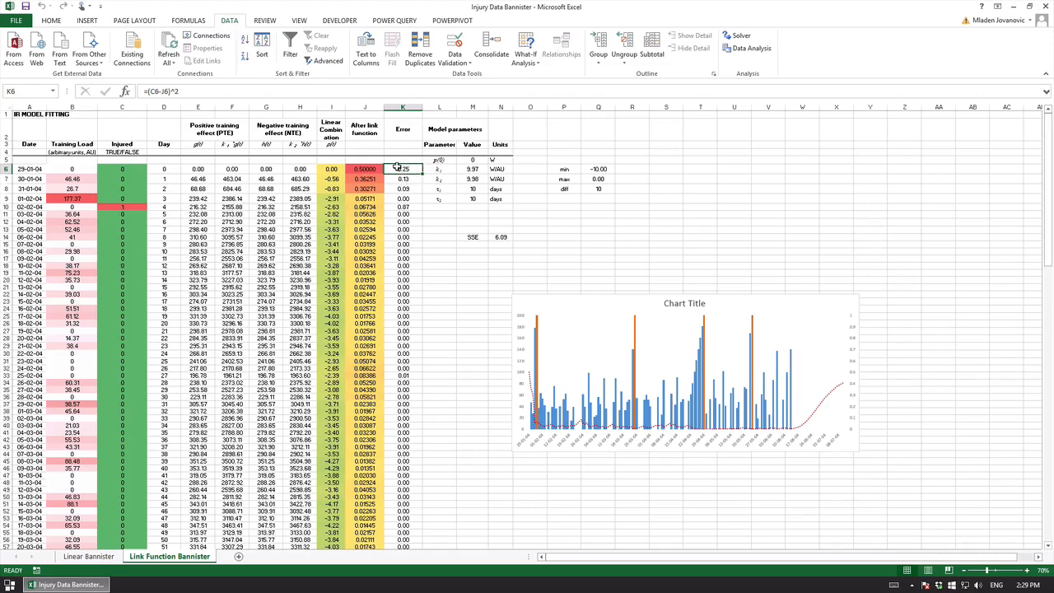
{"action": "left_click", "coordinate": [501, 238]}
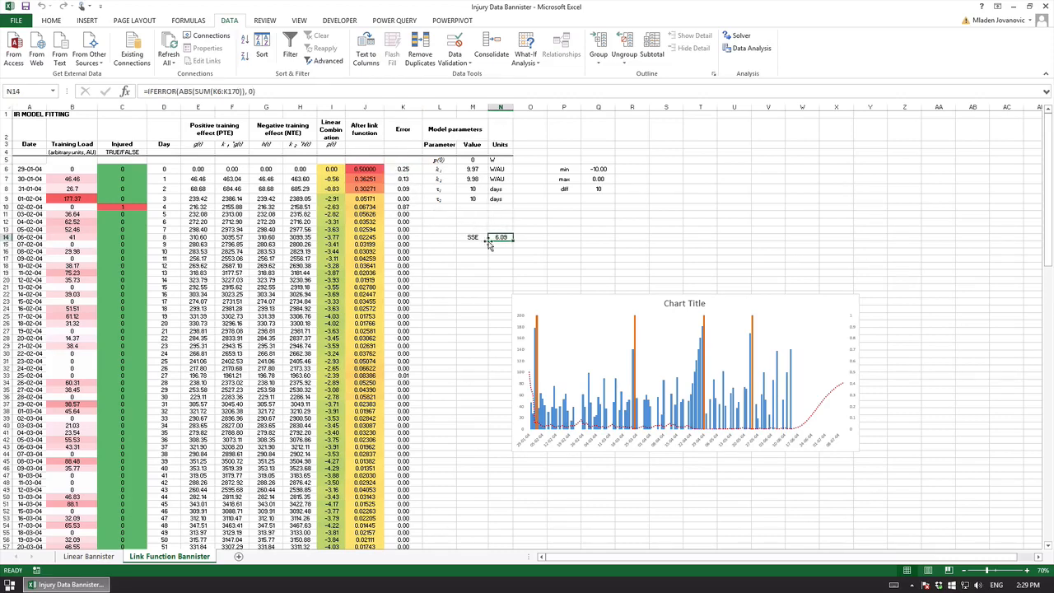
{"action": "mouse_move", "coordinate": [504, 218]}
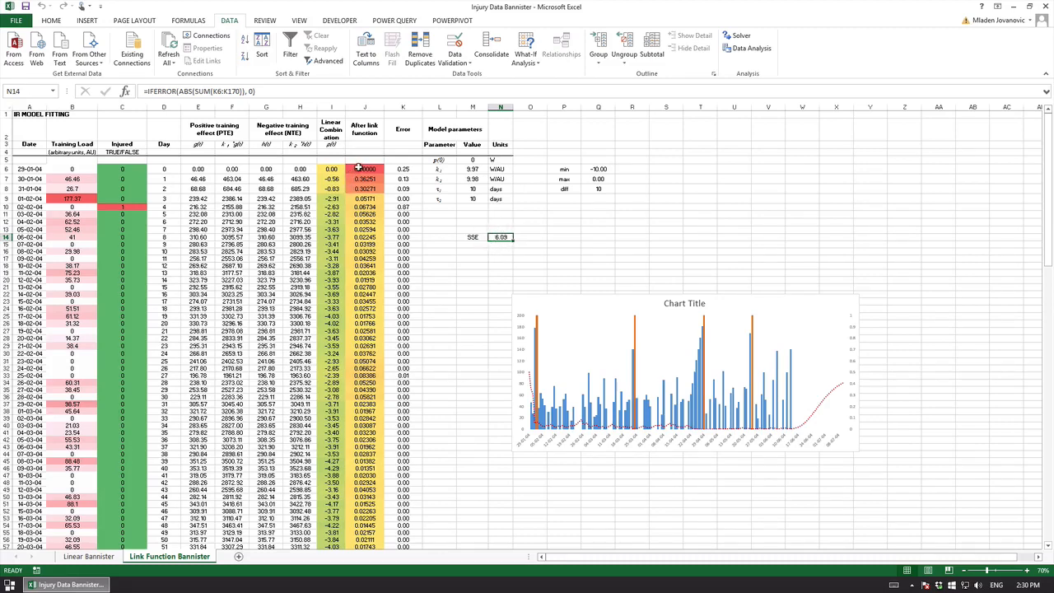
{"action": "left_click", "coordinate": [472, 237]}
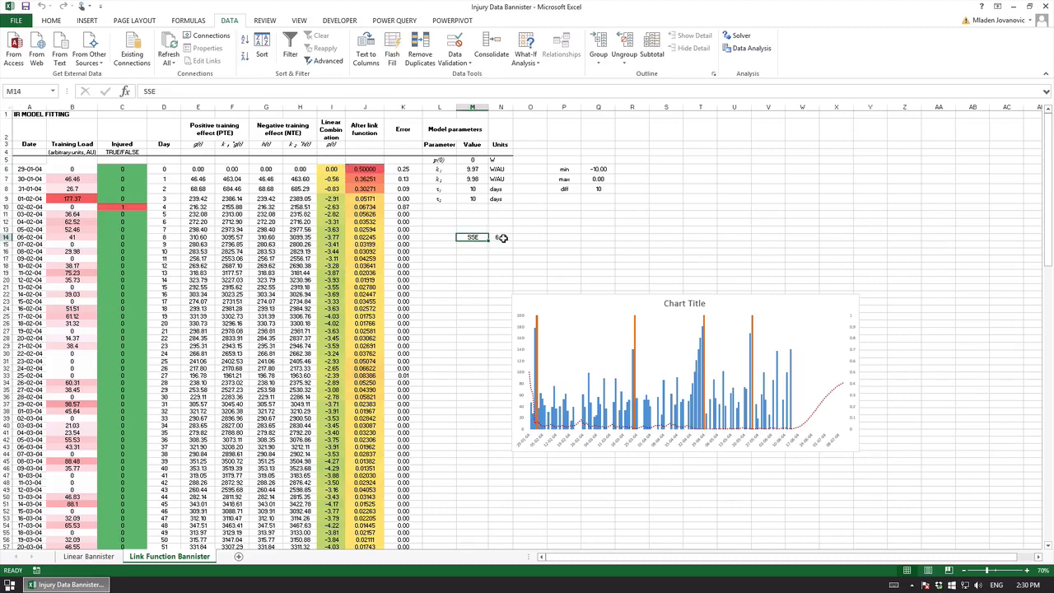
{"action": "left_click", "coordinate": [500, 238]}
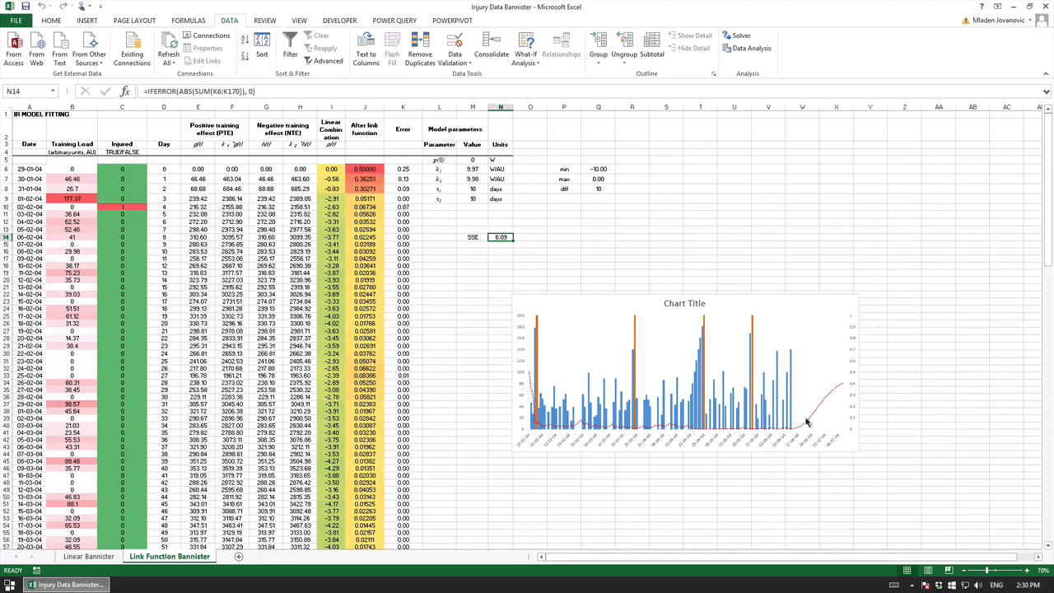
{"action": "mouse_move", "coordinate": [554, 178]}
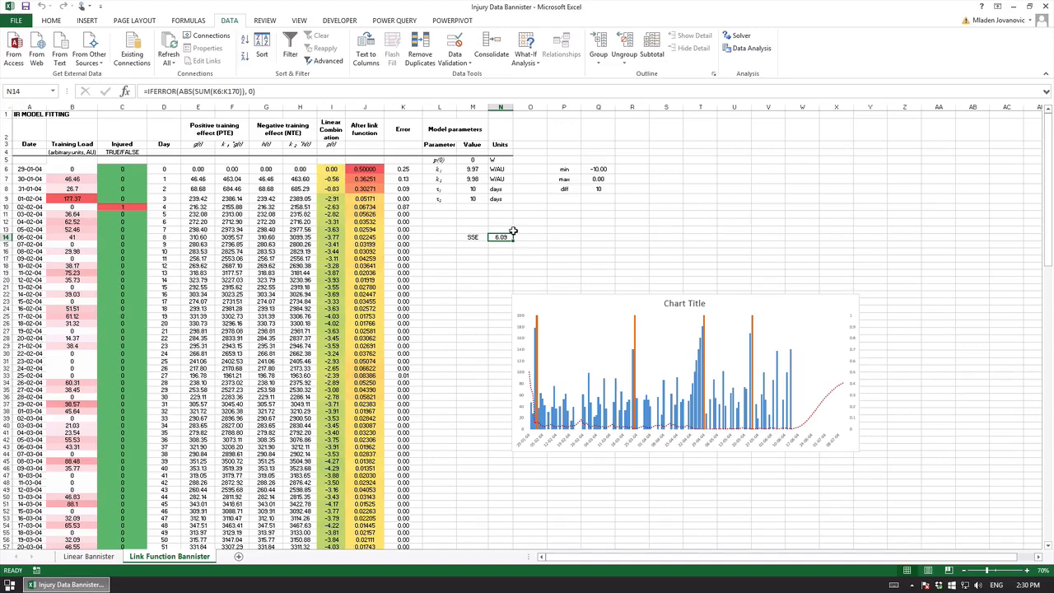
{"action": "mouse_move", "coordinate": [575, 438]}
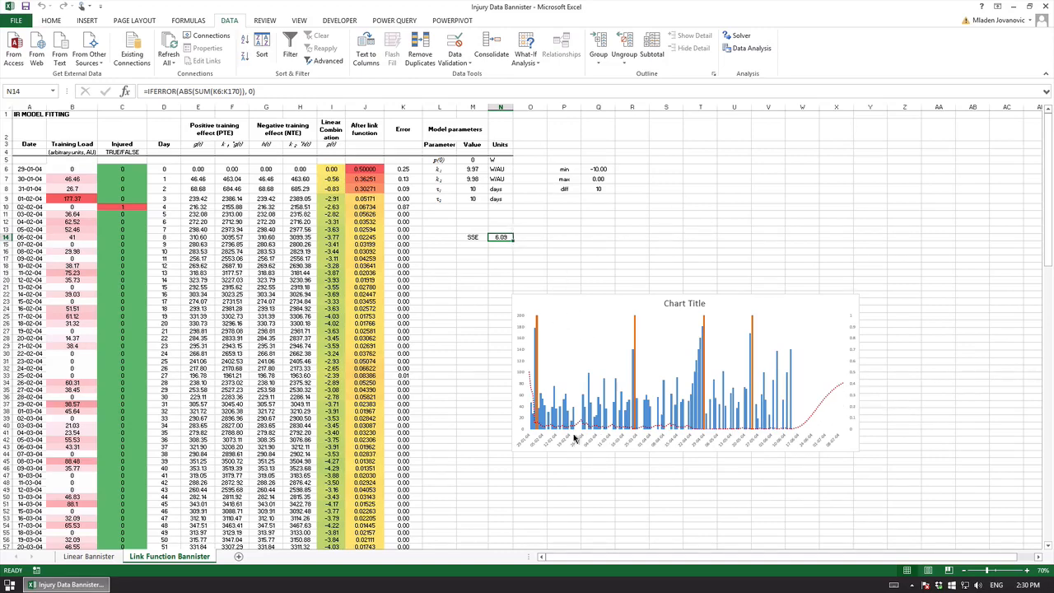
{"action": "mouse_move", "coordinate": [846, 435]}
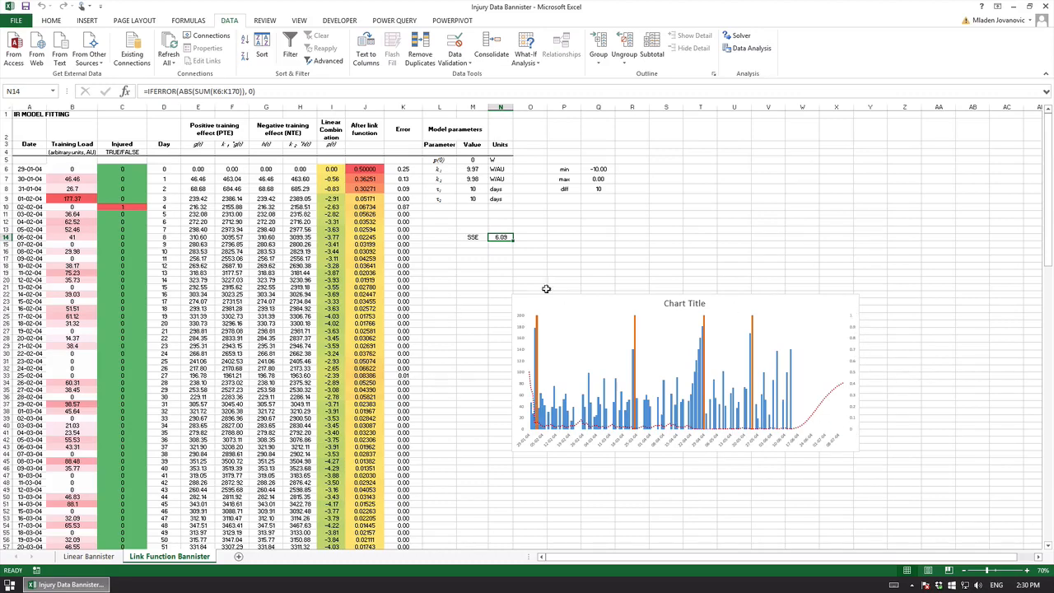
{"action": "mouse_move", "coordinate": [651, 377]}
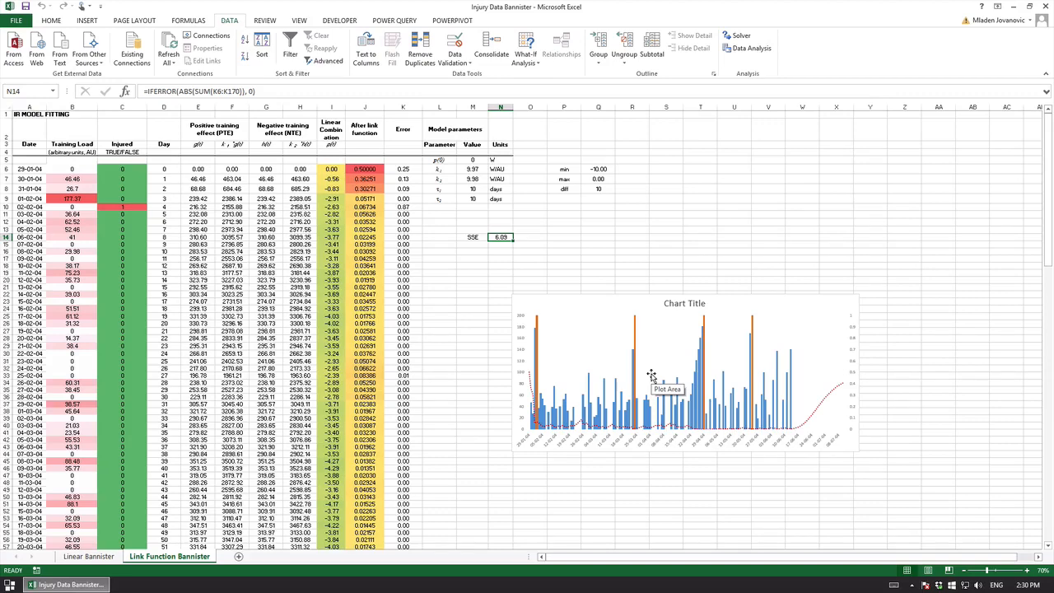
{"action": "left_click", "coordinate": [364, 274]}
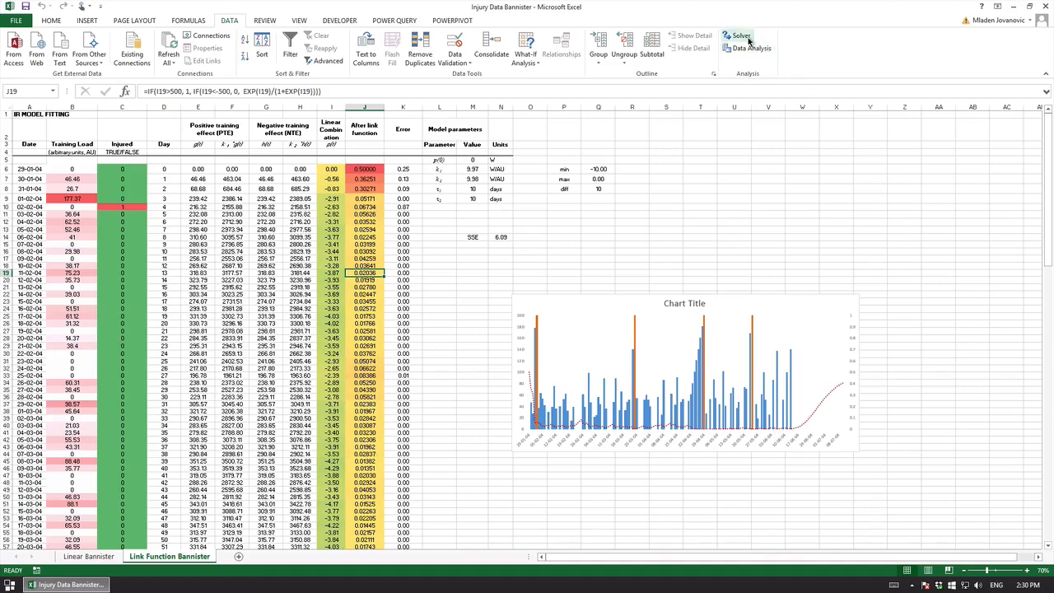
{"action": "left_click", "coordinate": [738, 38]}
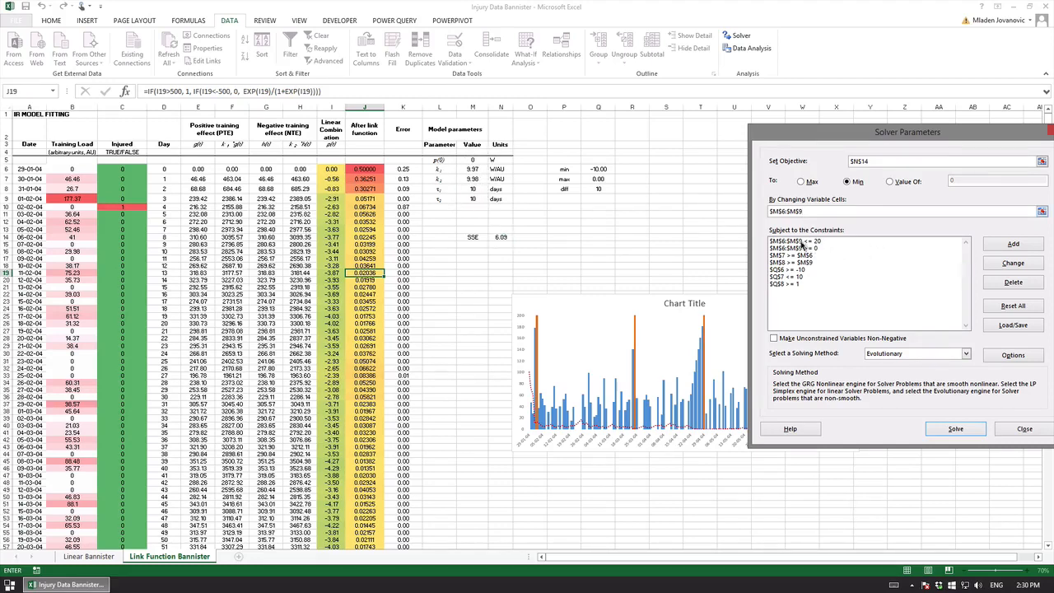
{"action": "left_click", "coordinate": [794, 241]}
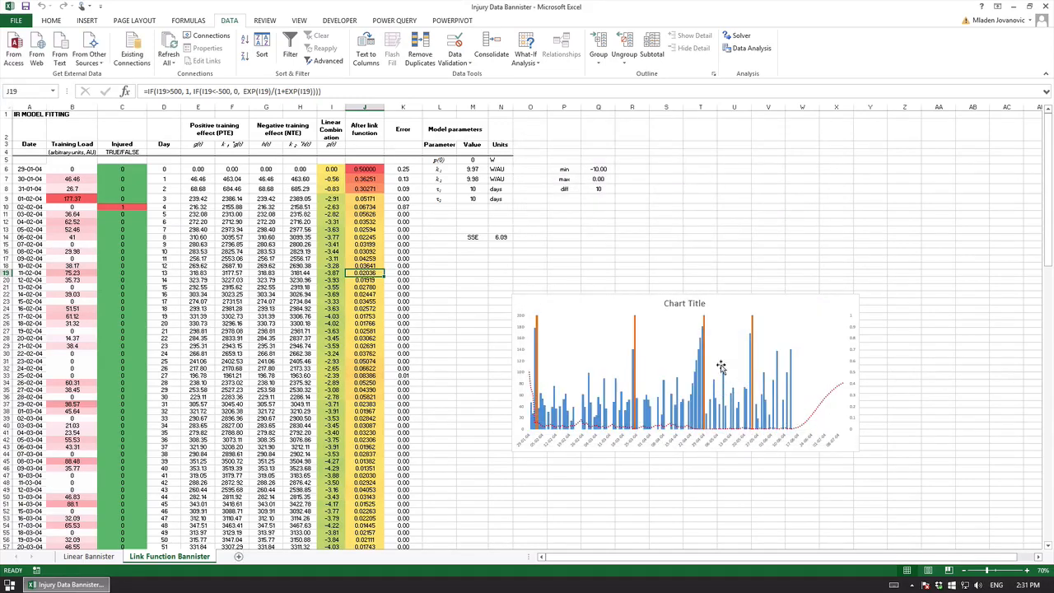
{"action": "mouse_move", "coordinate": [695, 428]}
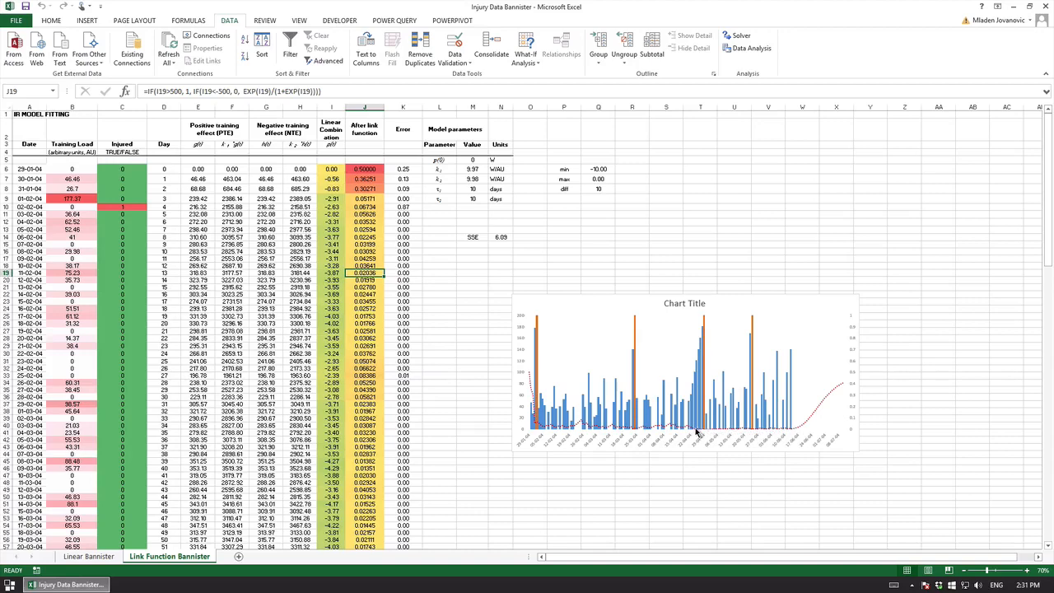
{"action": "mouse_move", "coordinate": [823, 402]}
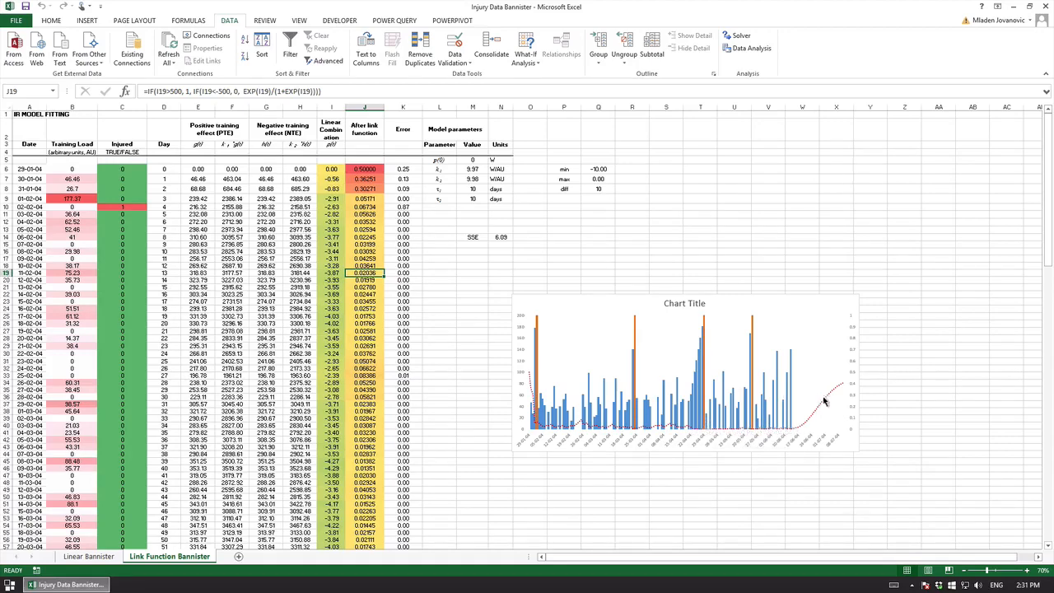
{"action": "mouse_move", "coordinate": [860, 366]}
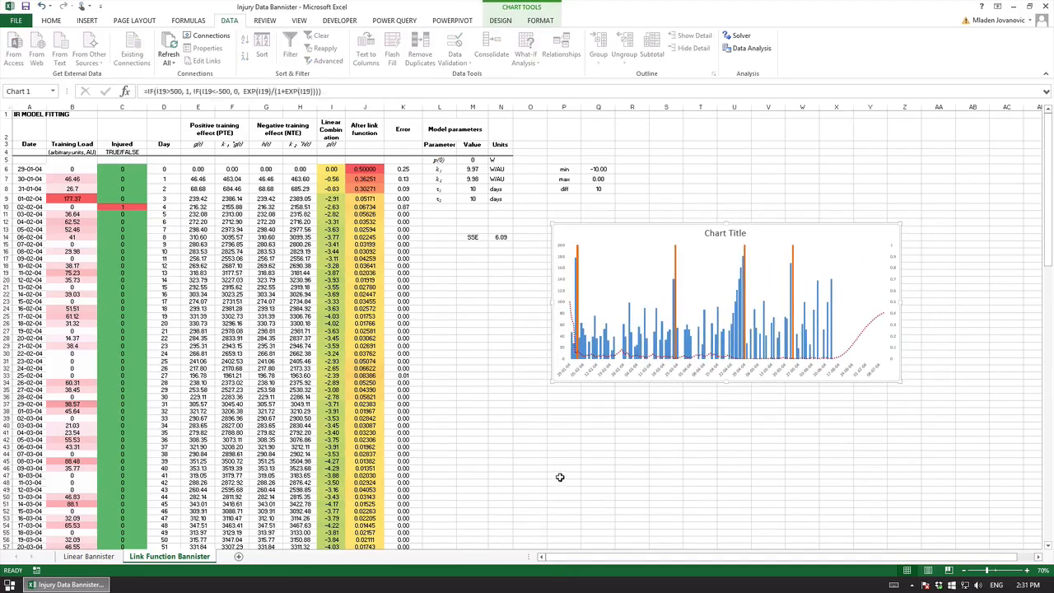
Step: Deselect the resized chart and inspect injury entries in column C for later days
{"action": "left_click", "coordinate": [564, 476]}
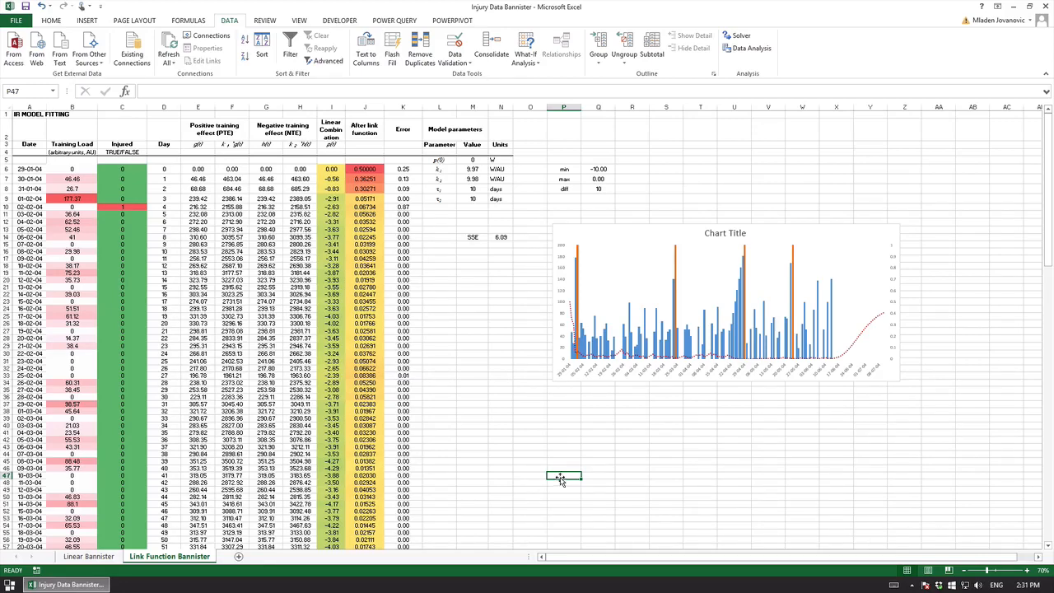
{"action": "left_click", "coordinate": [122, 198]}
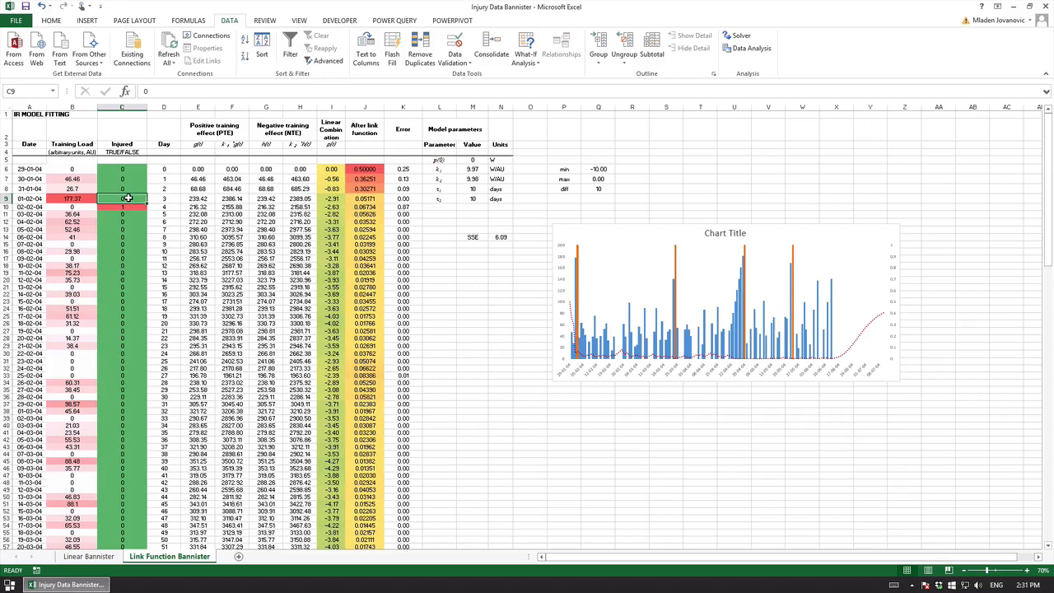
{"action": "left_click", "coordinate": [122, 215]}
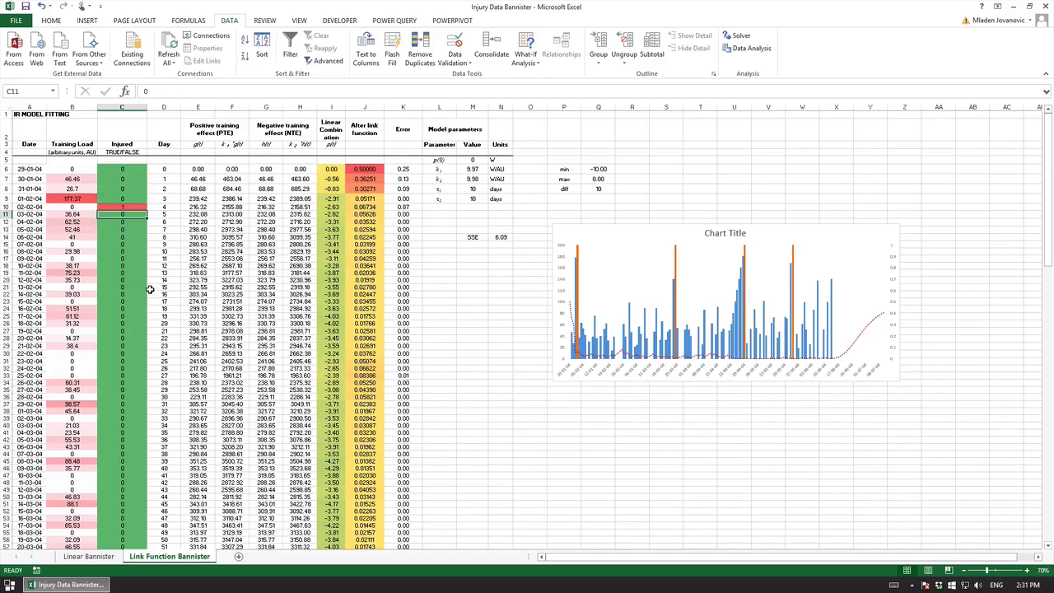
{"action": "scroll", "scroll_direction": "down", "scroll_amount": 3}
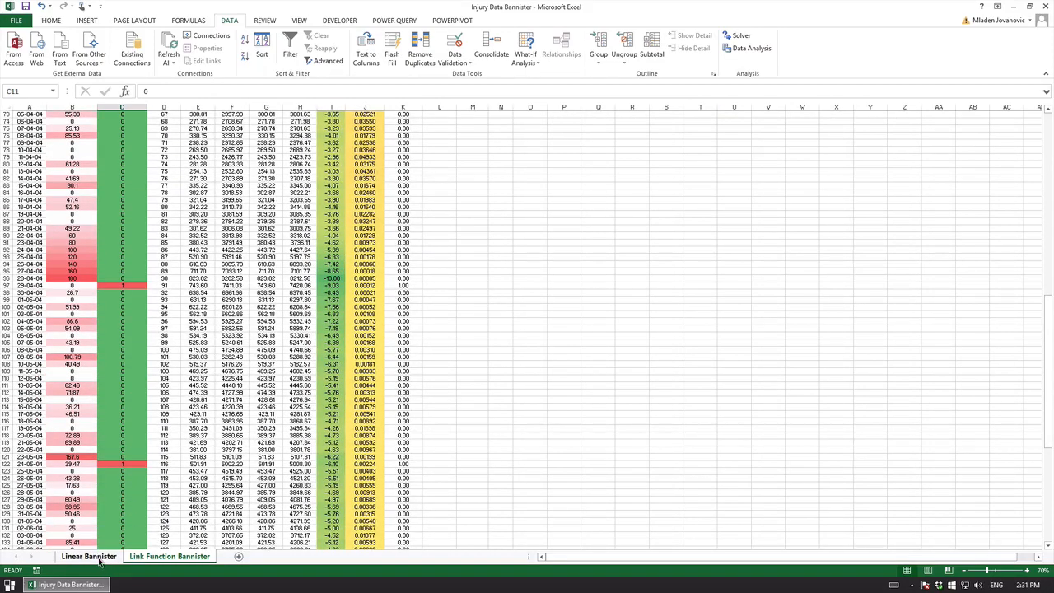
Step: Show the Link Function Banister sheet again with its resized prediction chart
{"action": "left_click", "coordinate": [170, 557]}
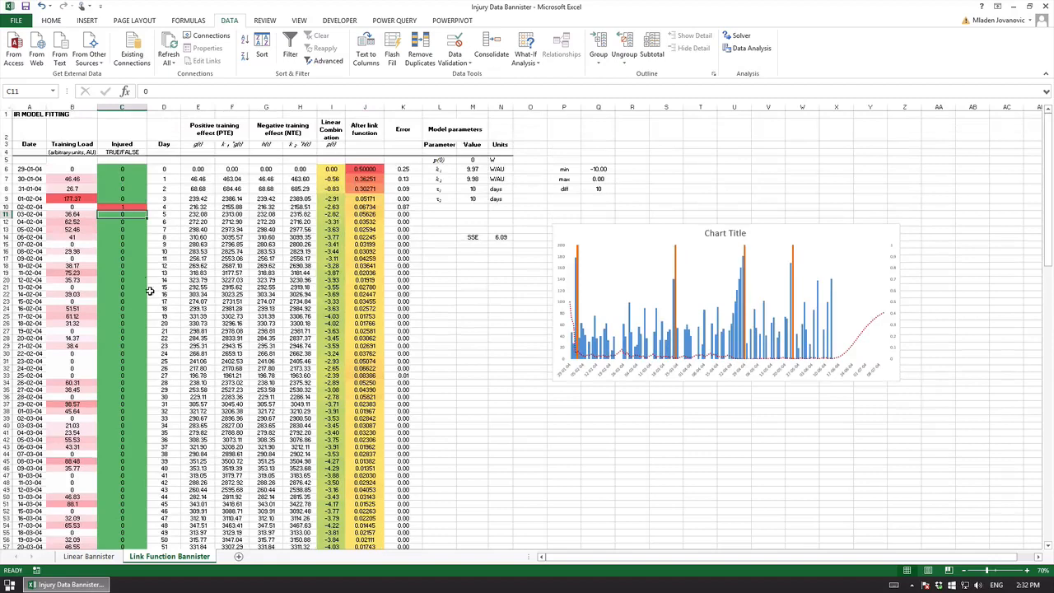
{"action": "left_click", "coordinate": [122, 207]}
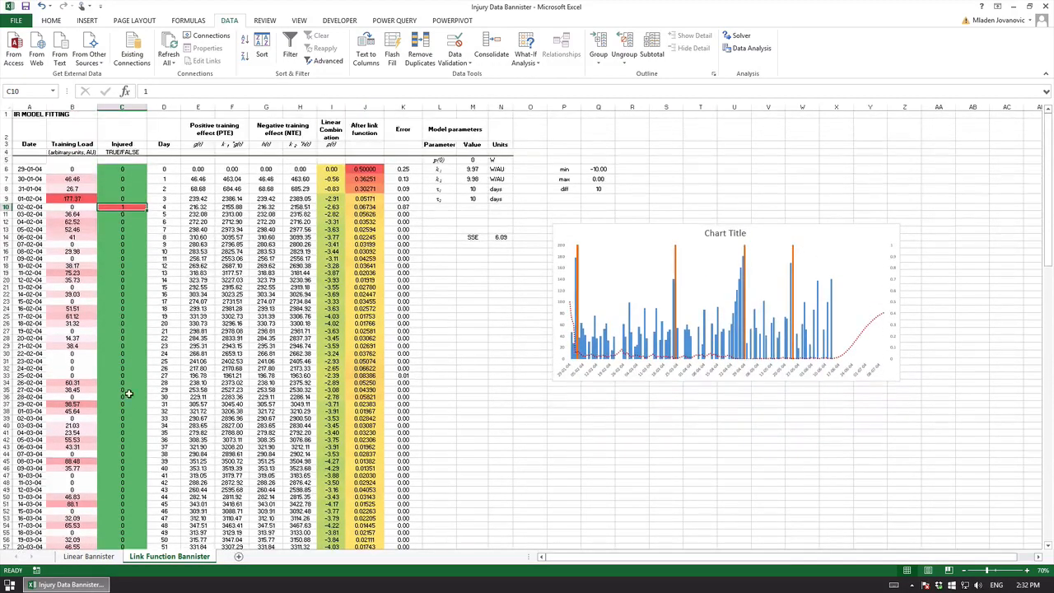
{"action": "mouse_move", "coordinate": [135, 307]}
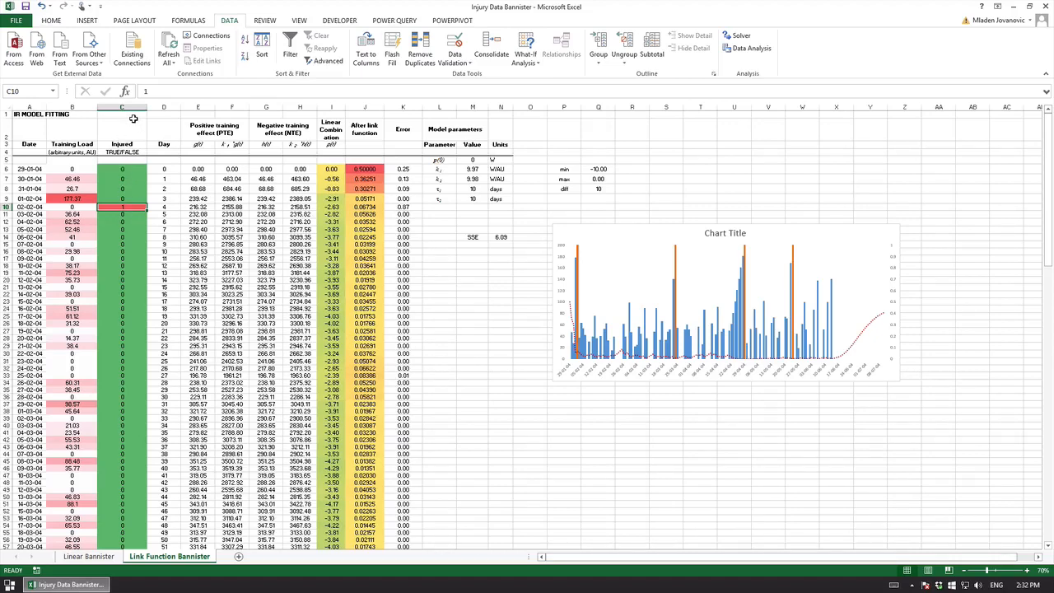
{"action": "mouse_move", "coordinate": [126, 147]}
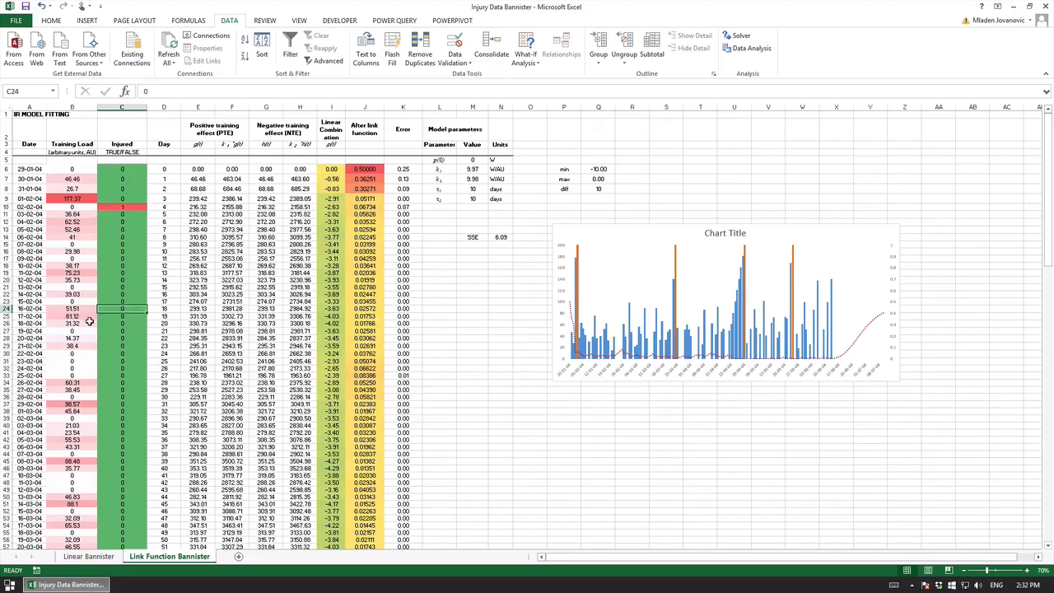
{"action": "mouse_move", "coordinate": [129, 257]}
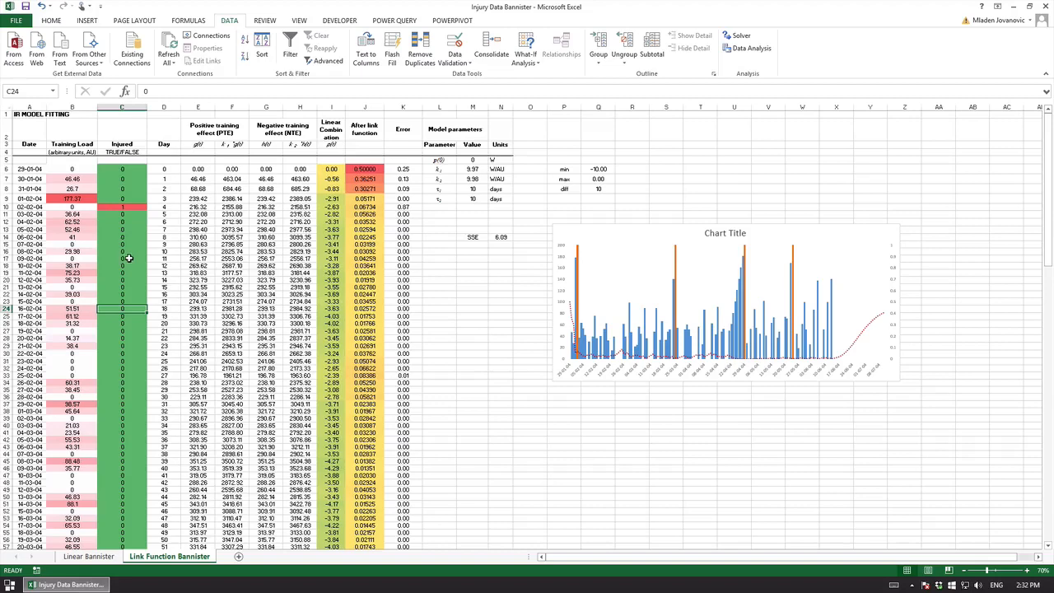
{"action": "left_click", "coordinate": [121, 224]}
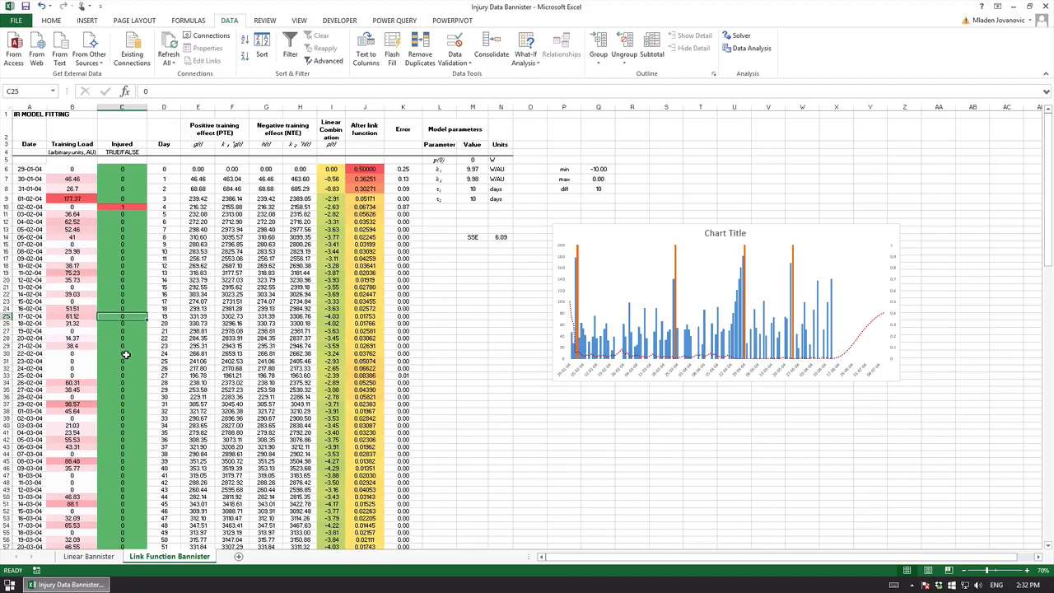
{"action": "left_click", "coordinate": [122, 376]}
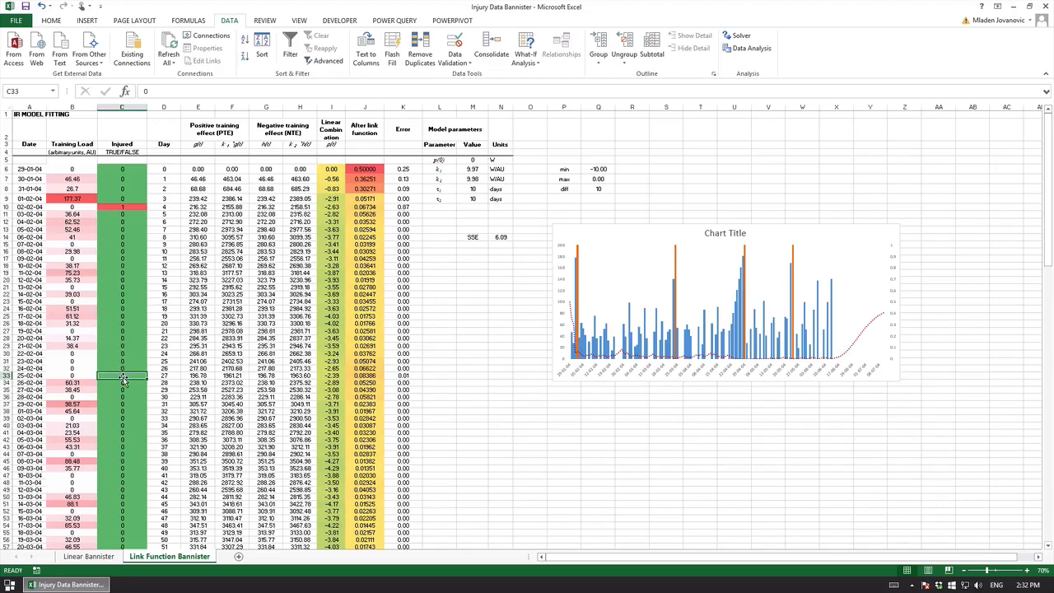